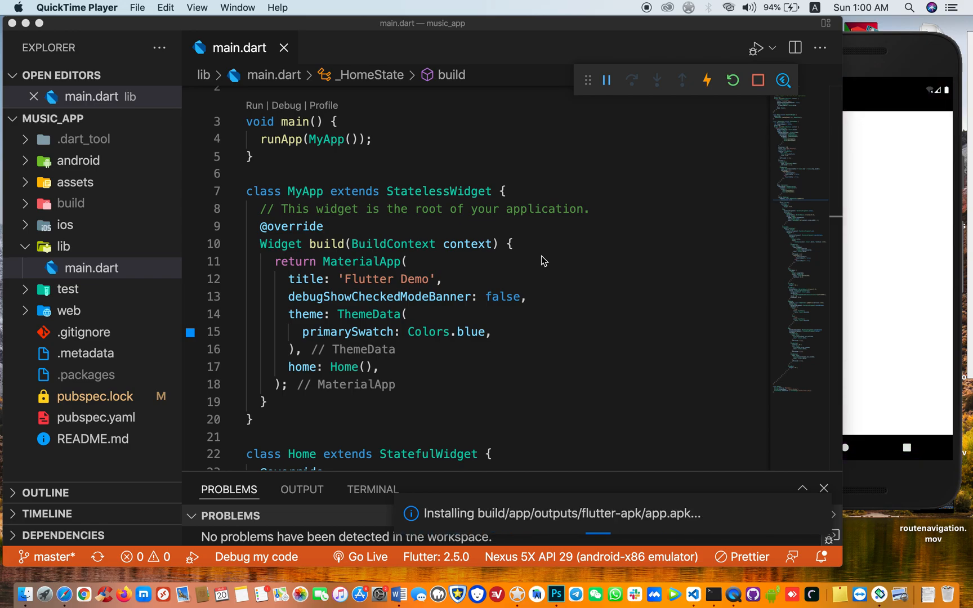
{"action": "mouse_move", "coordinate": [895, 47]}
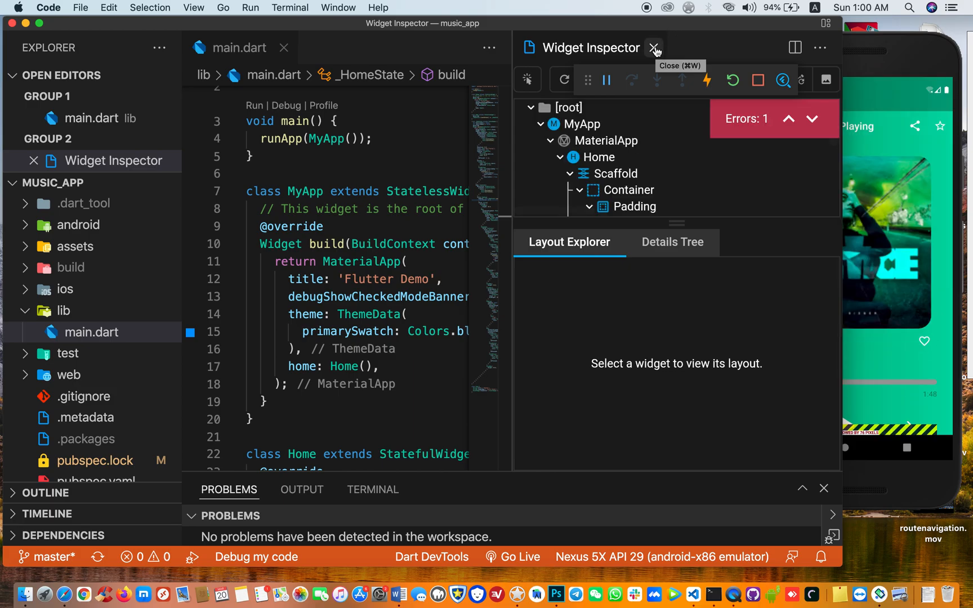
Close the Widget Inspector once the music player is running in the emulator
{"action": "left_click", "coordinate": [653, 47]}
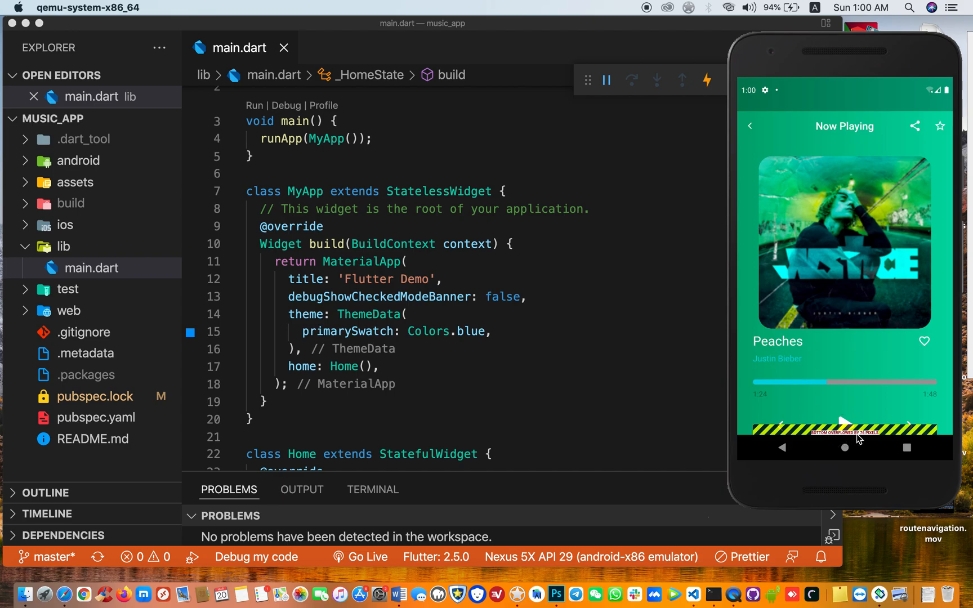
{"action": "mouse_move", "coordinate": [872, 439]}
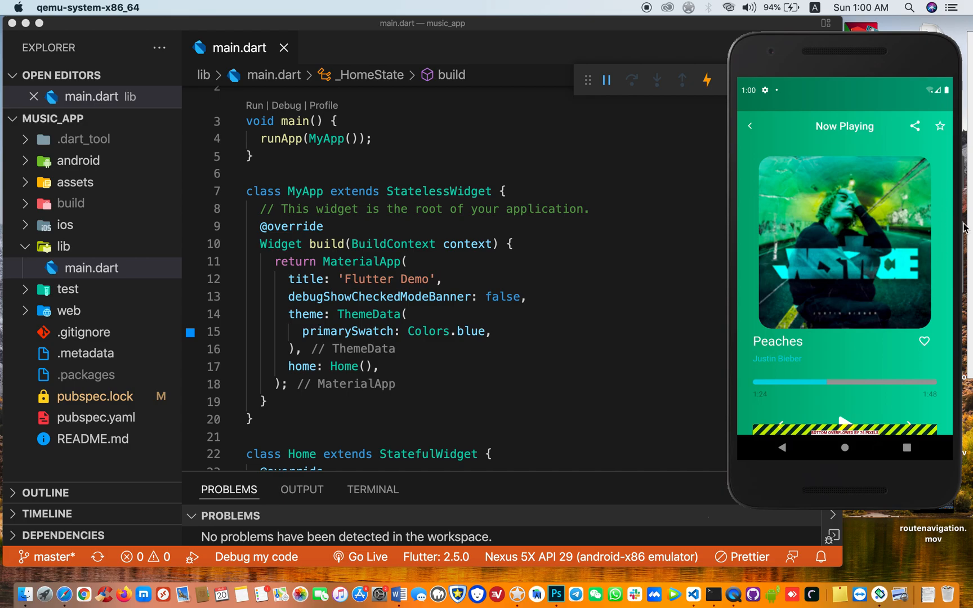
{"action": "mouse_move", "coordinate": [944, 211]}
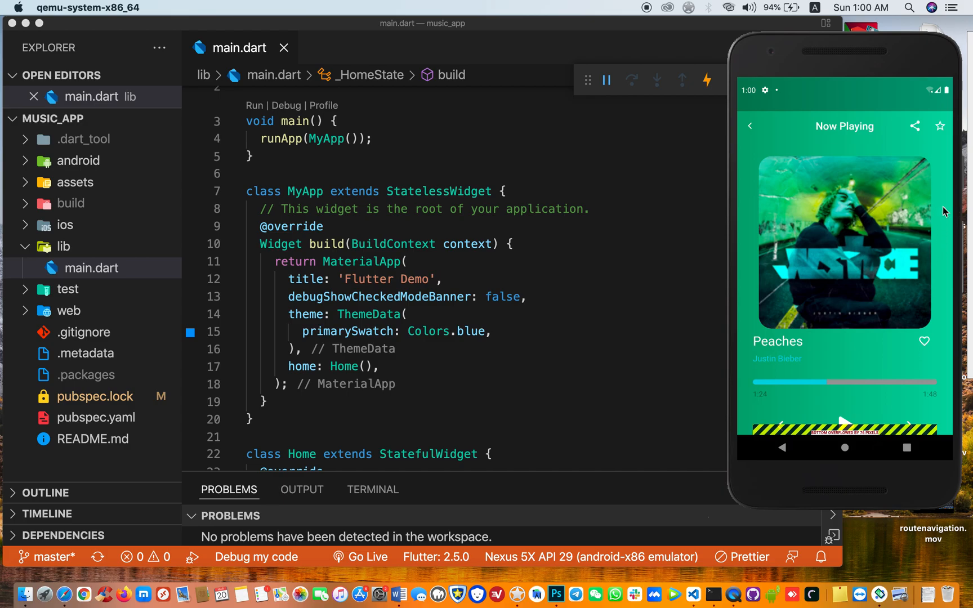
{"action": "mouse_move", "coordinate": [741, 181]}
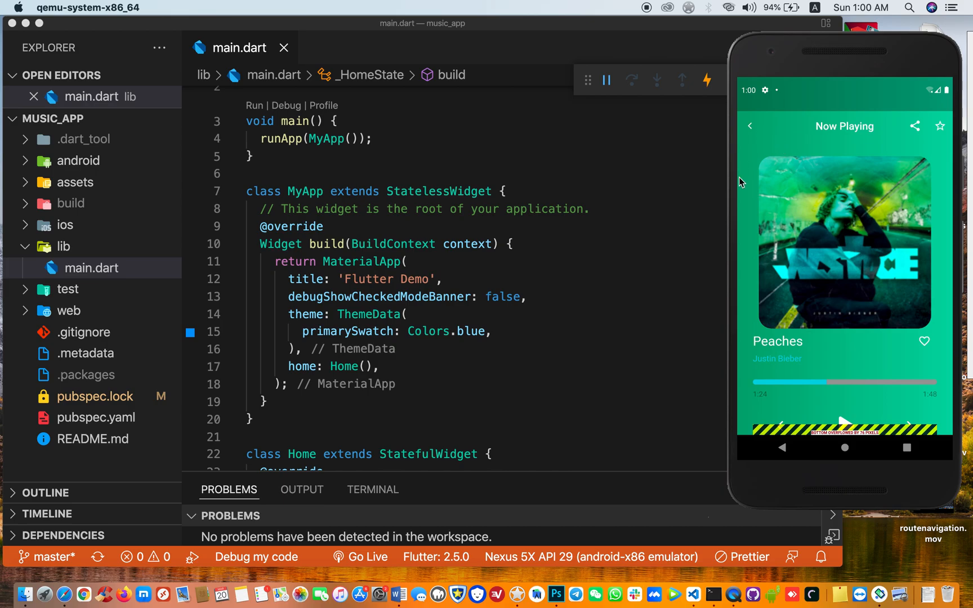
{"action": "mouse_move", "coordinate": [823, 444]}
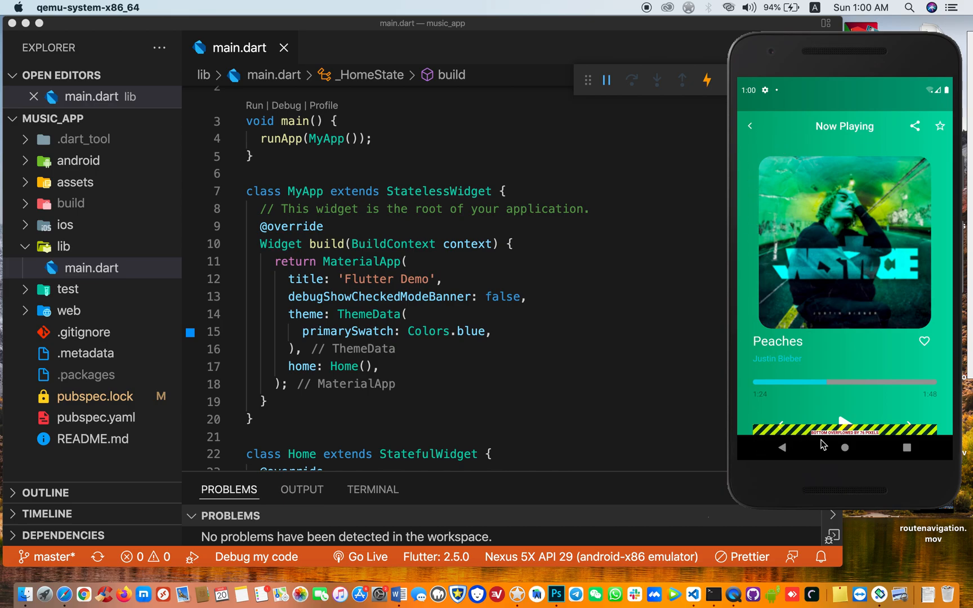
{"action": "mouse_move", "coordinate": [821, 429]}
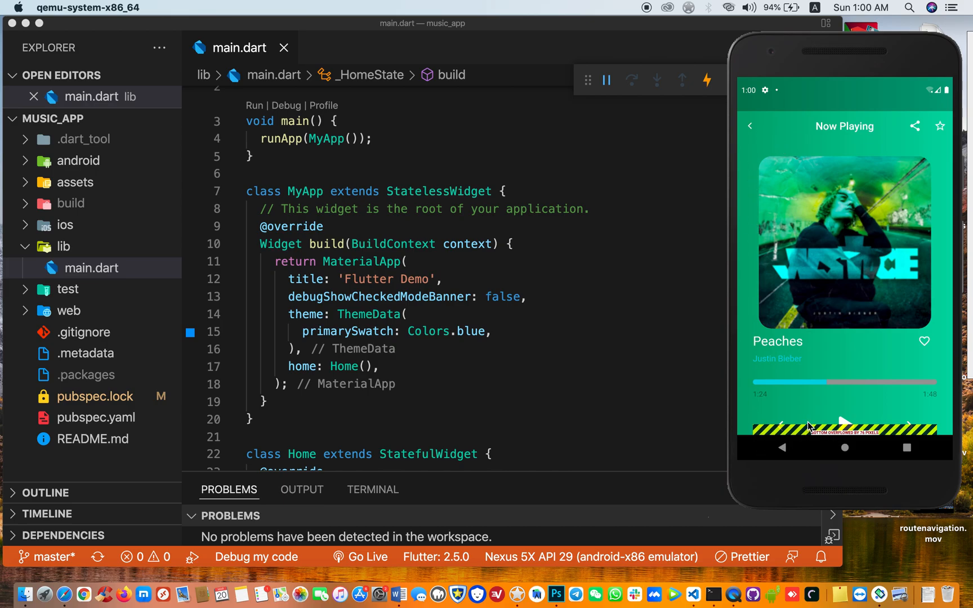
{"action": "mouse_move", "coordinate": [878, 459]}
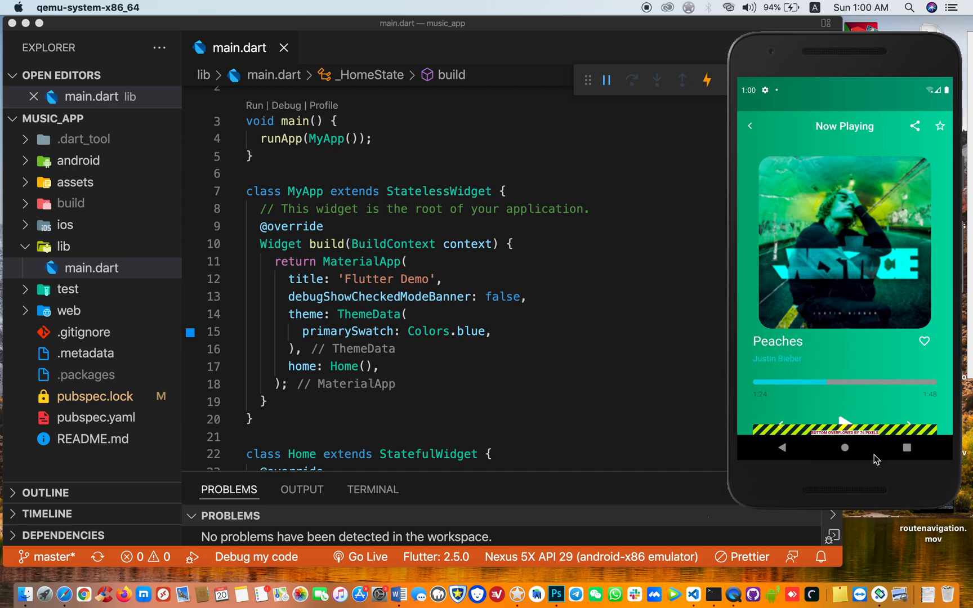
{"action": "mouse_move", "coordinate": [886, 338]}
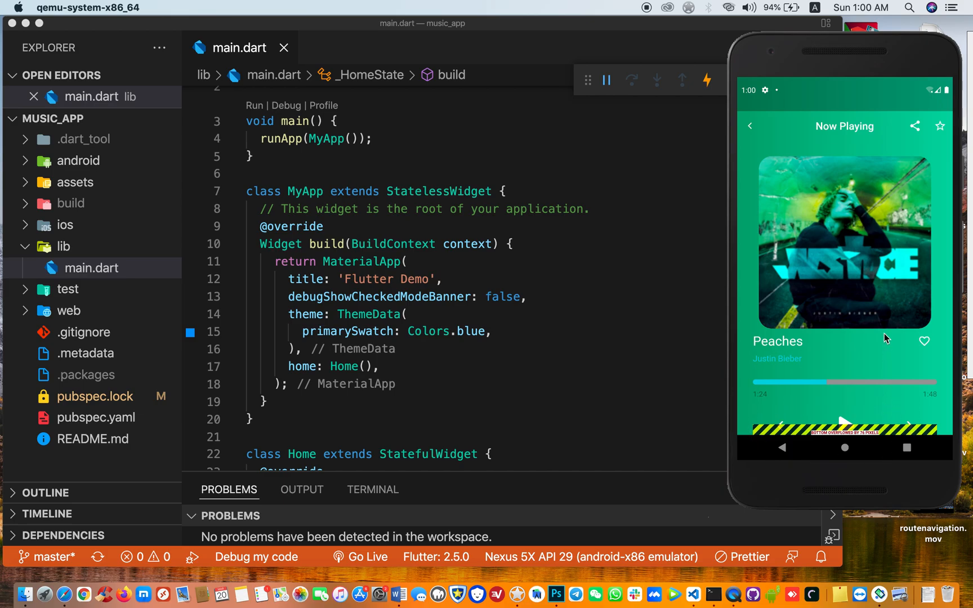
{"action": "mouse_move", "coordinate": [814, 411]}
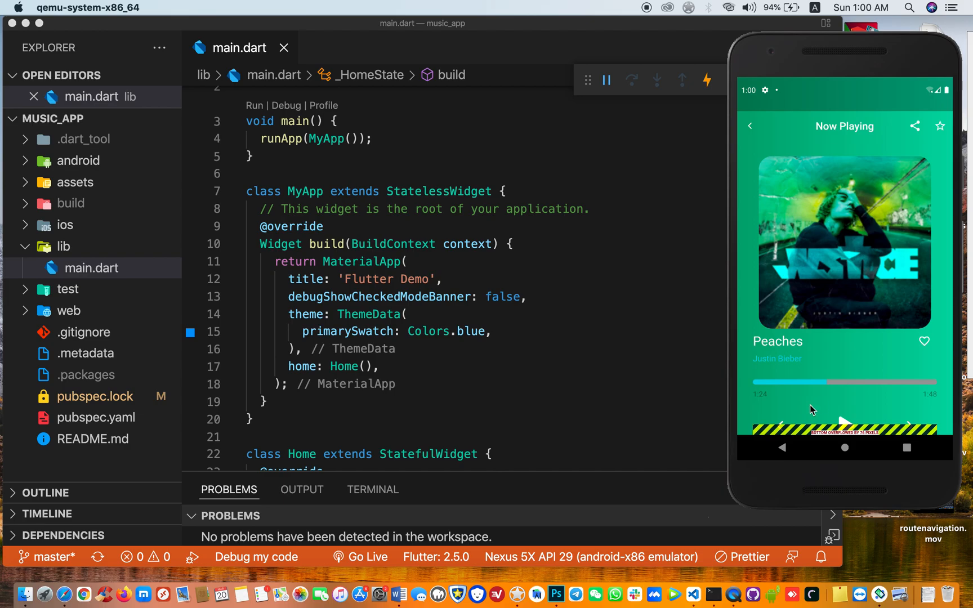
{"action": "mouse_move", "coordinate": [735, 458]}
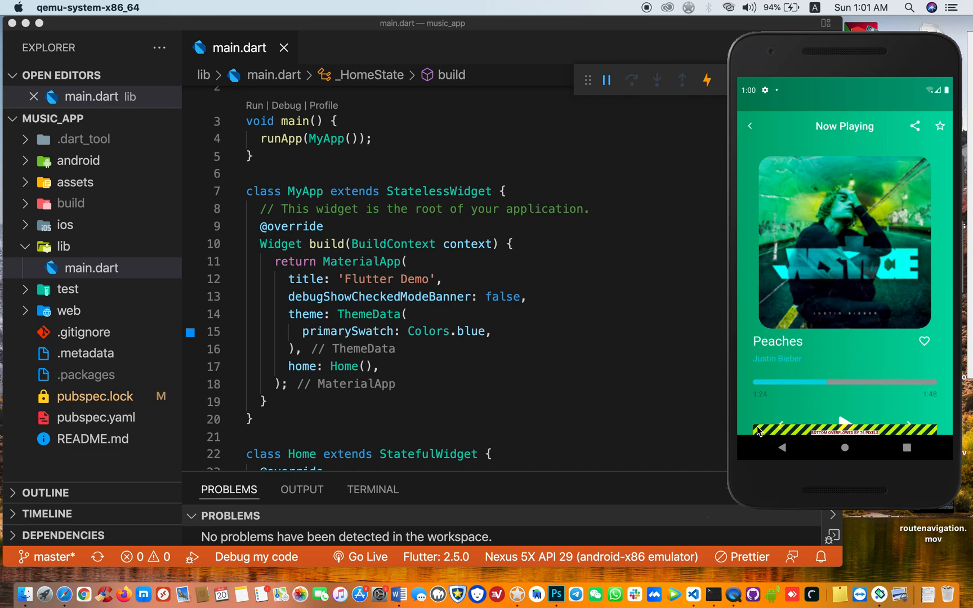
{"action": "mouse_move", "coordinate": [803, 210]}
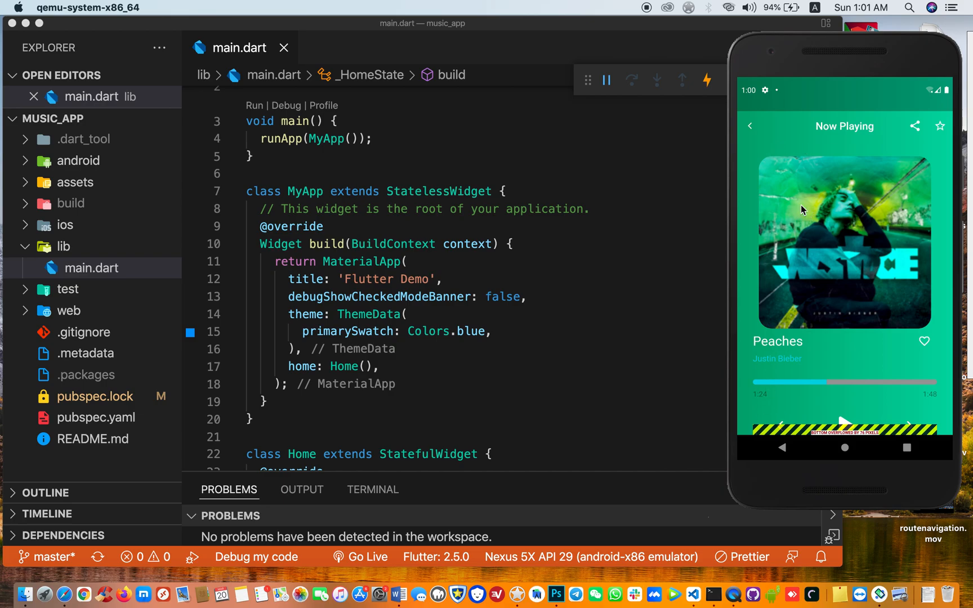
{"action": "mouse_move", "coordinate": [771, 236]}
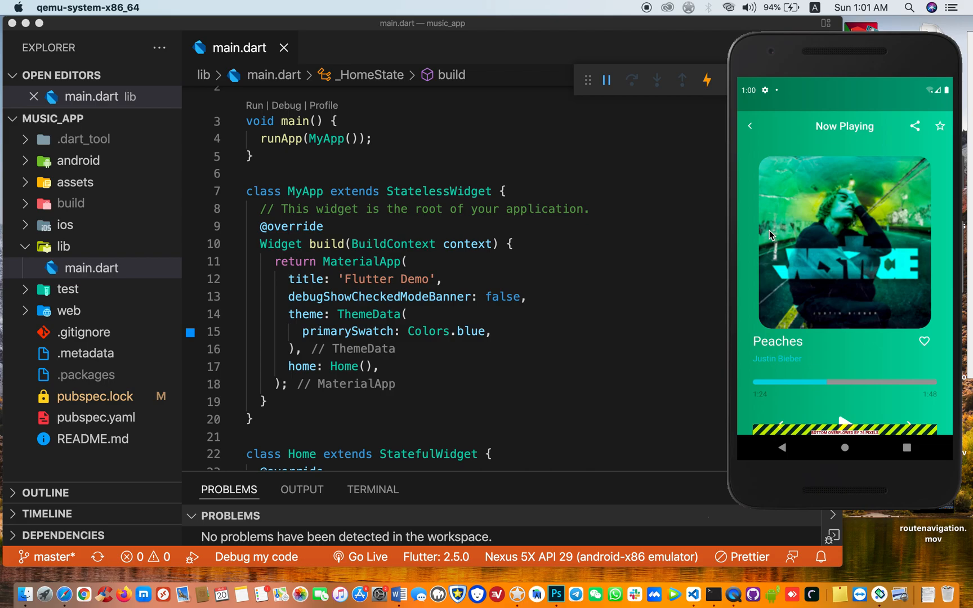
{"action": "mouse_move", "coordinate": [797, 222]}
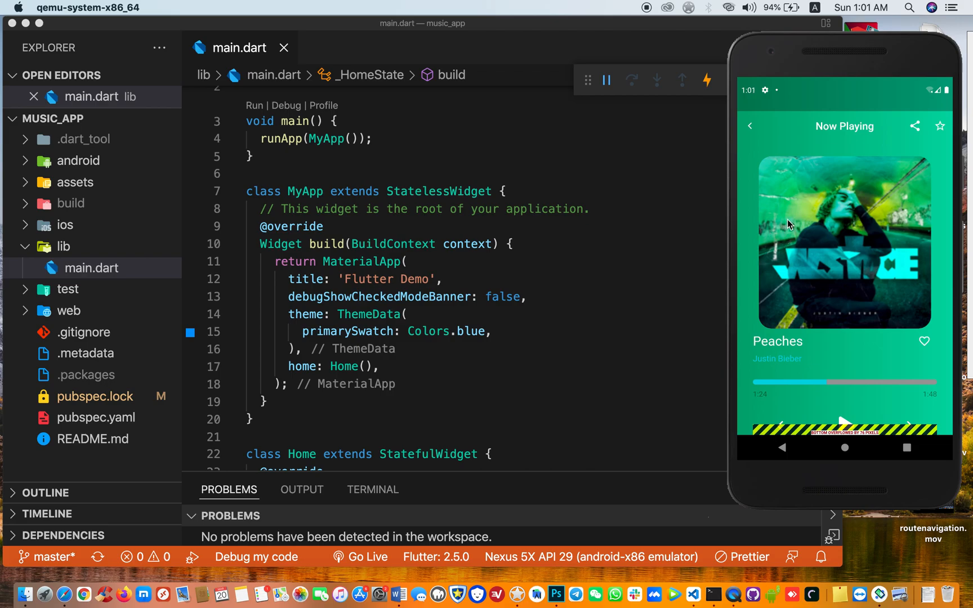
{"action": "mouse_move", "coordinate": [798, 285]}
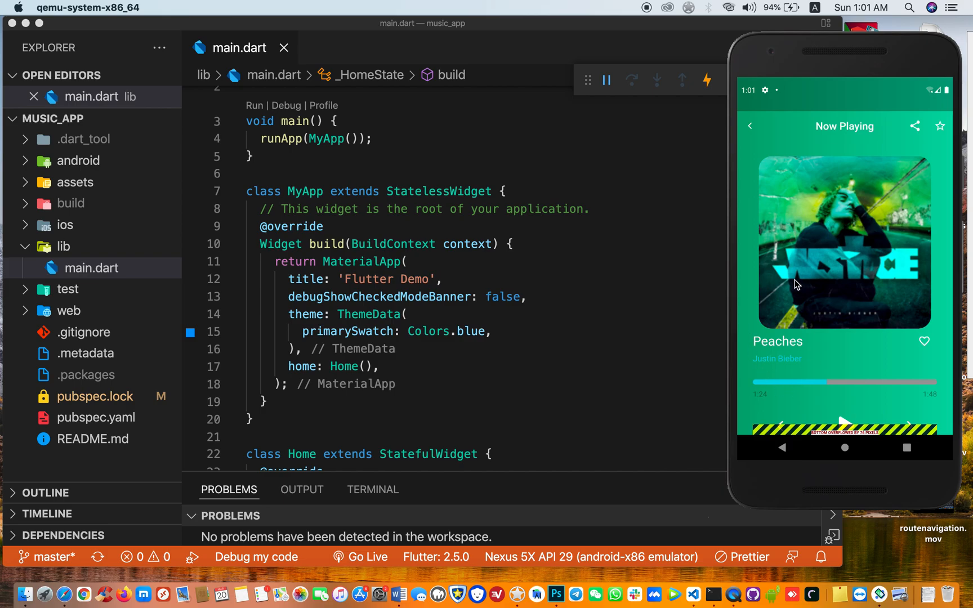
{"action": "mouse_move", "coordinate": [769, 424]}
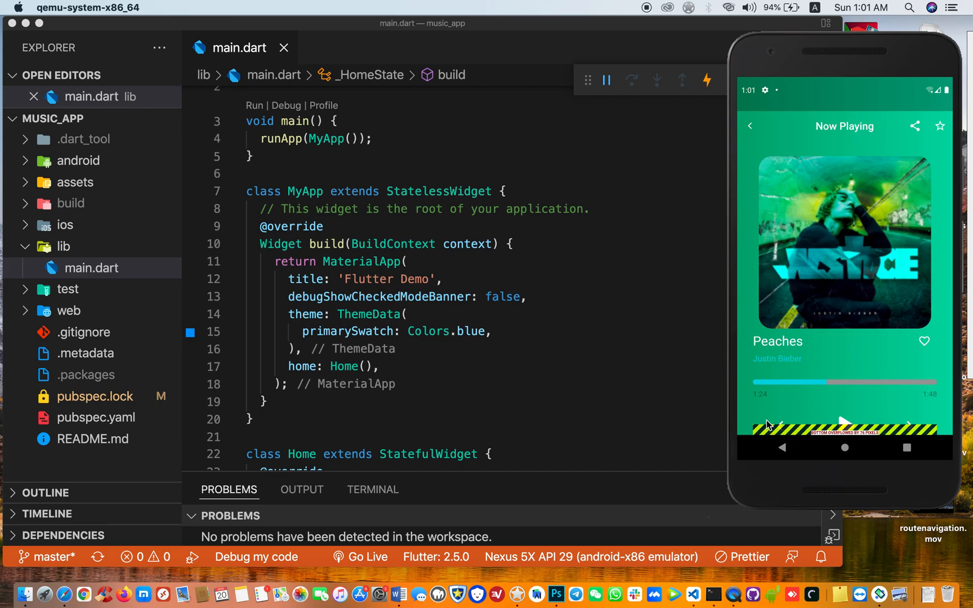
{"action": "mouse_move", "coordinate": [842, 135]}
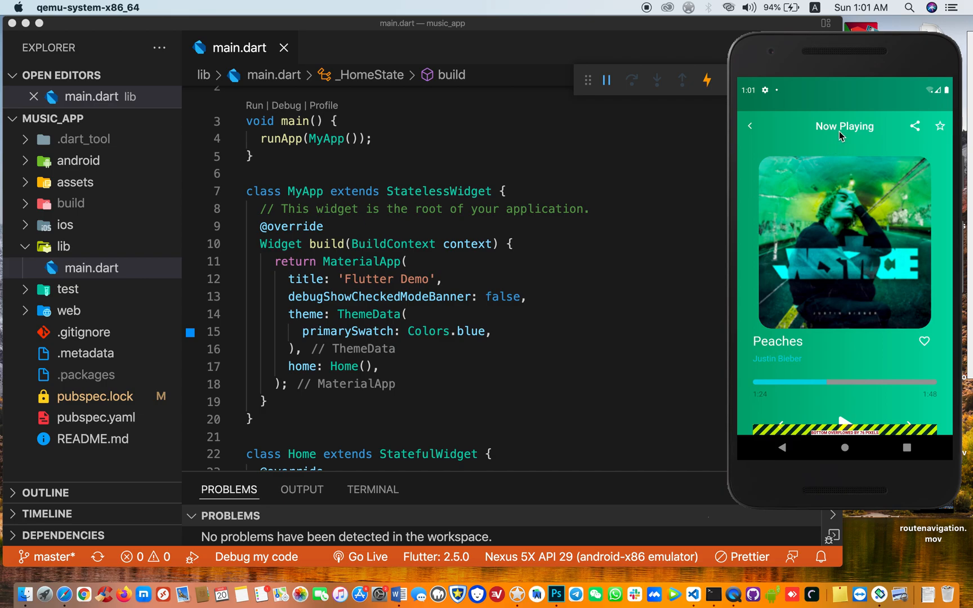
{"action": "mouse_move", "coordinate": [864, 167]}
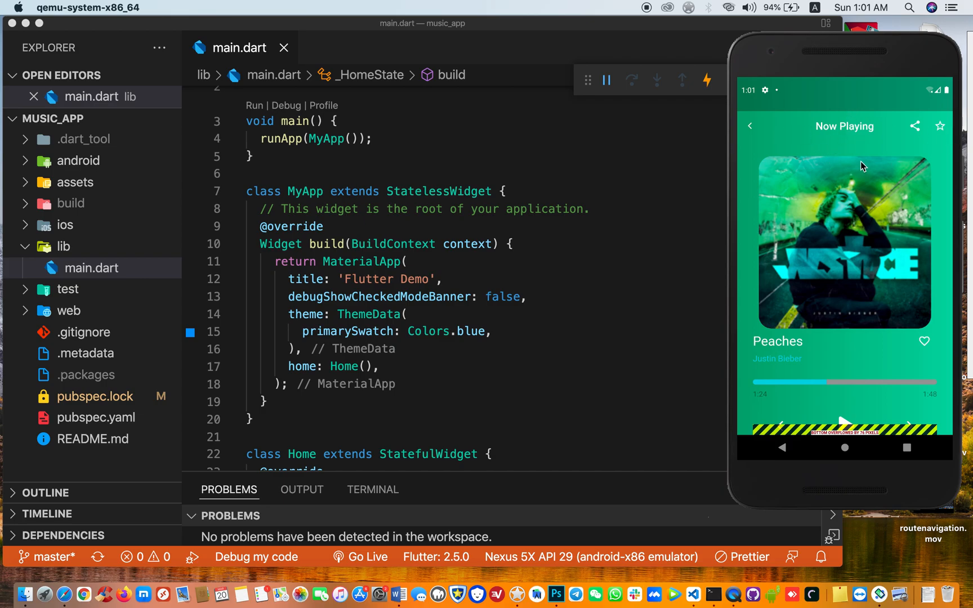
{"action": "mouse_move", "coordinate": [837, 348]}
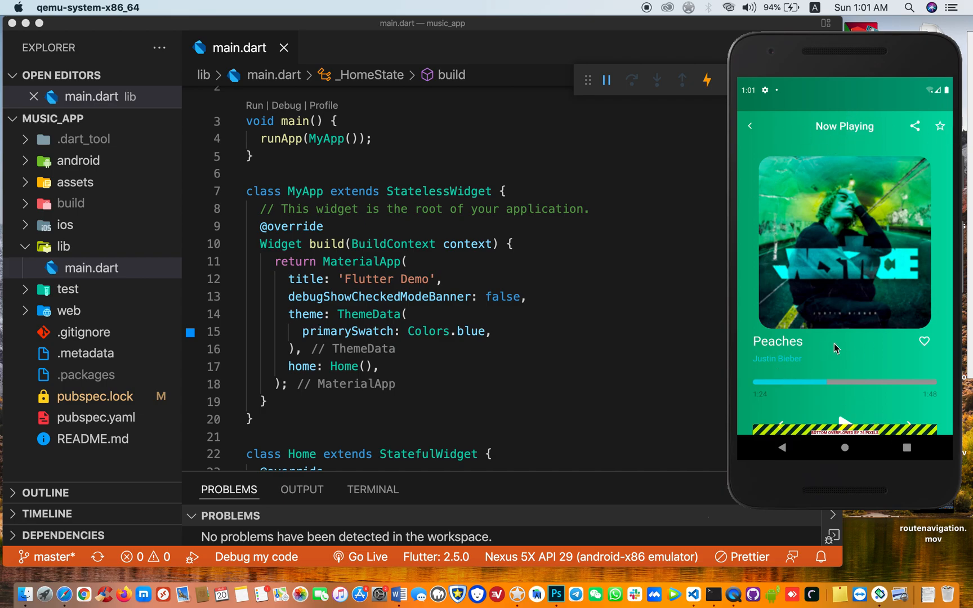
{"action": "mouse_move", "coordinate": [820, 436]}
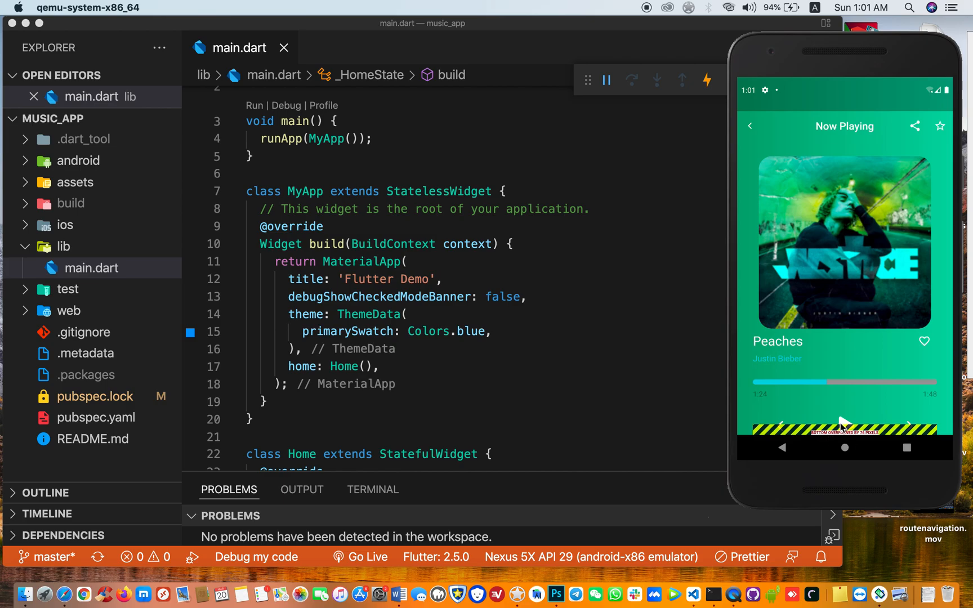
{"action": "mouse_move", "coordinate": [584, 369]}
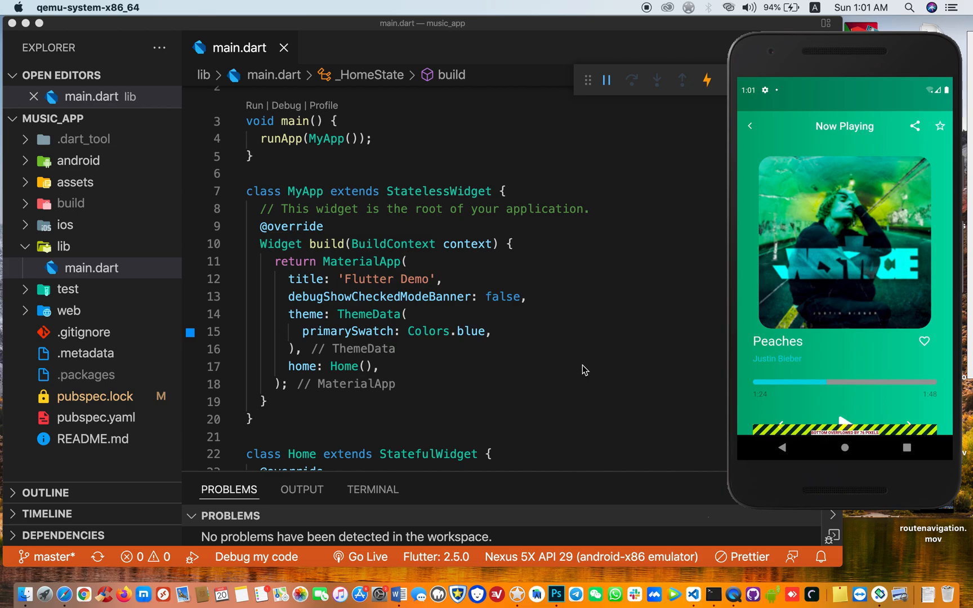
{"action": "scroll", "scroll_direction": "down", "scroll_amount": 3}
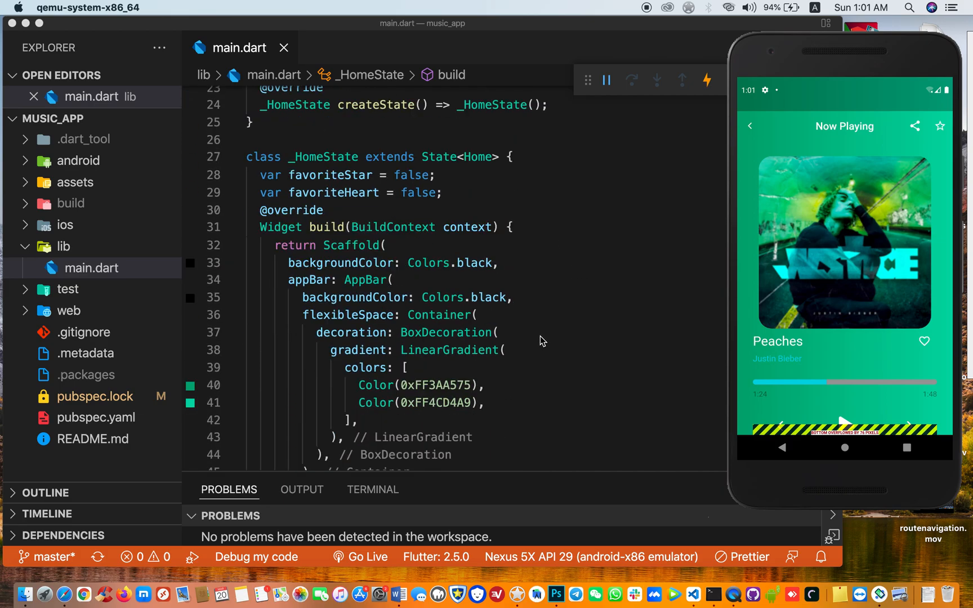
{"action": "scroll", "scroll_direction": "down", "scroll_amount": 3}
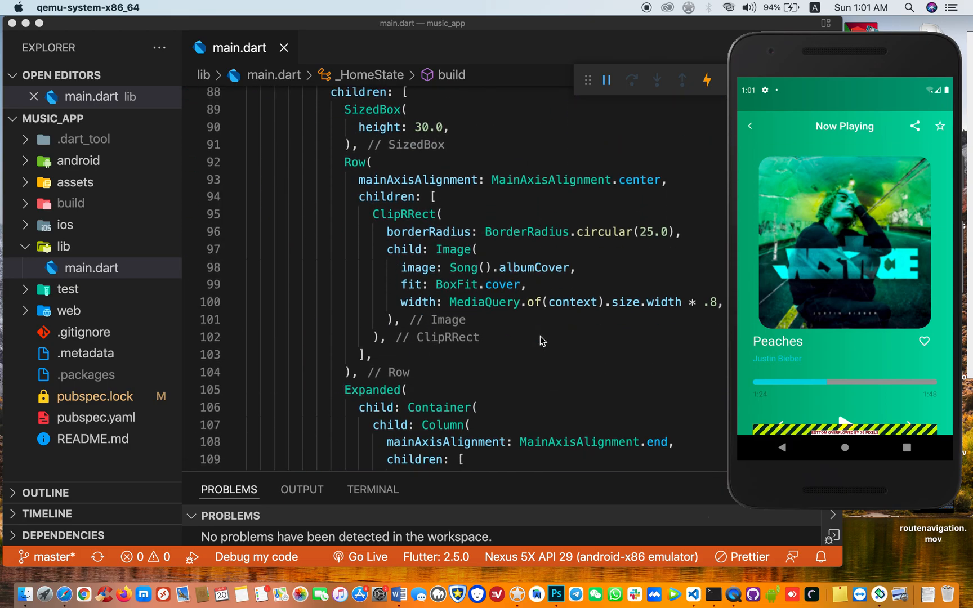
{"action": "scroll", "scroll_direction": "down", "scroll_amount": 3}
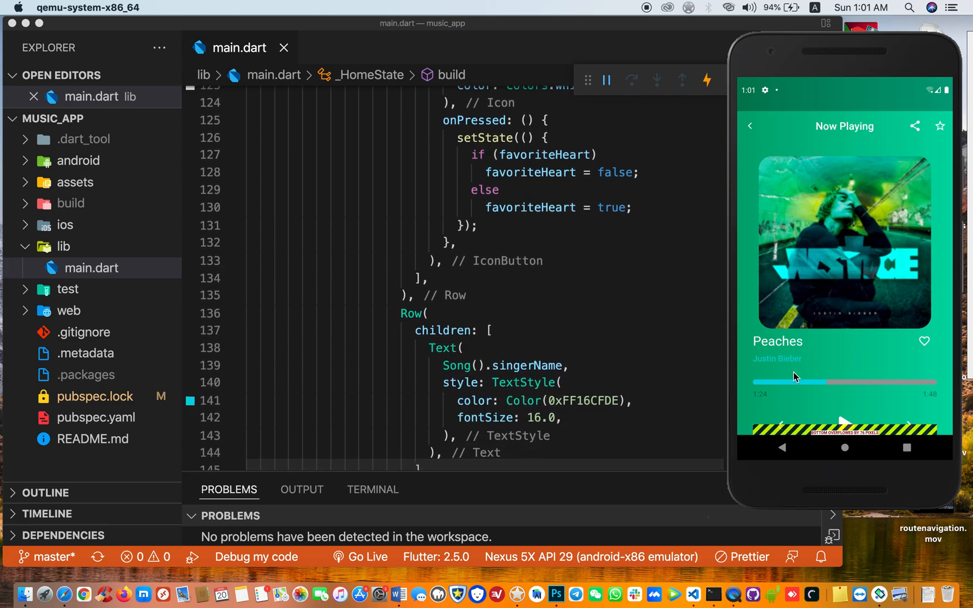
{"action": "scroll", "scroll_direction": "down", "scroll_amount": 3}
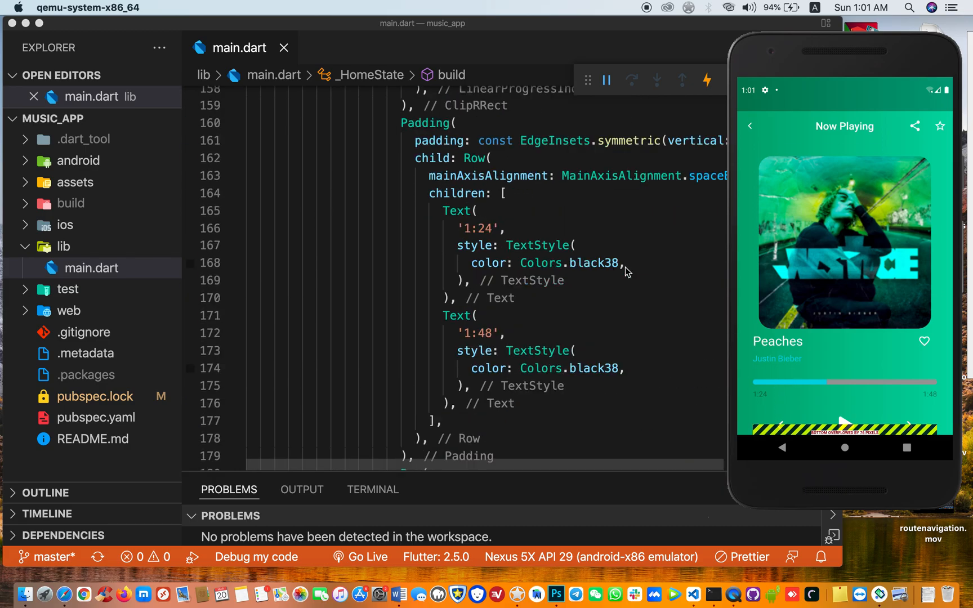
{"action": "scroll", "scroll_direction": "down", "scroll_amount": 3}
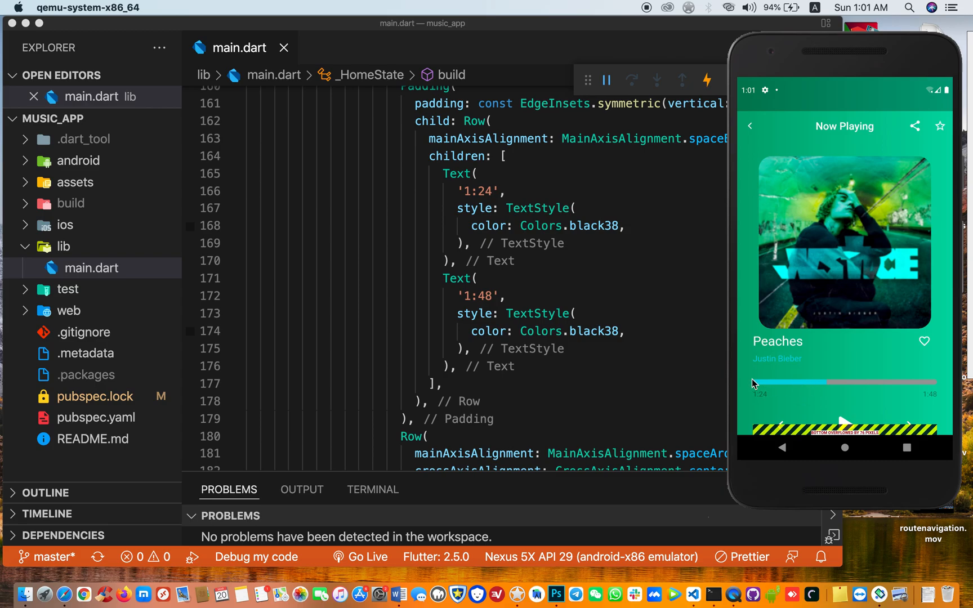
{"action": "mouse_move", "coordinate": [780, 380]}
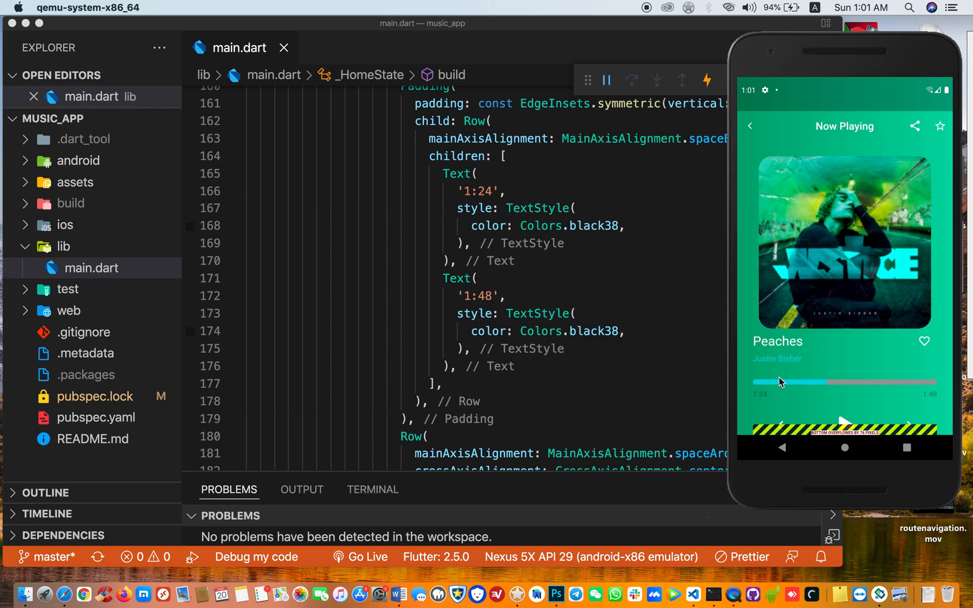
{"action": "scroll", "scroll_direction": "down", "scroll_amount": 3}
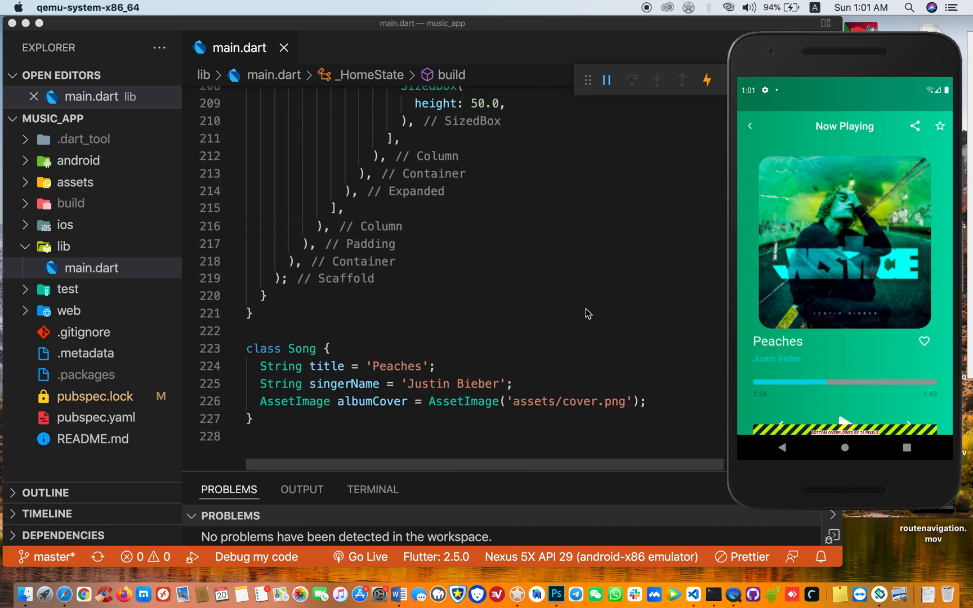
{"action": "scroll", "scroll_direction": "up", "scroll_amount": 3}
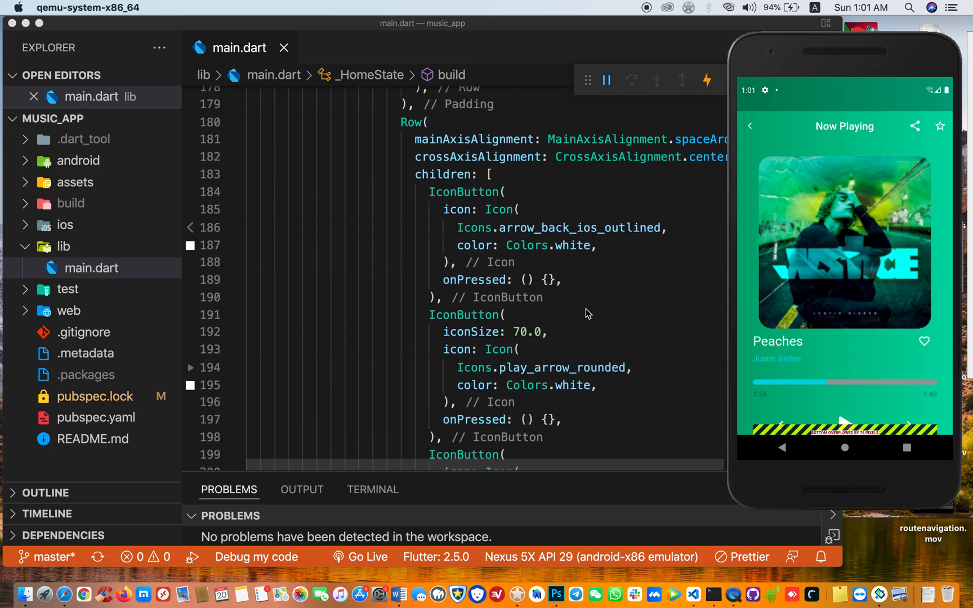
{"action": "scroll", "scroll_direction": "up", "scroll_amount": 3}
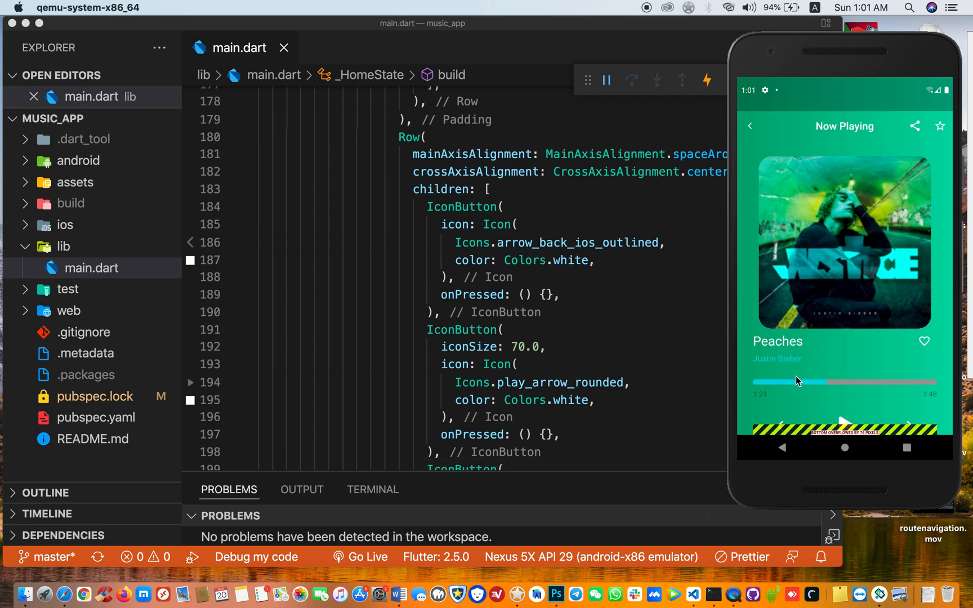
{"action": "scroll", "scroll_direction": "up", "scroll_amount": 3}
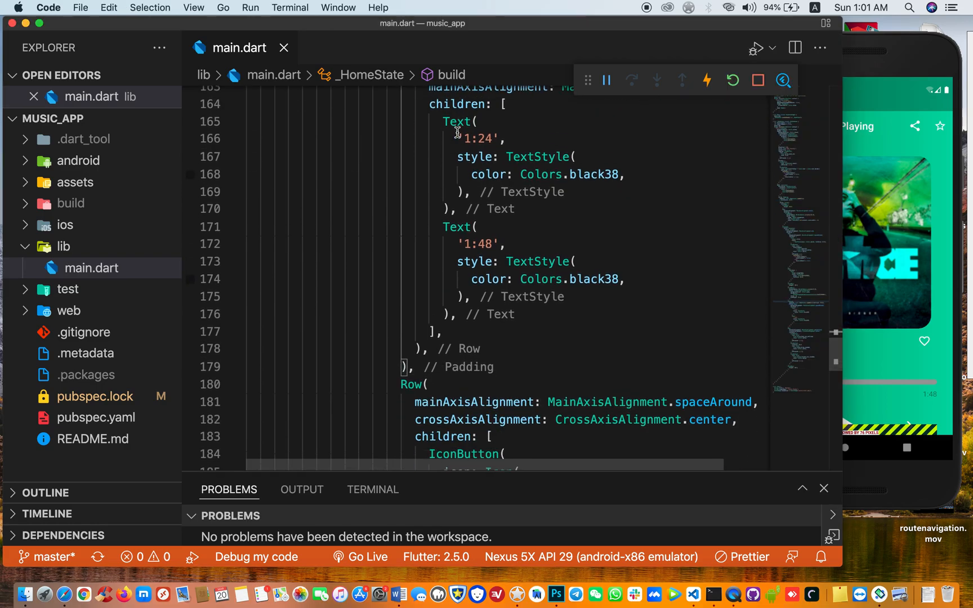
{"action": "mouse_move", "coordinate": [411, 386]}
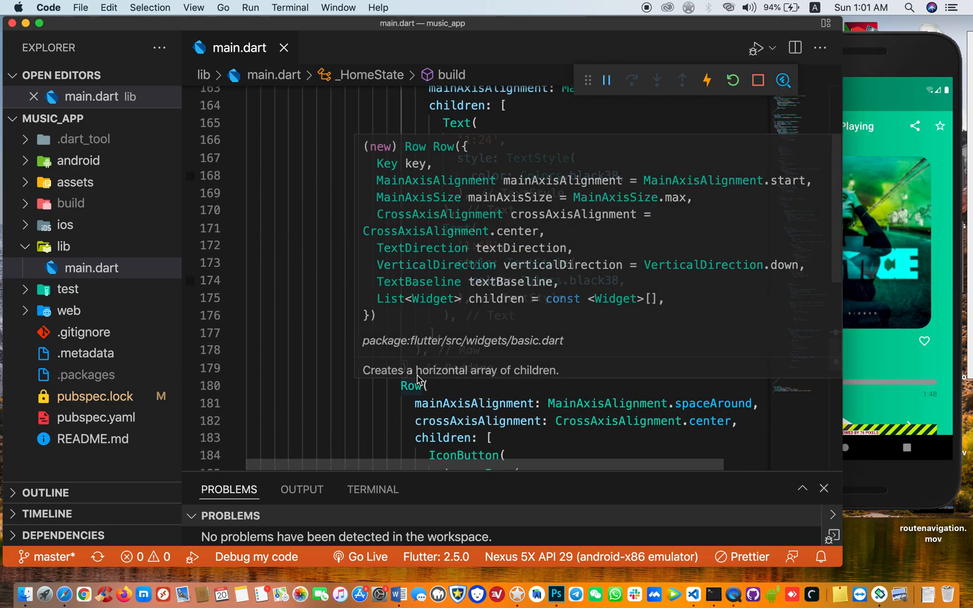
Hot reload main.dart so the 1:24/1:48 time-label row disappears, then view the running app
{"action": "scroll", "scroll_direction": "up", "scroll_amount": 3}
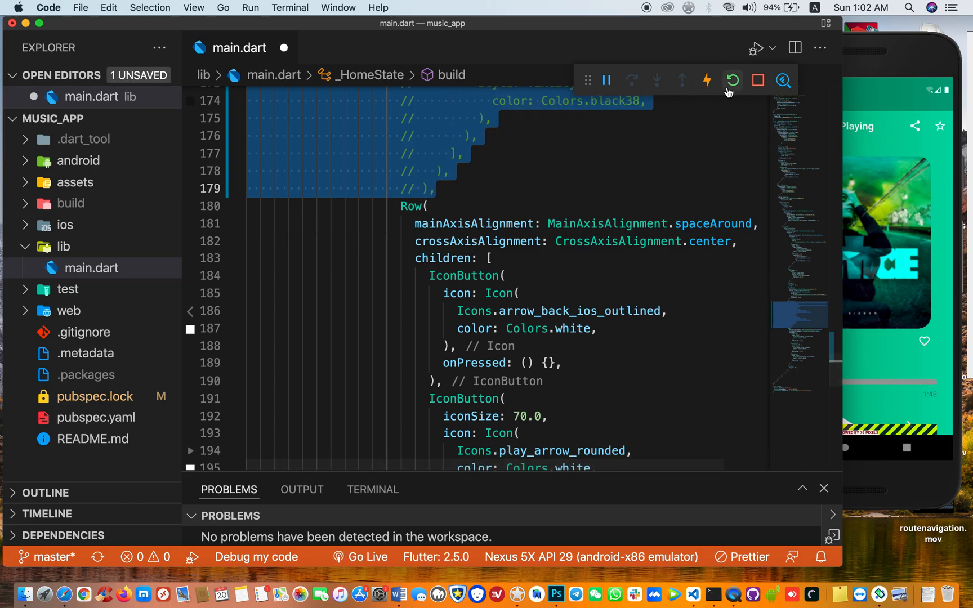
{"action": "left_click", "coordinate": [732, 81]}
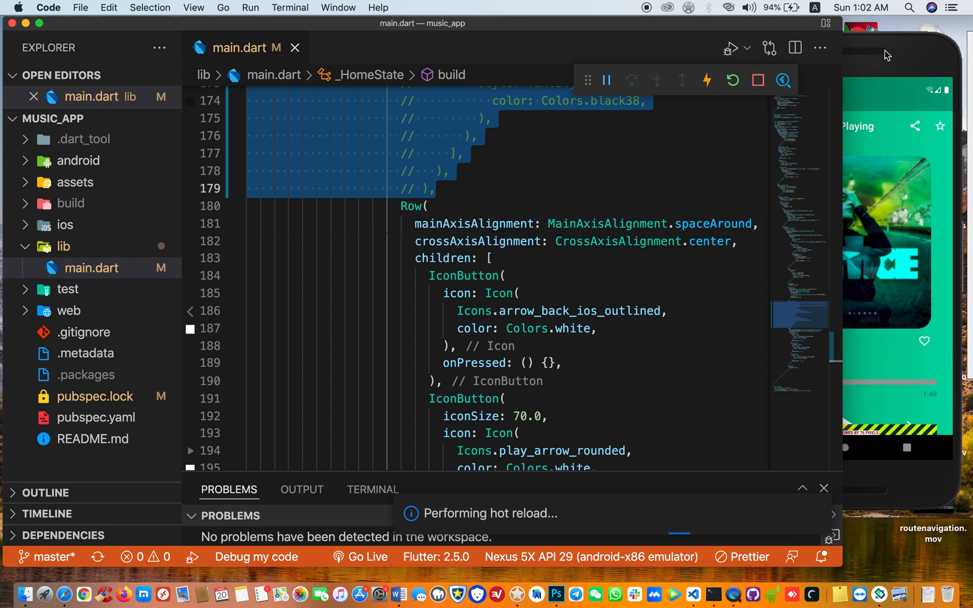
{"action": "left_click", "coordinate": [707, 82]}
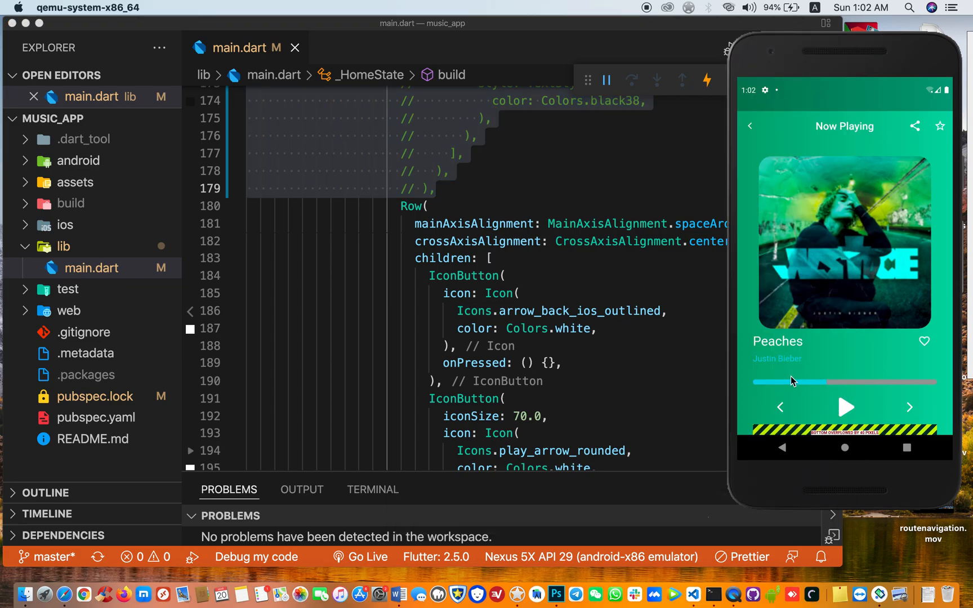
{"action": "mouse_move", "coordinate": [819, 412]}
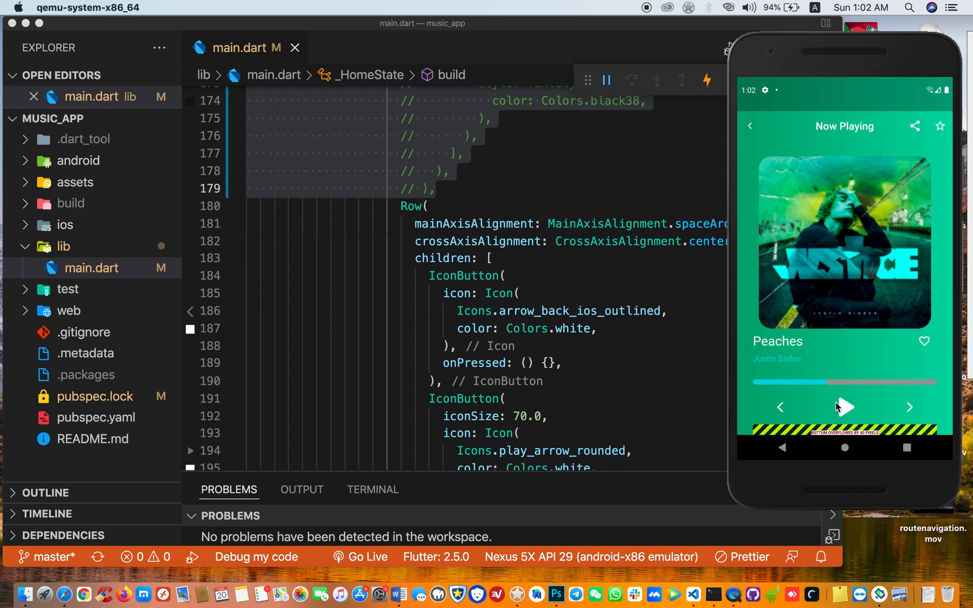
{"action": "mouse_move", "coordinate": [817, 419]}
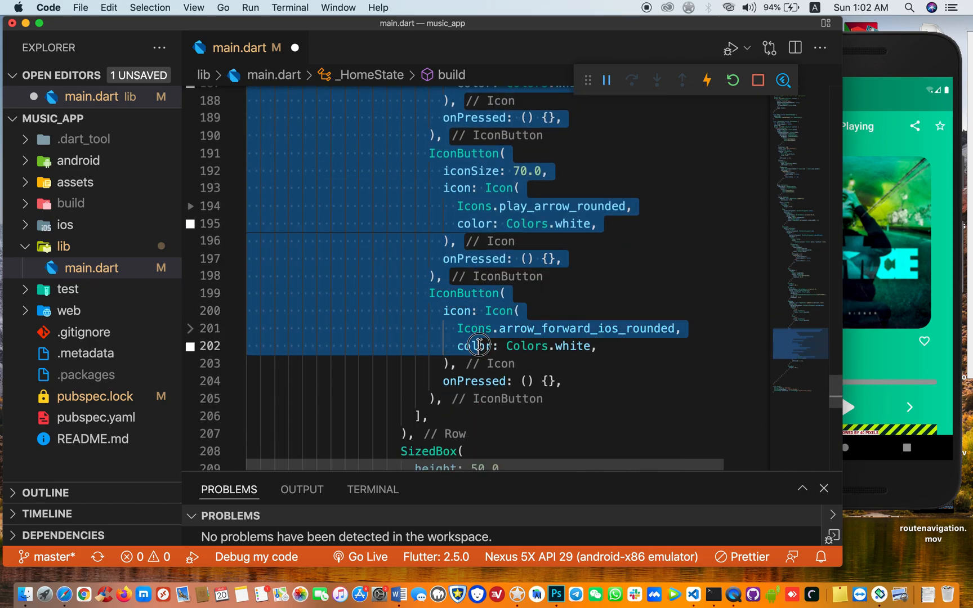
Select the IconButton row of back, play and forward buttons to comment it out instead
{"action": "left_click", "coordinate": [475, 432]}
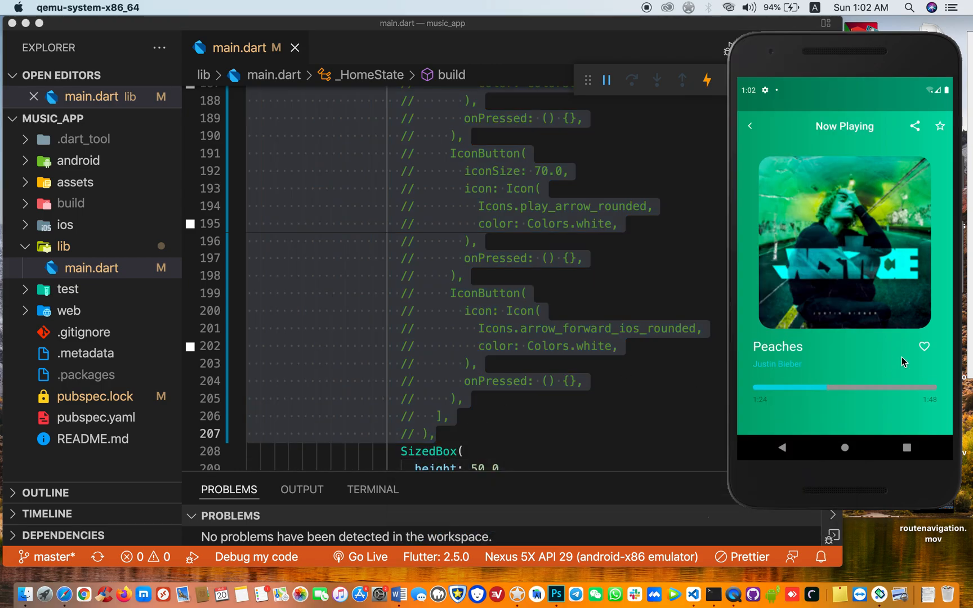
{"action": "mouse_move", "coordinate": [822, 386]}
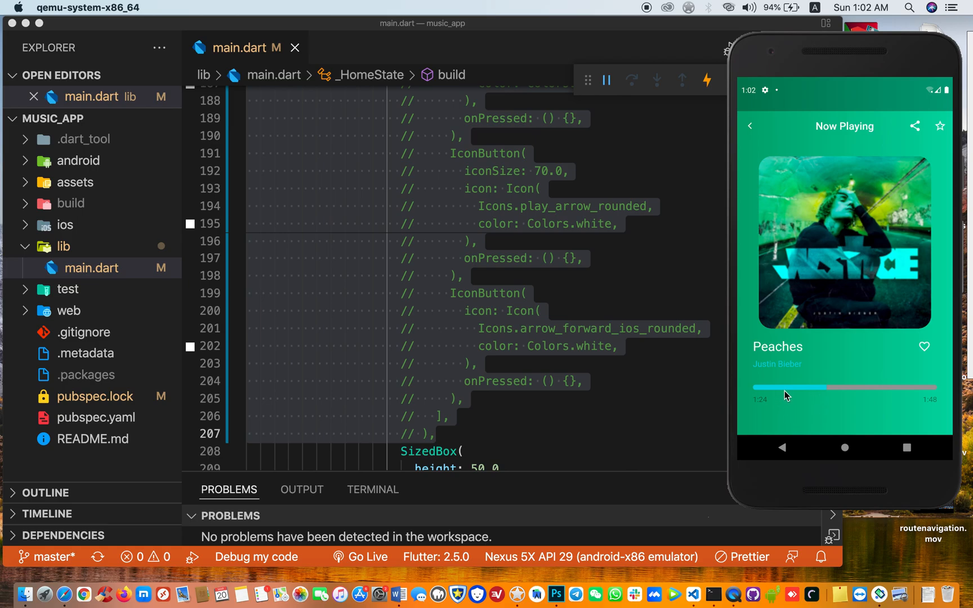
{"action": "mouse_move", "coordinate": [830, 250]}
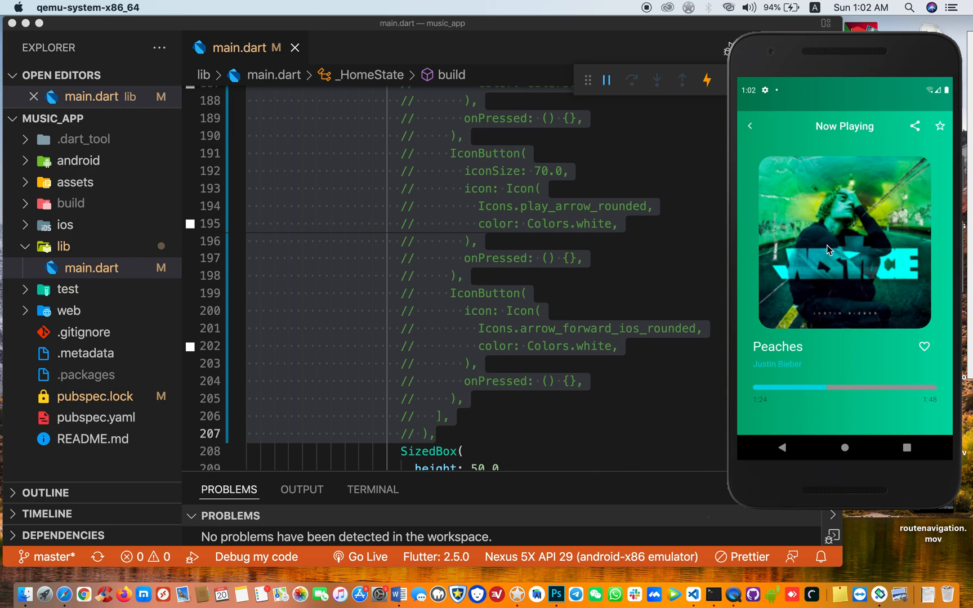
{"action": "mouse_move", "coordinate": [819, 271]}
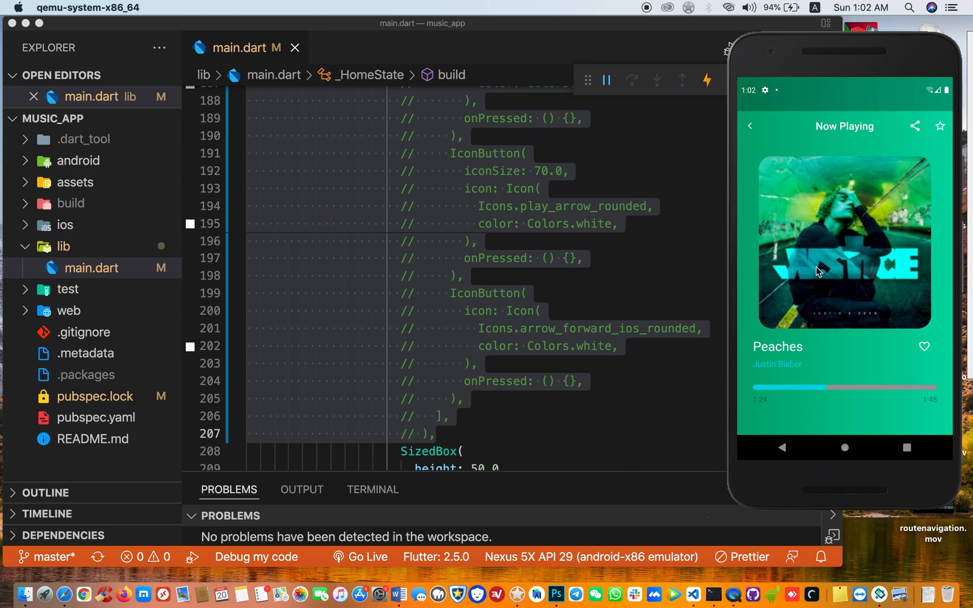
{"action": "mouse_move", "coordinate": [820, 362]}
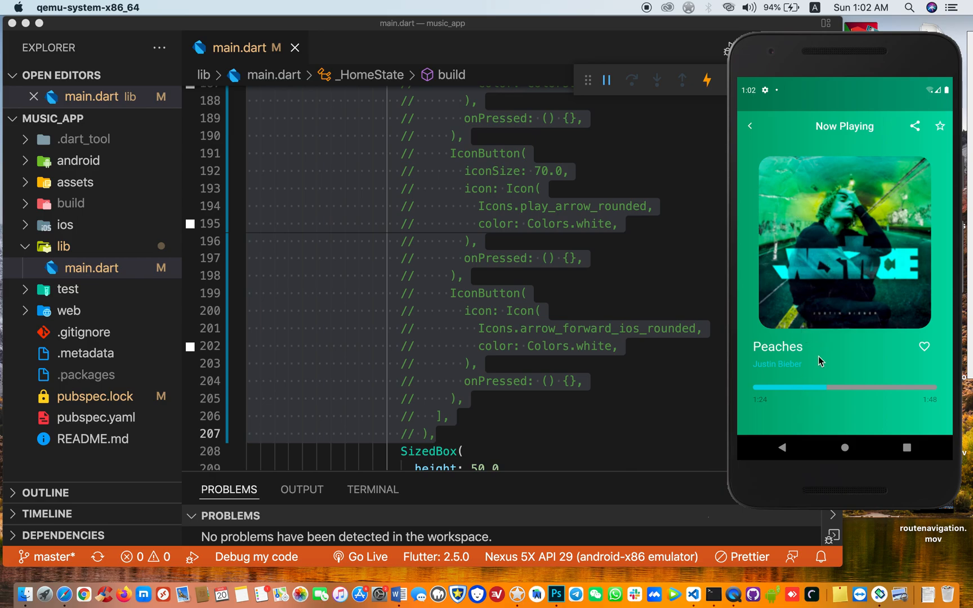
{"action": "mouse_move", "coordinate": [817, 412]}
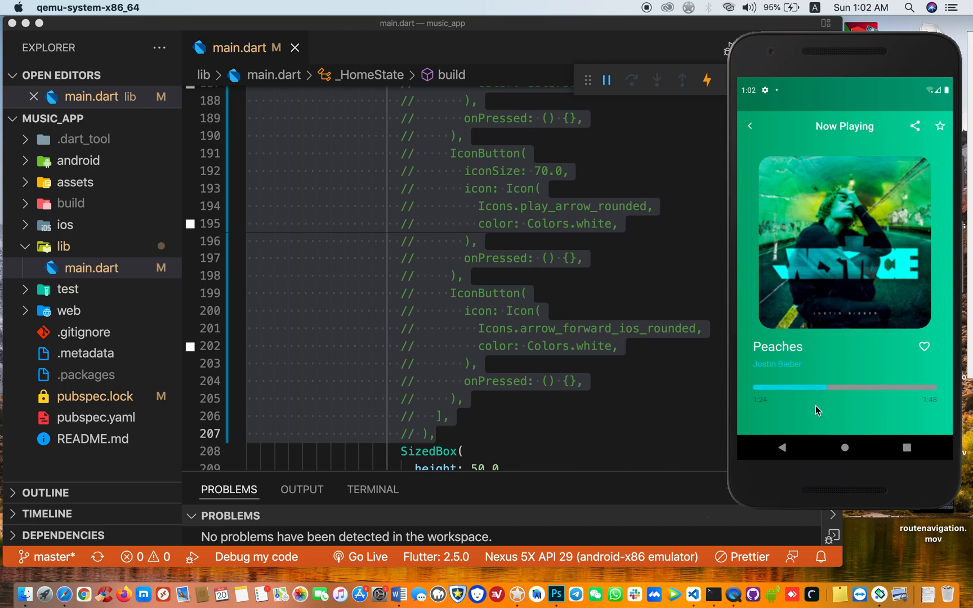
{"action": "mouse_move", "coordinate": [800, 440]}
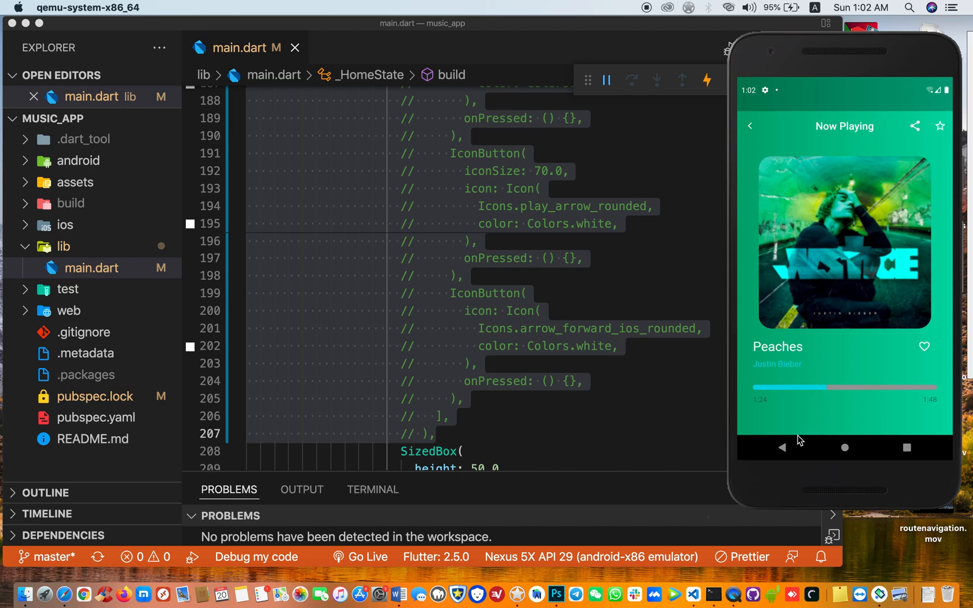
{"action": "mouse_move", "coordinate": [806, 433]}
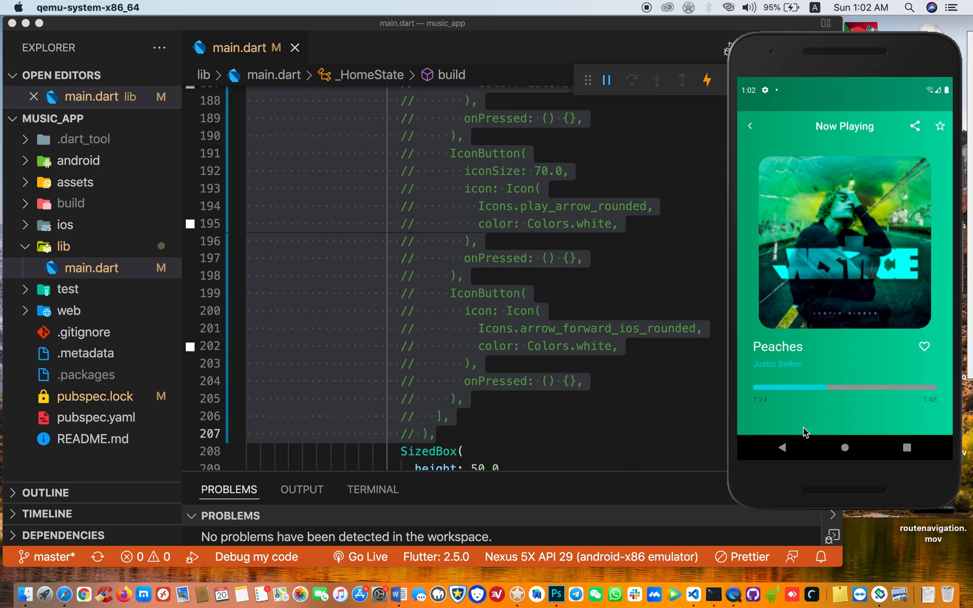
{"action": "mouse_move", "coordinate": [815, 426]}
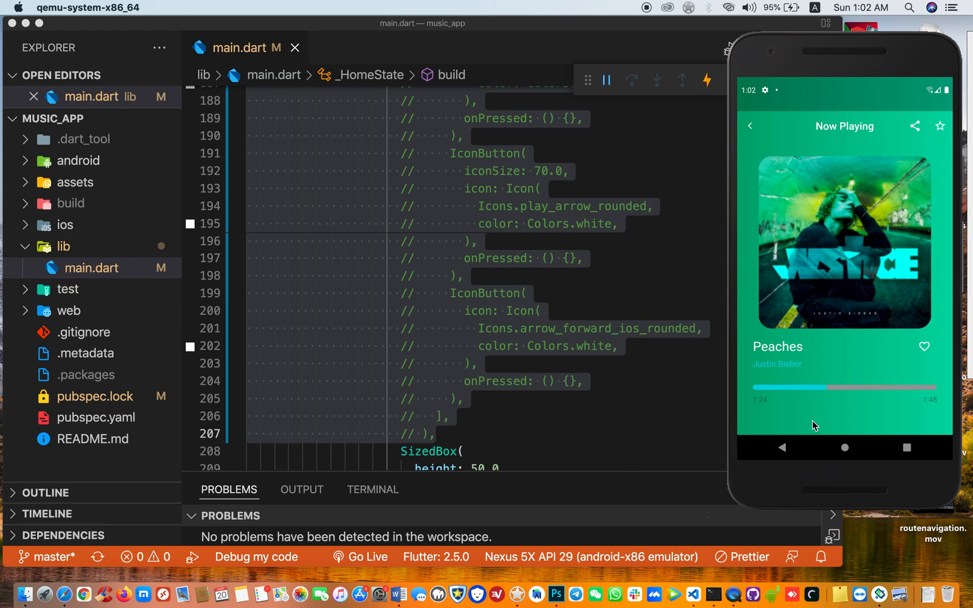
{"action": "mouse_move", "coordinate": [810, 411]}
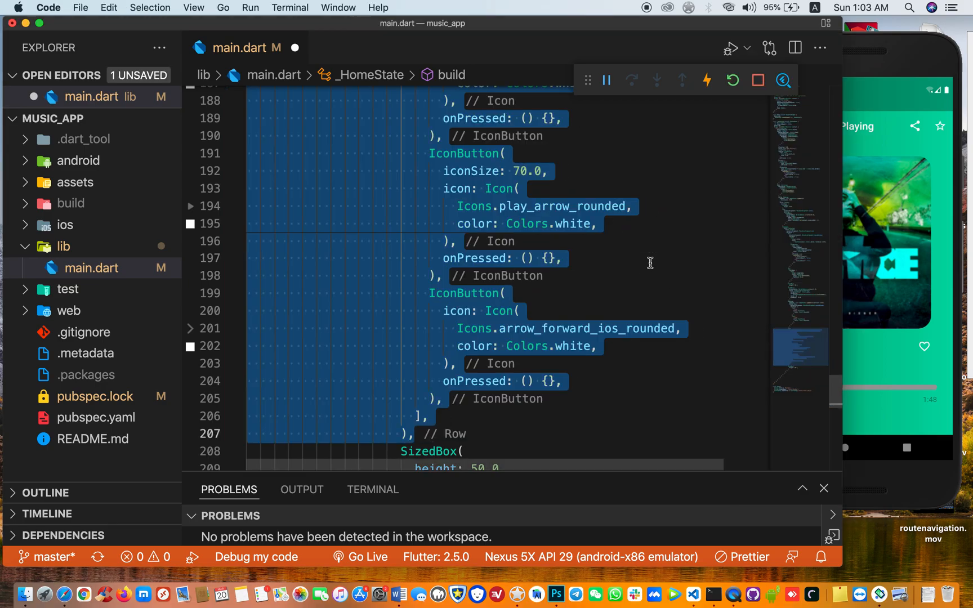
Scroll up through main.dart and select the Expanded widget at line 105 for restructuring
{"action": "scroll", "scroll_direction": "up", "scroll_amount": 3}
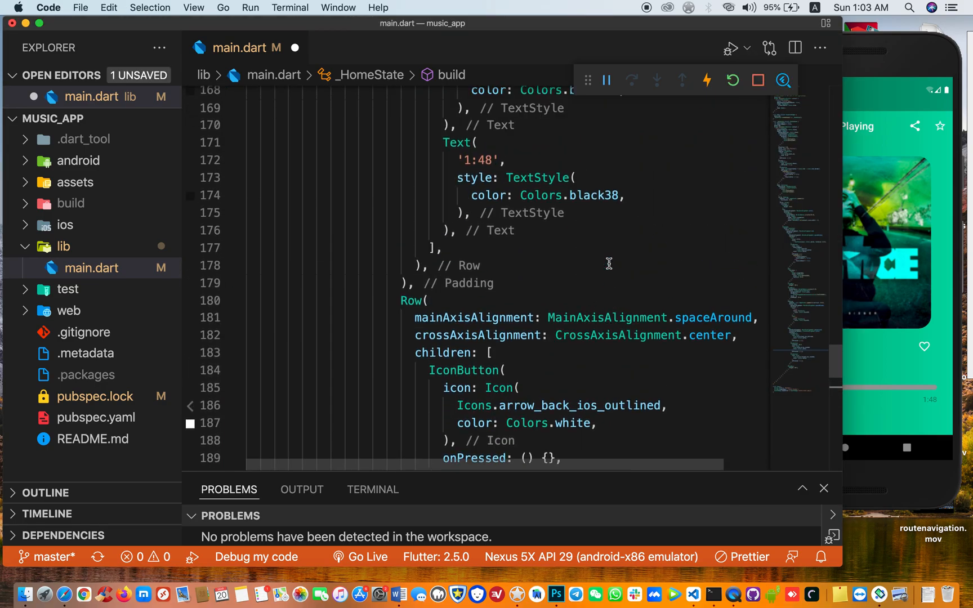
{"action": "scroll", "scroll_direction": "up", "scroll_amount": 3}
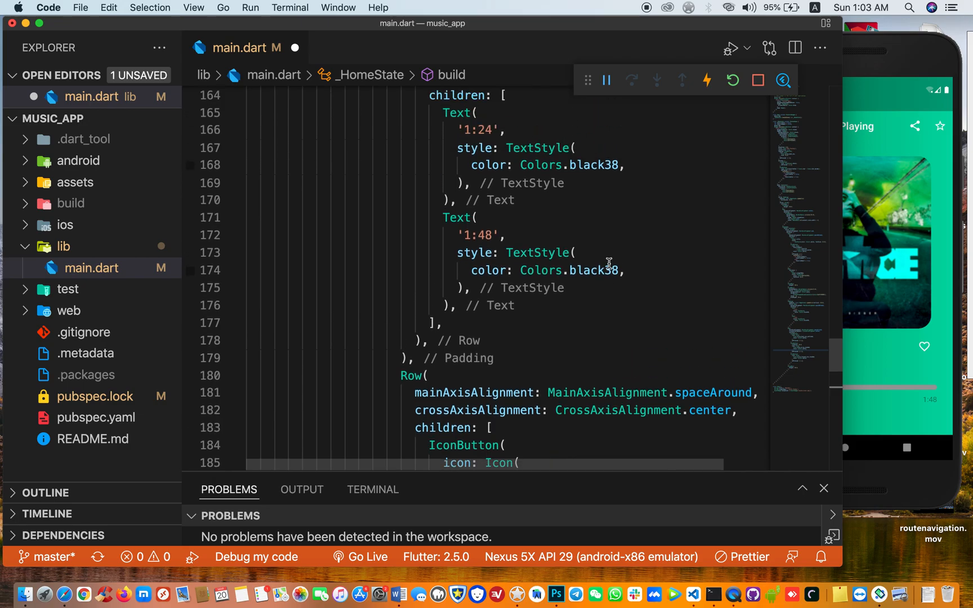
{"action": "scroll", "scroll_direction": "up", "scroll_amount": 3}
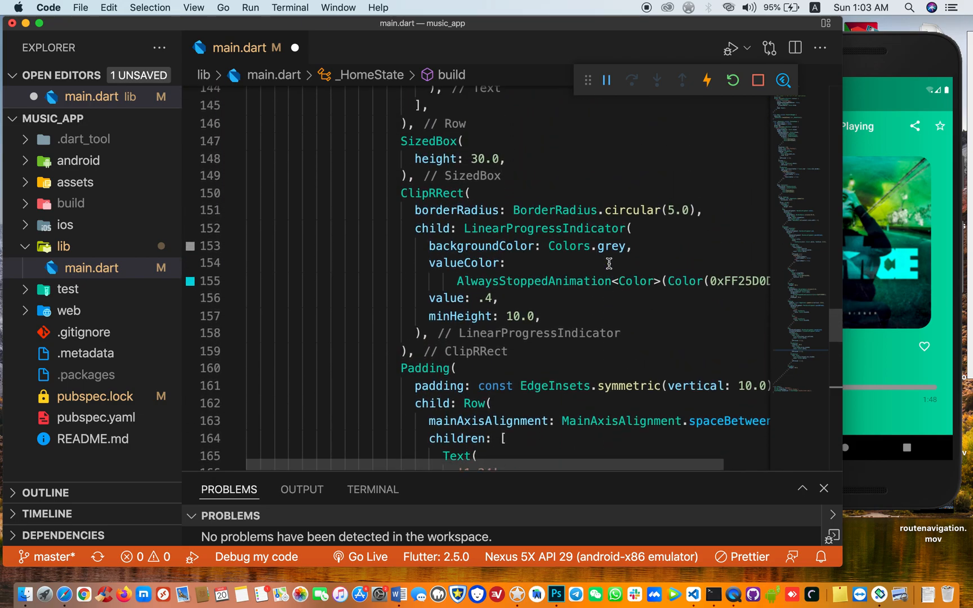
{"action": "scroll", "scroll_direction": "up", "scroll_amount": 3}
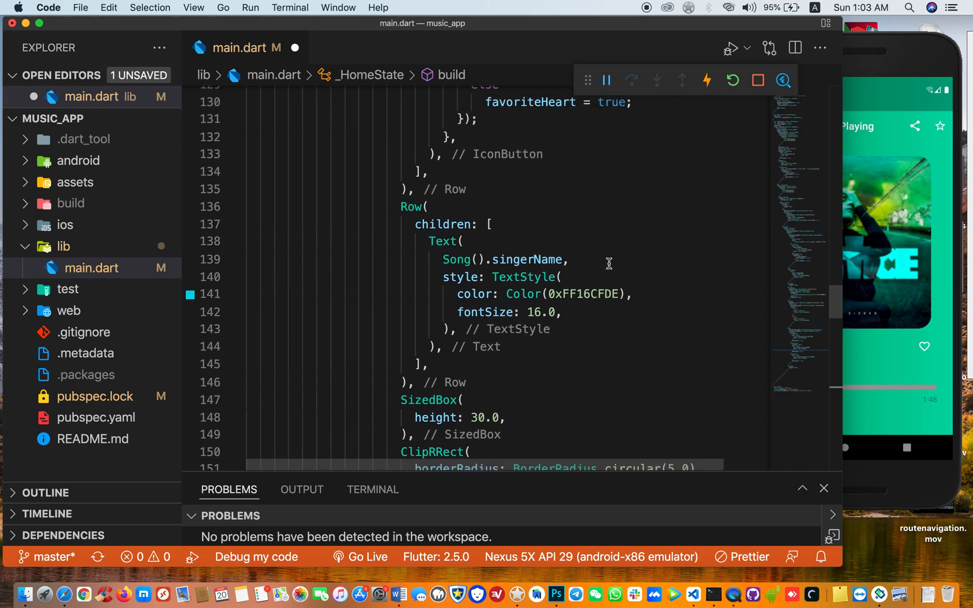
{"action": "scroll", "scroll_direction": "up", "scroll_amount": 3}
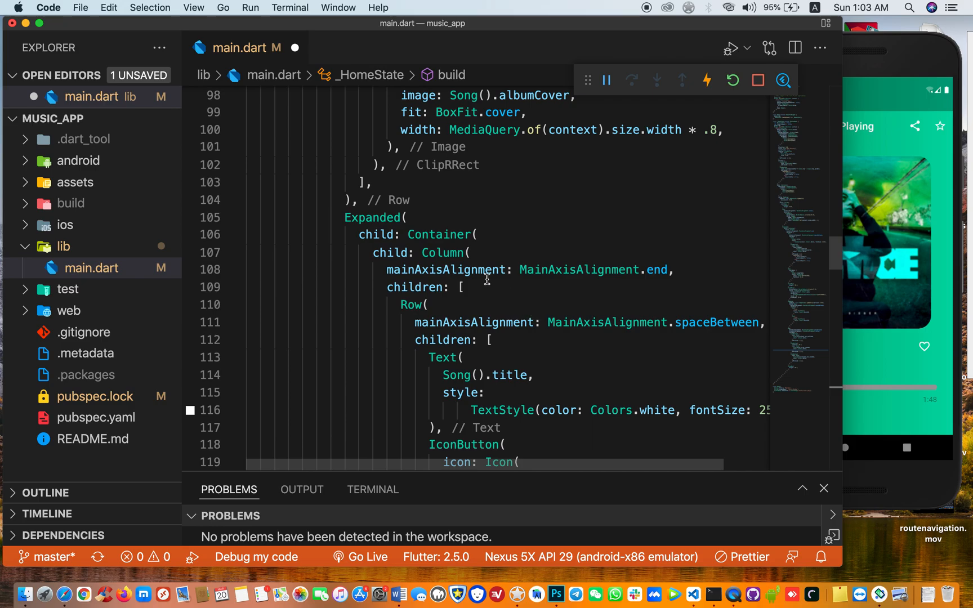
{"action": "scroll", "scroll_direction": "down", "scroll_amount": 3}
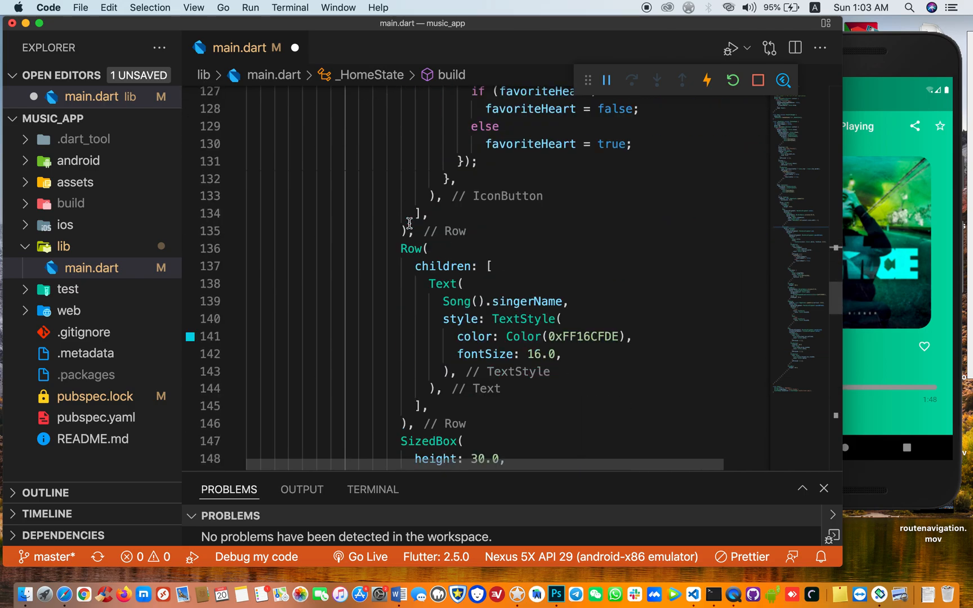
{"action": "scroll", "scroll_direction": "down", "scroll_amount": 3}
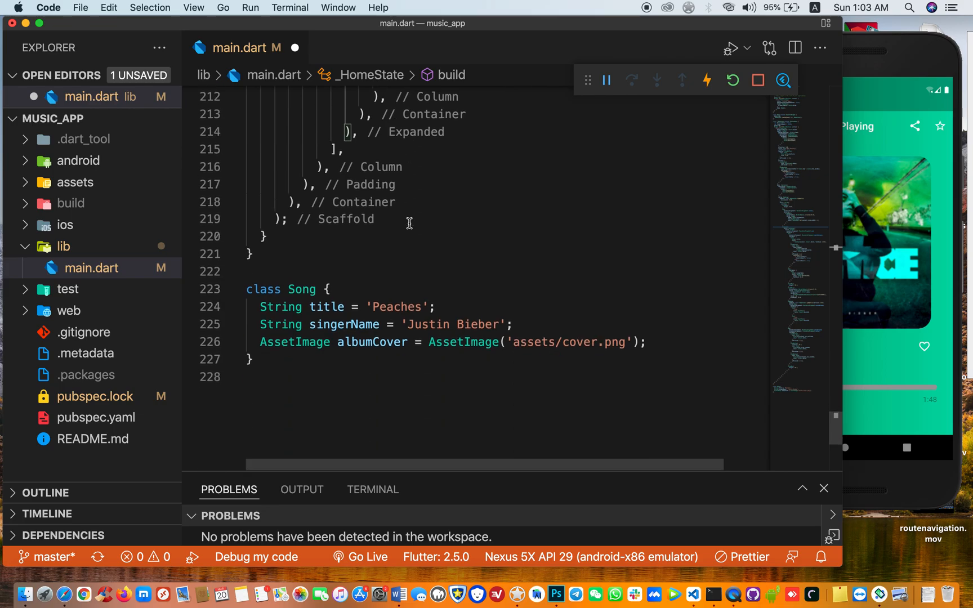
{"action": "scroll", "scroll_direction": "up", "scroll_amount": 3}
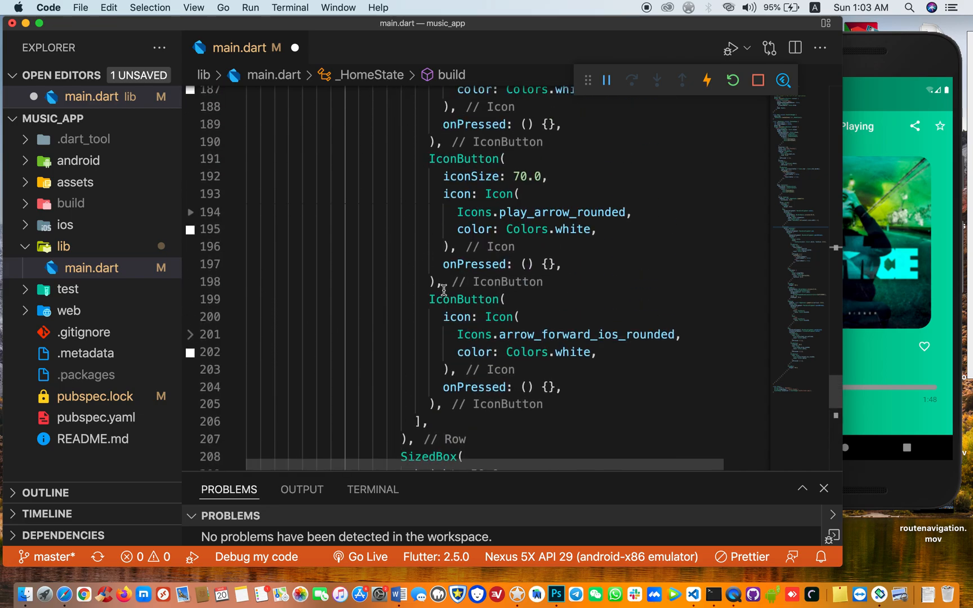
{"action": "scroll", "scroll_direction": "up", "scroll_amount": 3}
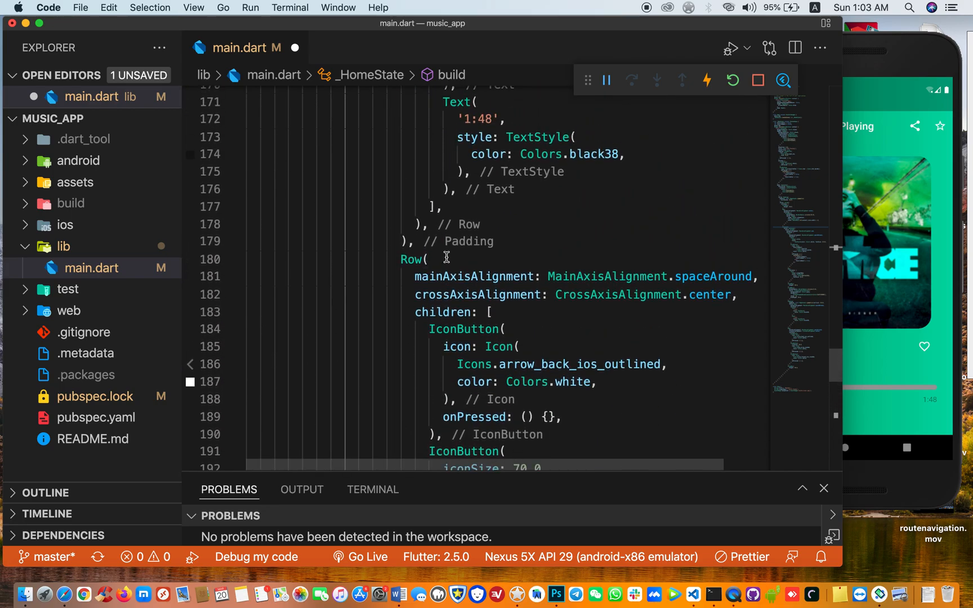
{"action": "scroll", "scroll_direction": "up", "scroll_amount": 3}
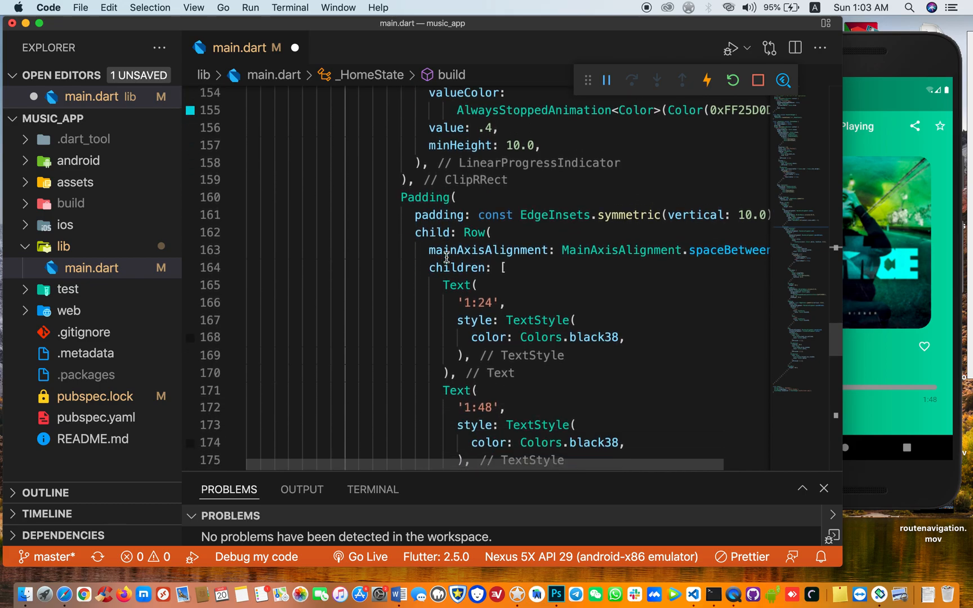
{"action": "scroll", "scroll_direction": "down", "scroll_amount": 3}
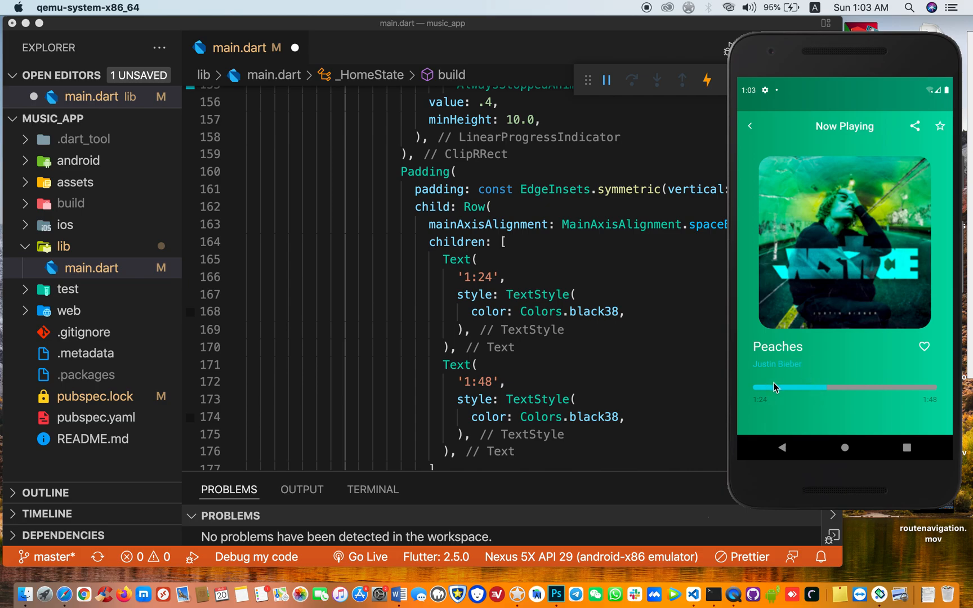
{"action": "scroll", "scroll_direction": "up", "scroll_amount": 3}
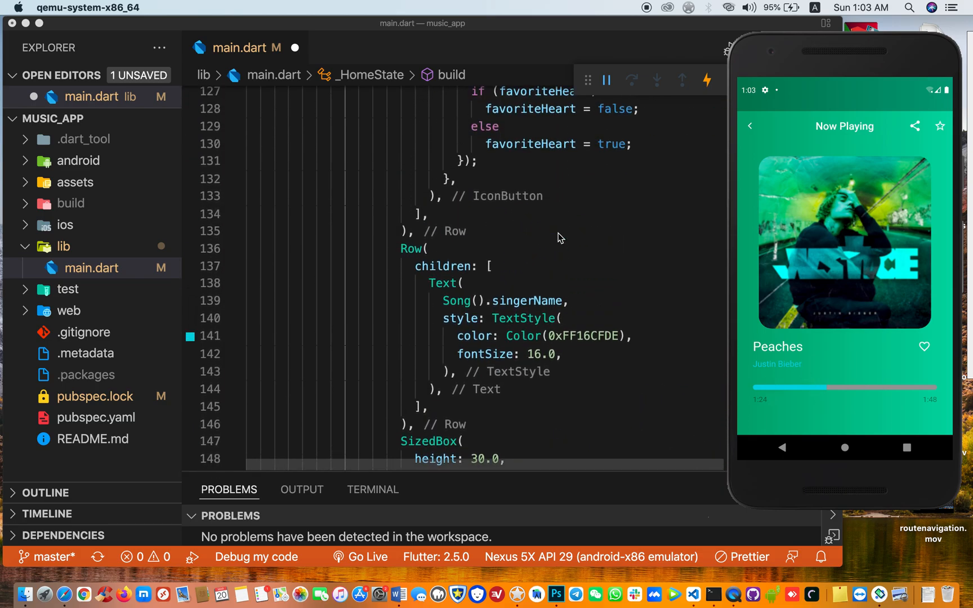
{"action": "scroll", "scroll_direction": "up", "scroll_amount": 3}
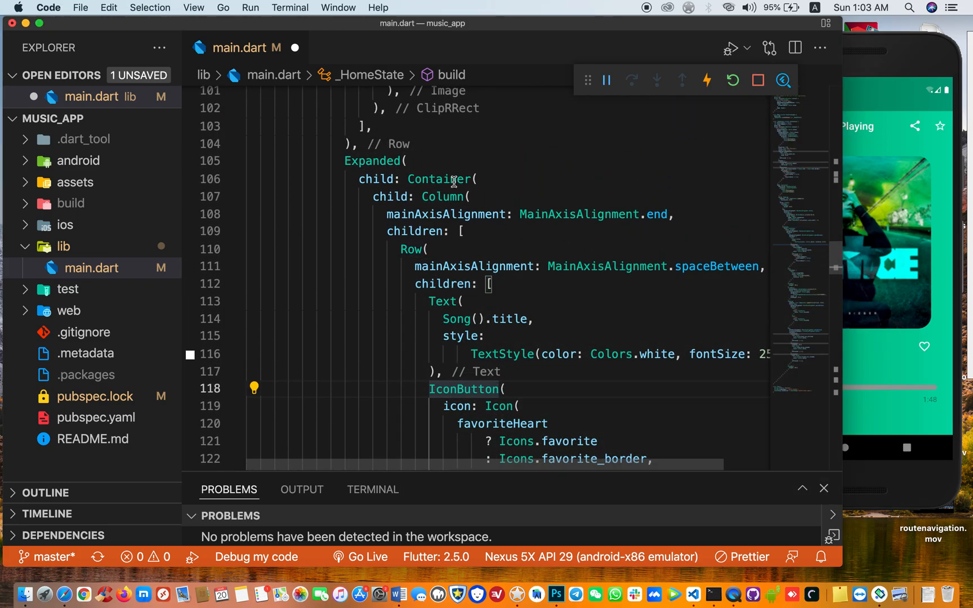
{"action": "mouse_move", "coordinate": [883, 367]}
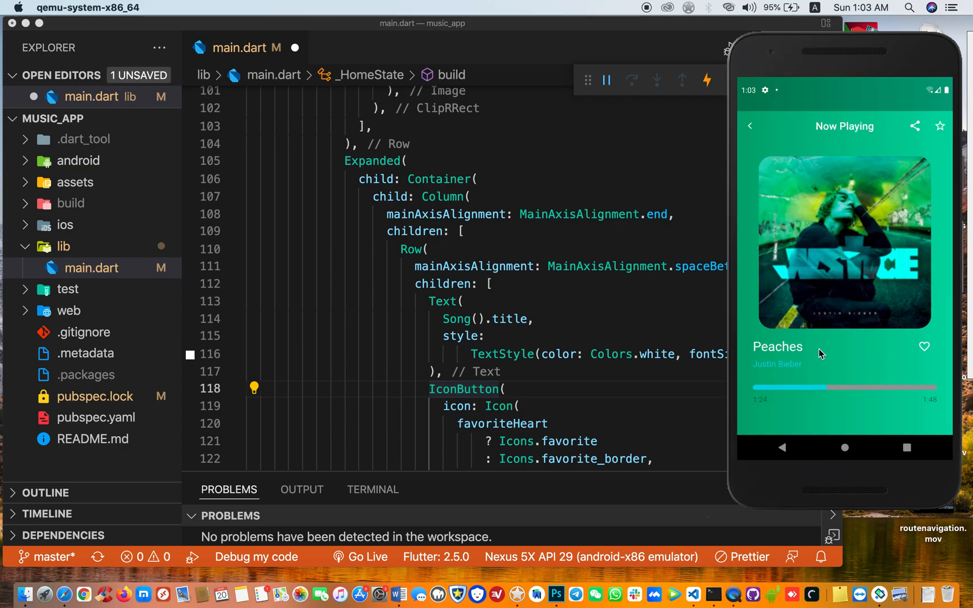
{"action": "left_click", "coordinate": [424, 161]}
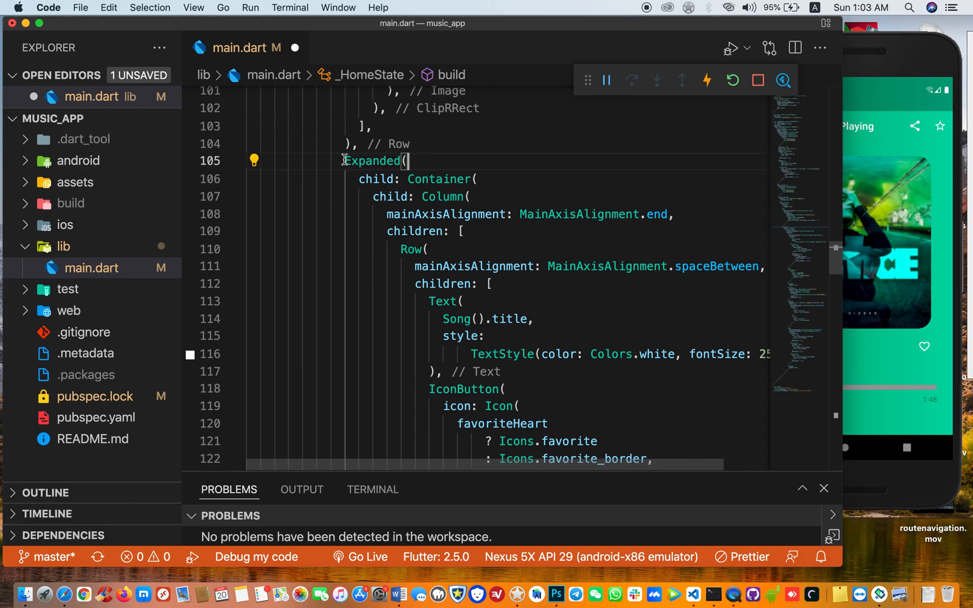
{"action": "mouse_move", "coordinate": [373, 161]}
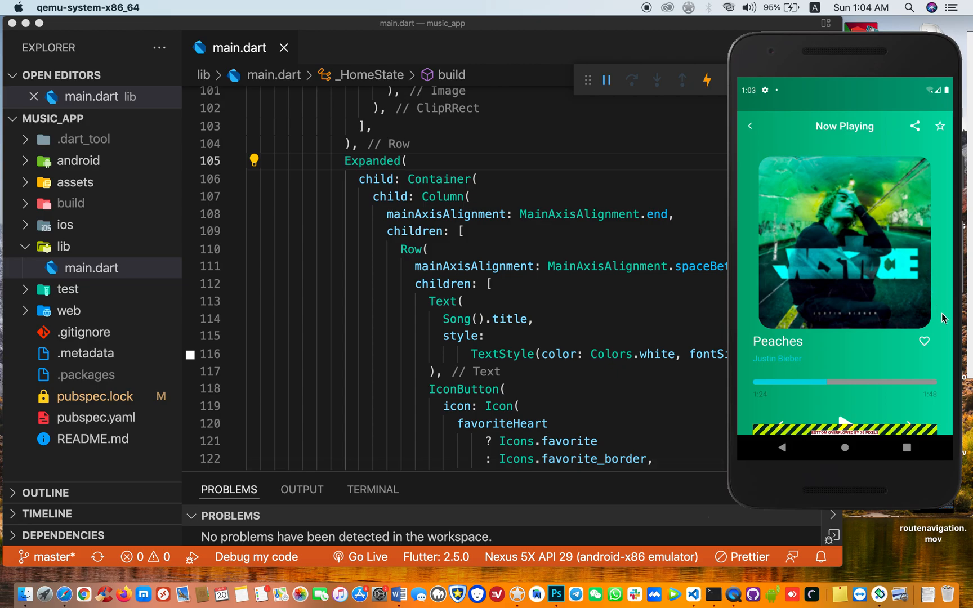
{"action": "mouse_move", "coordinate": [893, 265]}
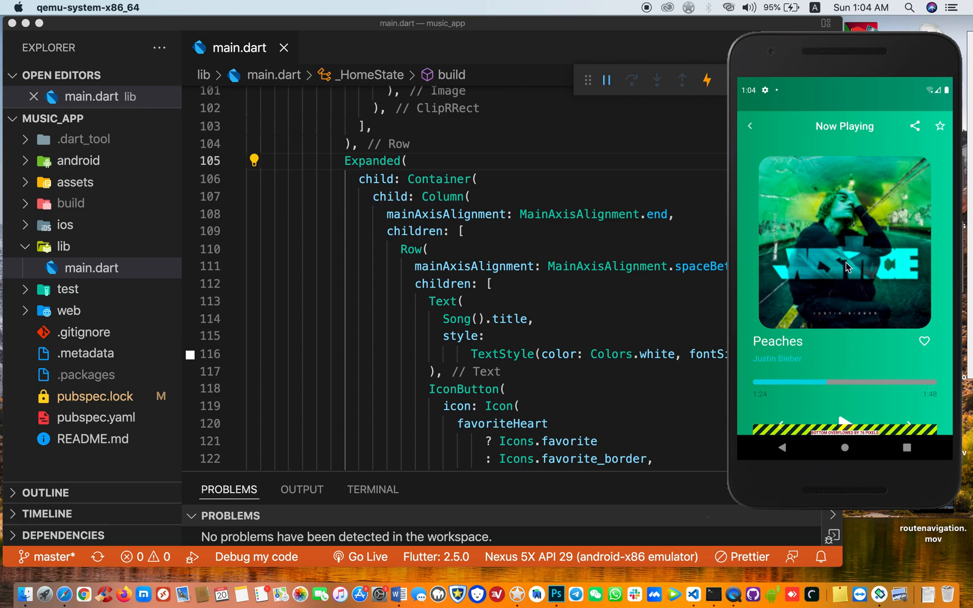
{"action": "mouse_move", "coordinate": [792, 449]}
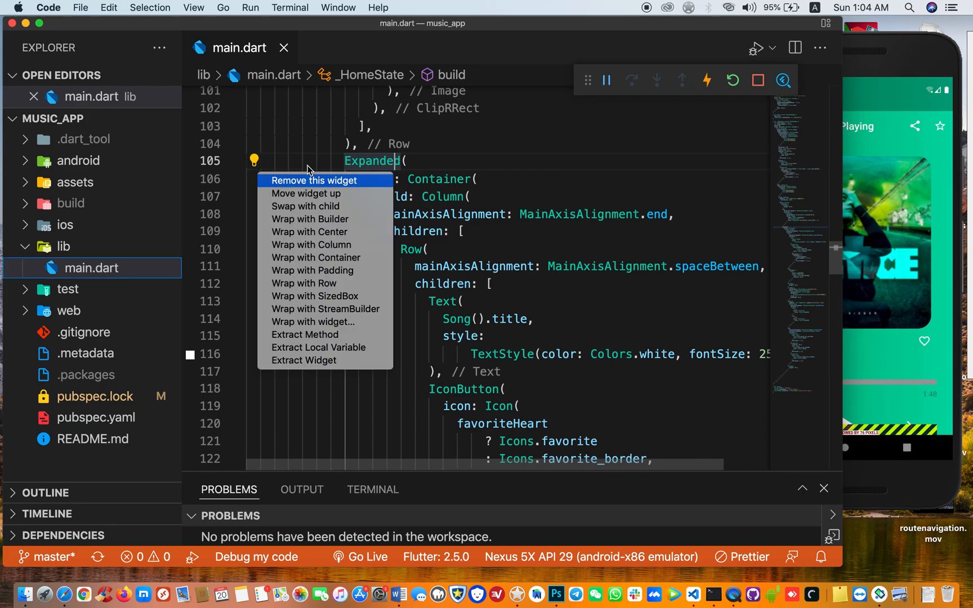
{"action": "mouse_move", "coordinate": [304, 206]}
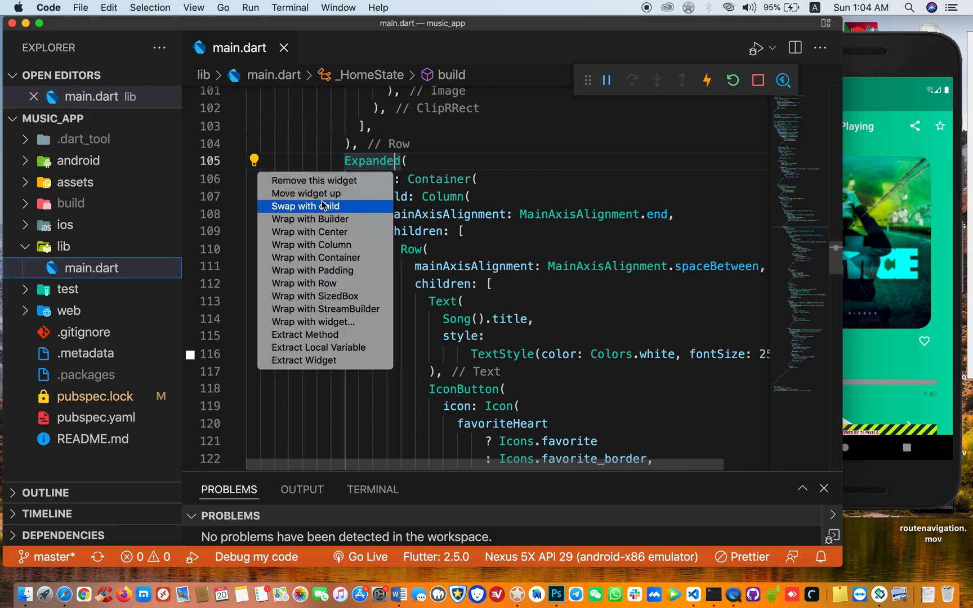
{"action": "mouse_move", "coordinate": [323, 232]}
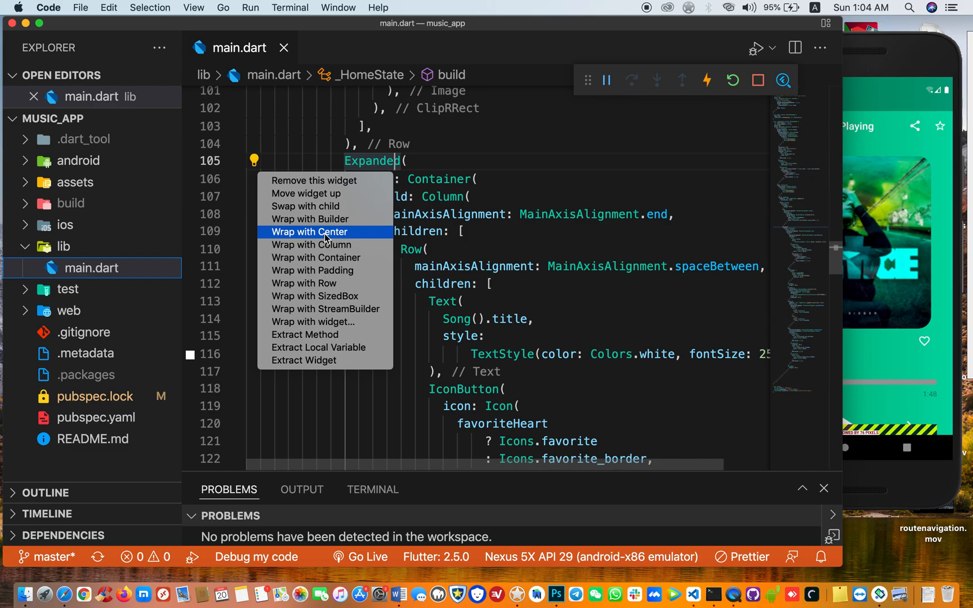
Wrap the Expanded widget with Center, then replace Center by typing SingleChildScrollView
{"action": "left_click", "coordinate": [309, 232]}
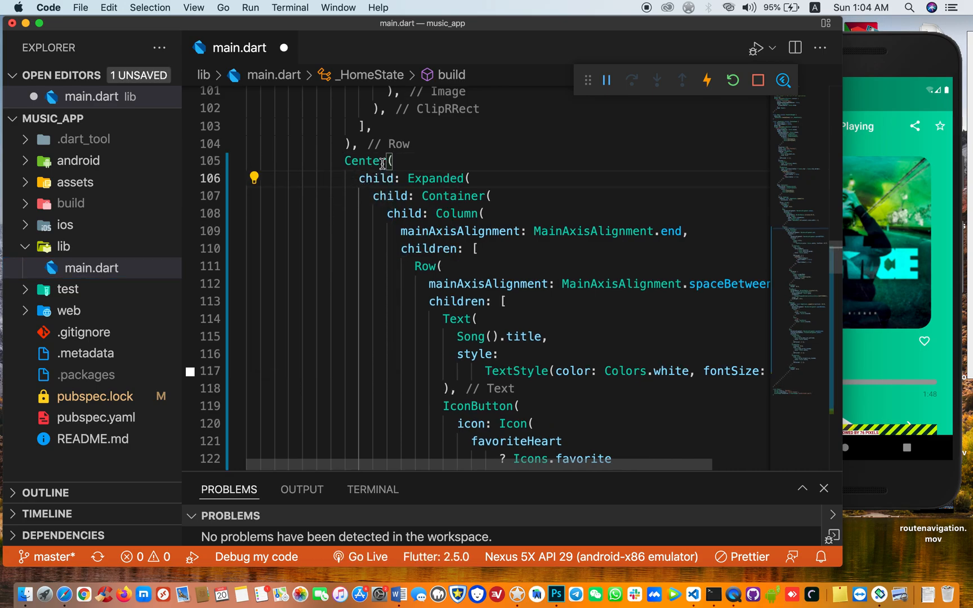
{"action": "double_click", "coordinate": [366, 161]}
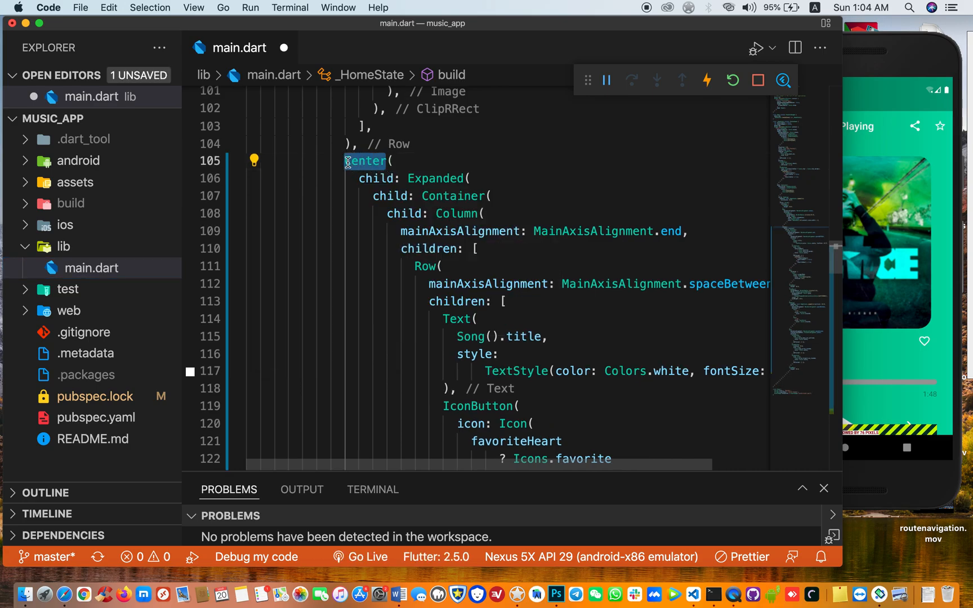
{"action": "type", "text": "sin"}
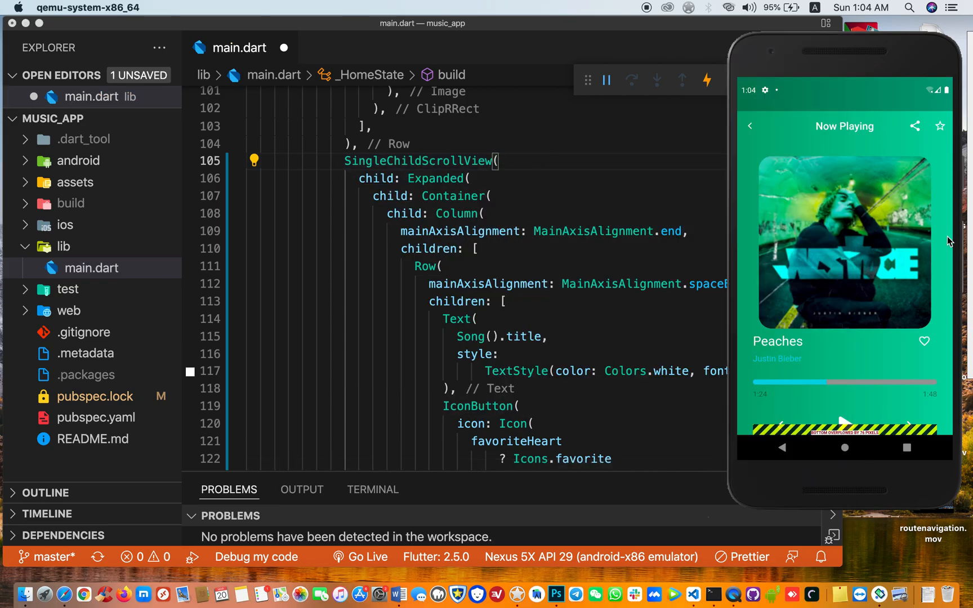
{"action": "mouse_move", "coordinate": [855, 59]}
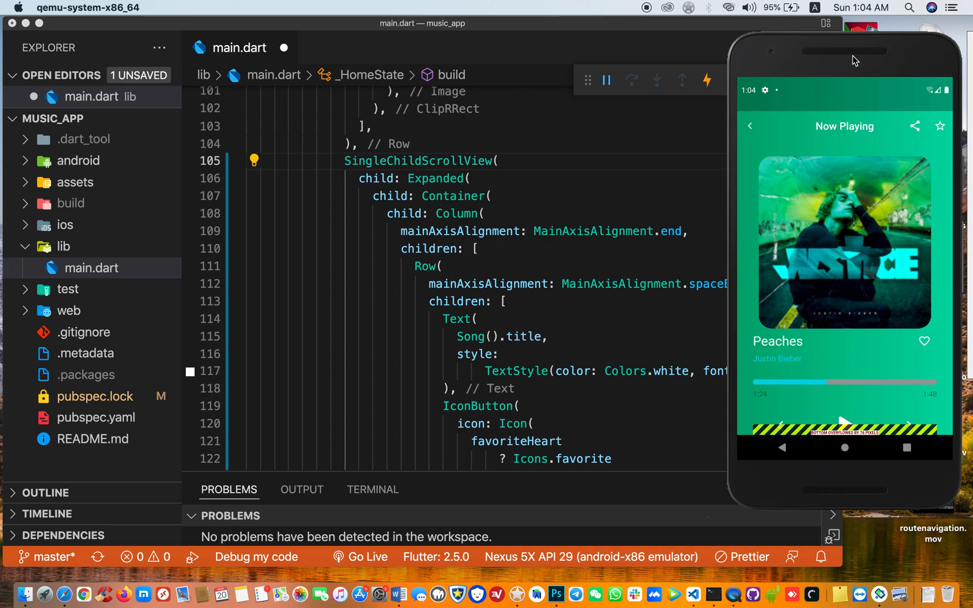
{"action": "mouse_move", "coordinate": [823, 448]}
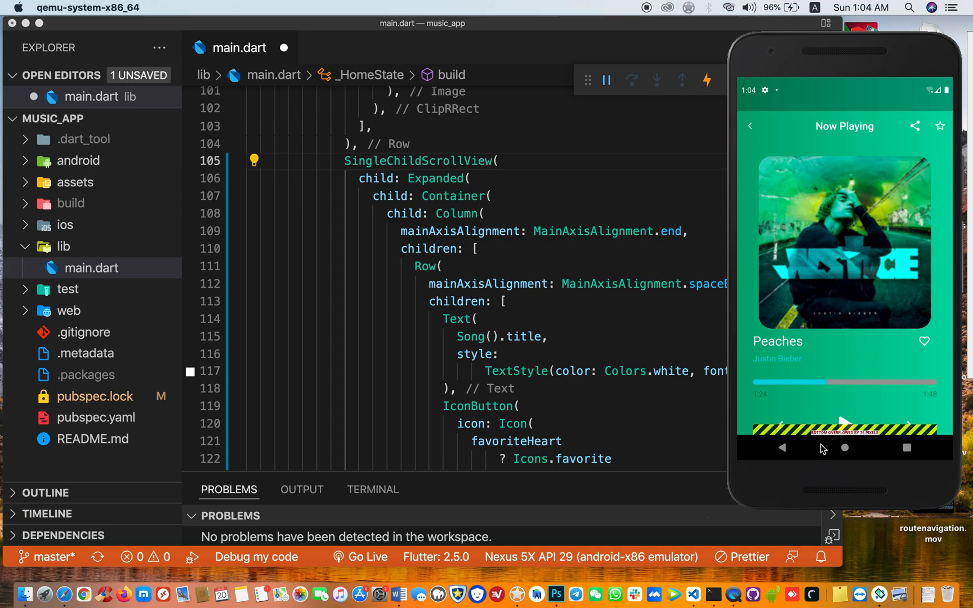
{"action": "mouse_move", "coordinate": [869, 439]}
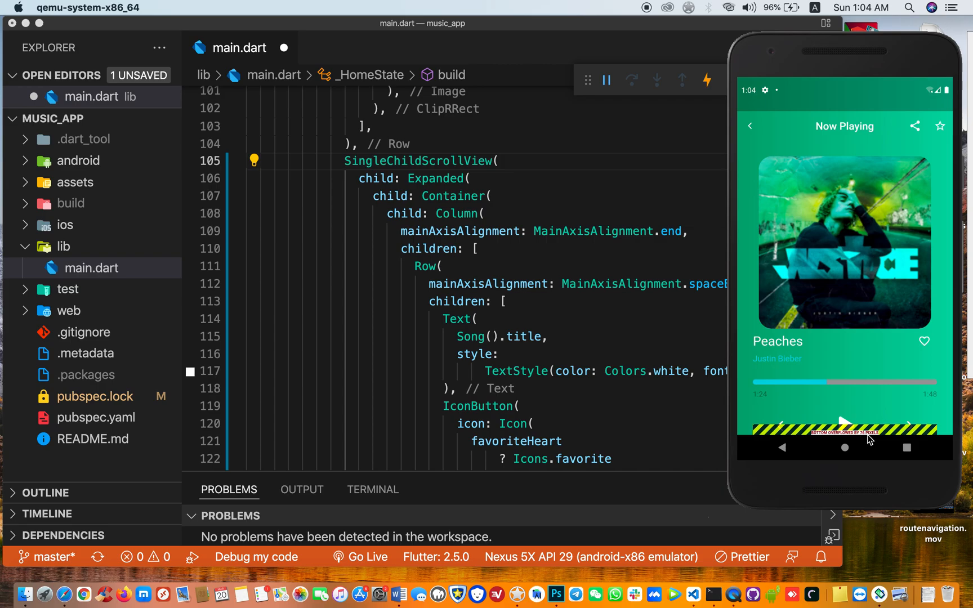
Save the SingleChildScrollView change and hot restart the app, ending the debug session
{"action": "left_click", "coordinate": [538, 167]}
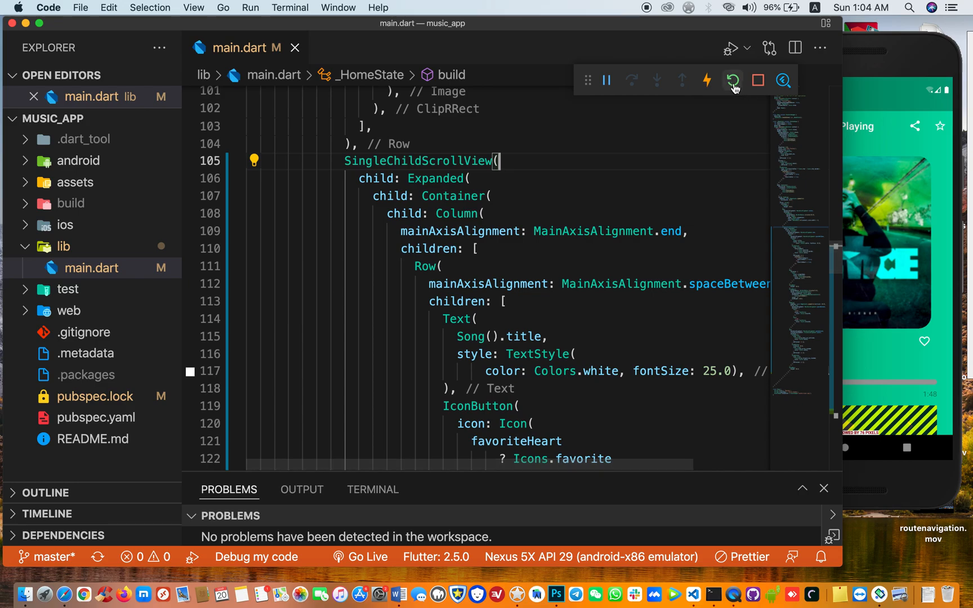
{"action": "left_click", "coordinate": [733, 81]}
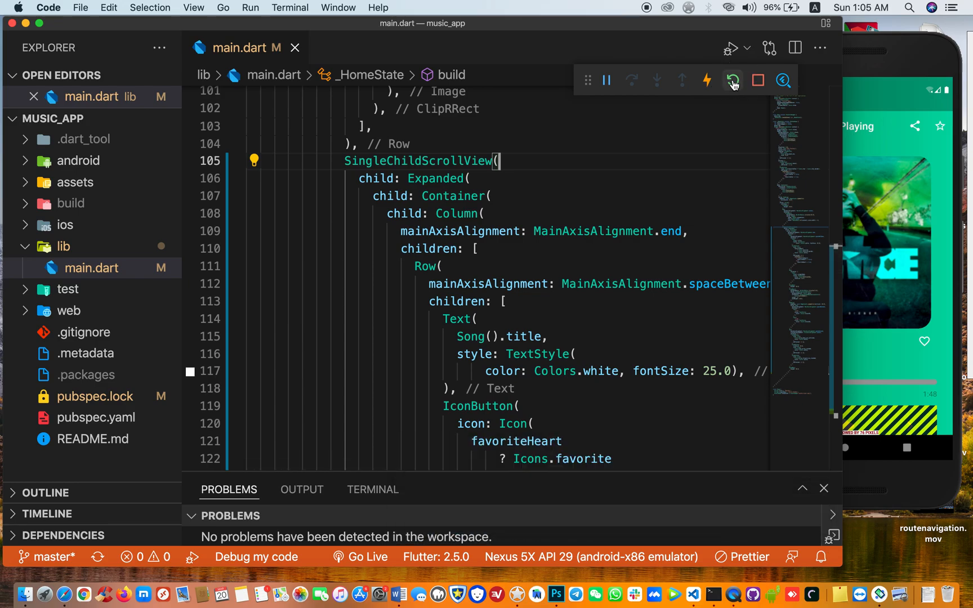
{"action": "left_click", "coordinate": [734, 81]}
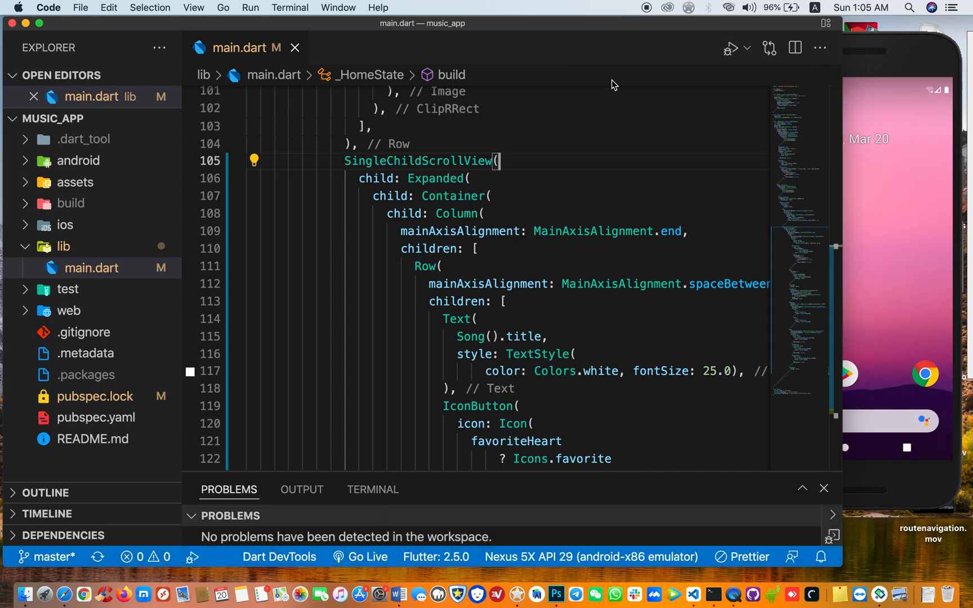
{"action": "left_click", "coordinate": [747, 47]}
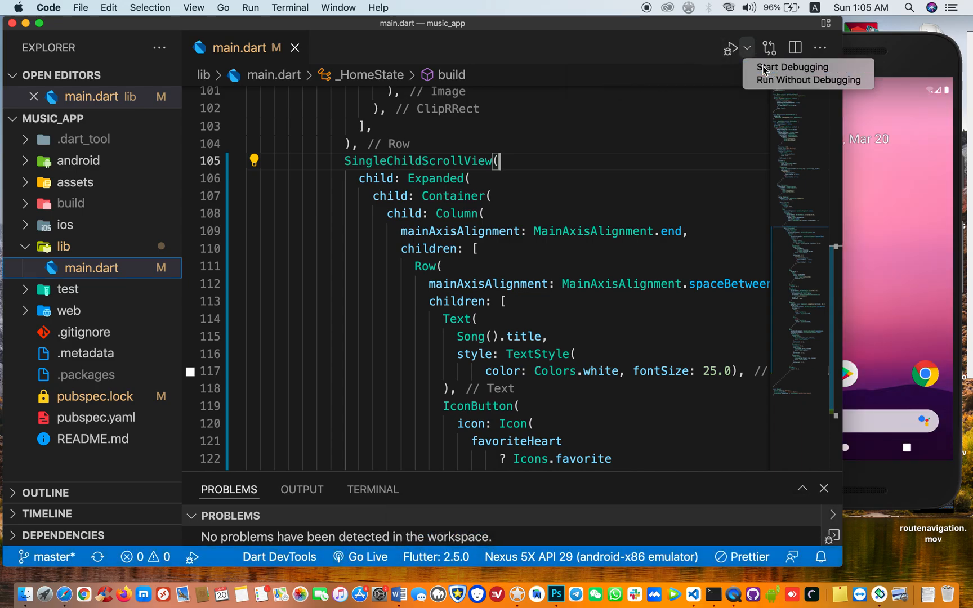
{"action": "left_click", "coordinate": [792, 67]}
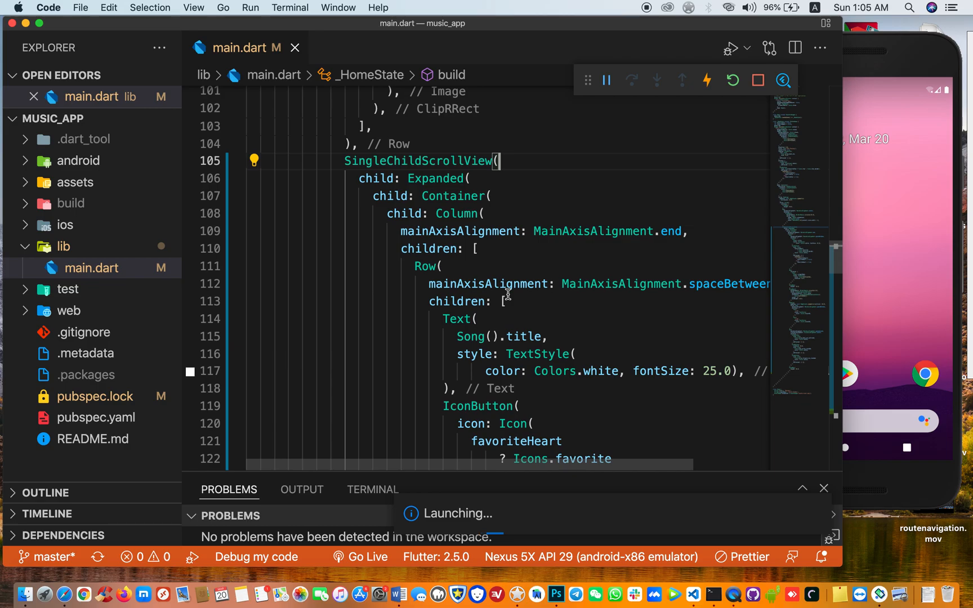
{"action": "left_click", "coordinate": [497, 161]}
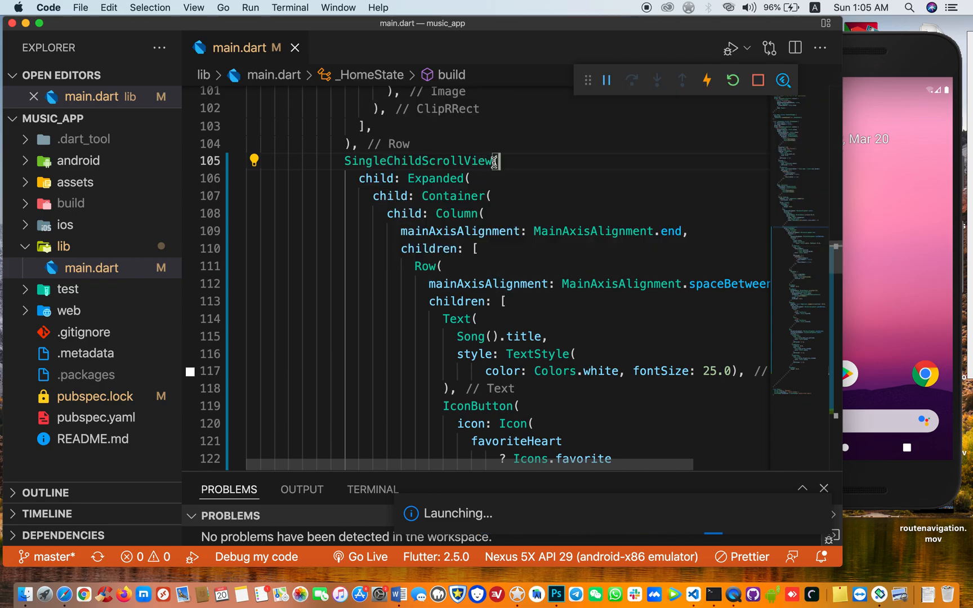
{"action": "scroll", "scroll_direction": "down", "scroll_amount": 3}
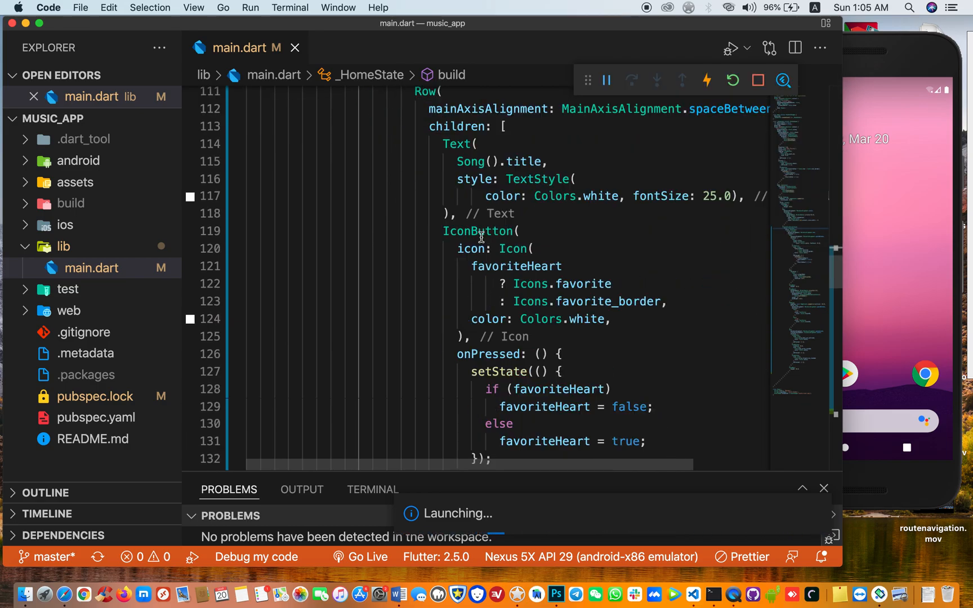
{"action": "scroll", "scroll_direction": "down", "scroll_amount": 3}
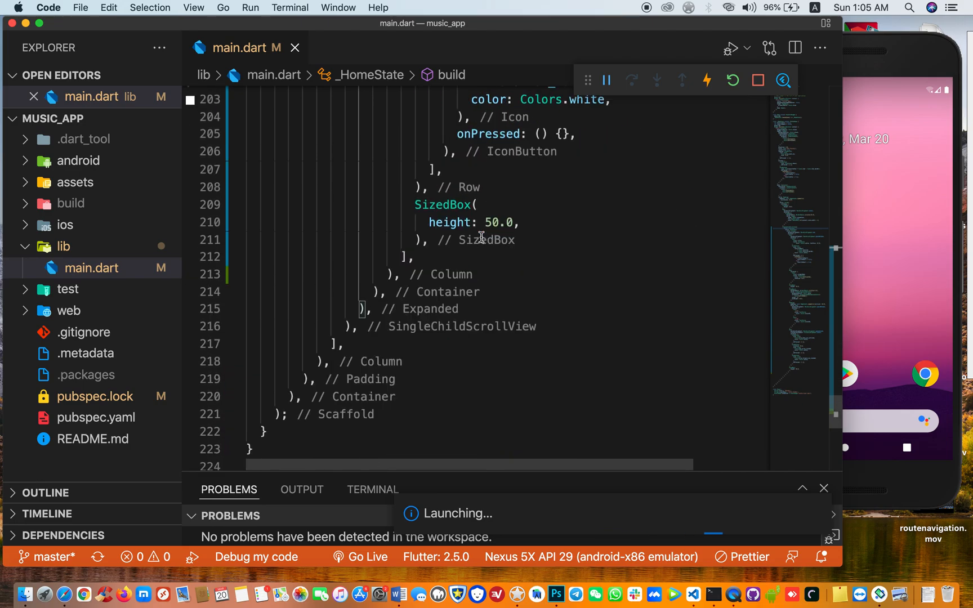
{"action": "scroll", "scroll_direction": "up", "scroll_amount": 3}
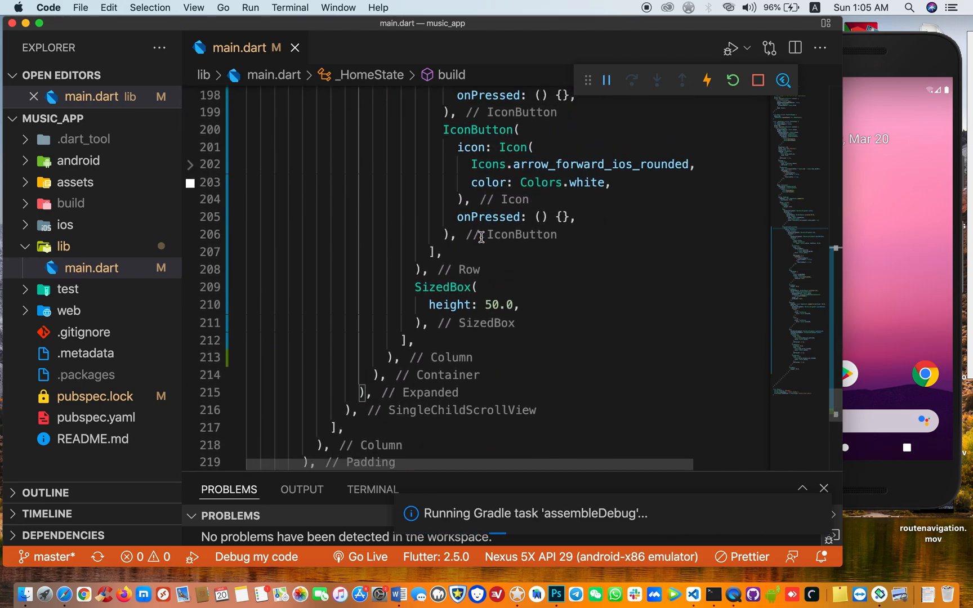
{"action": "scroll", "scroll_direction": "up", "scroll_amount": 3}
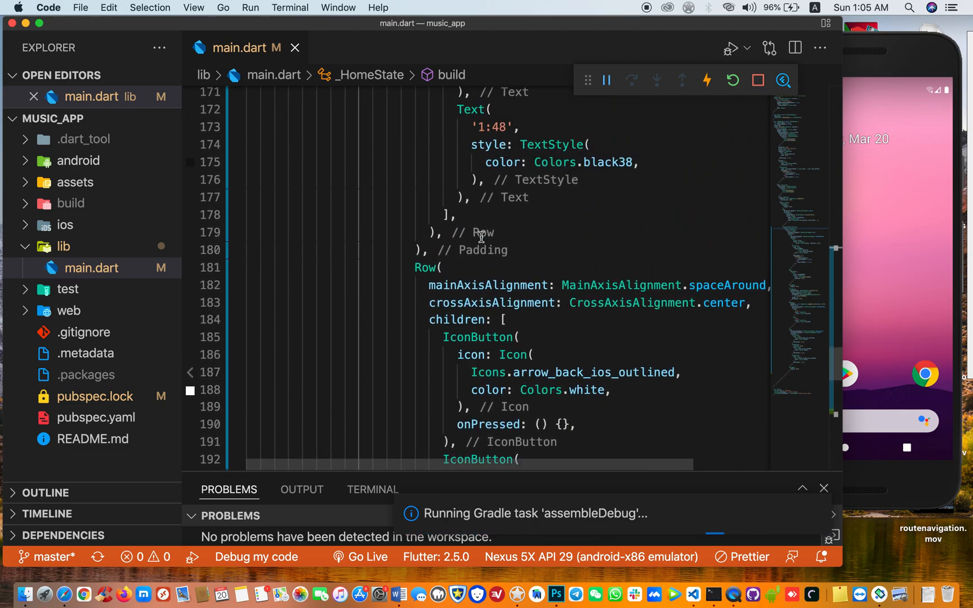
{"action": "scroll", "scroll_direction": "up", "scroll_amount": 3}
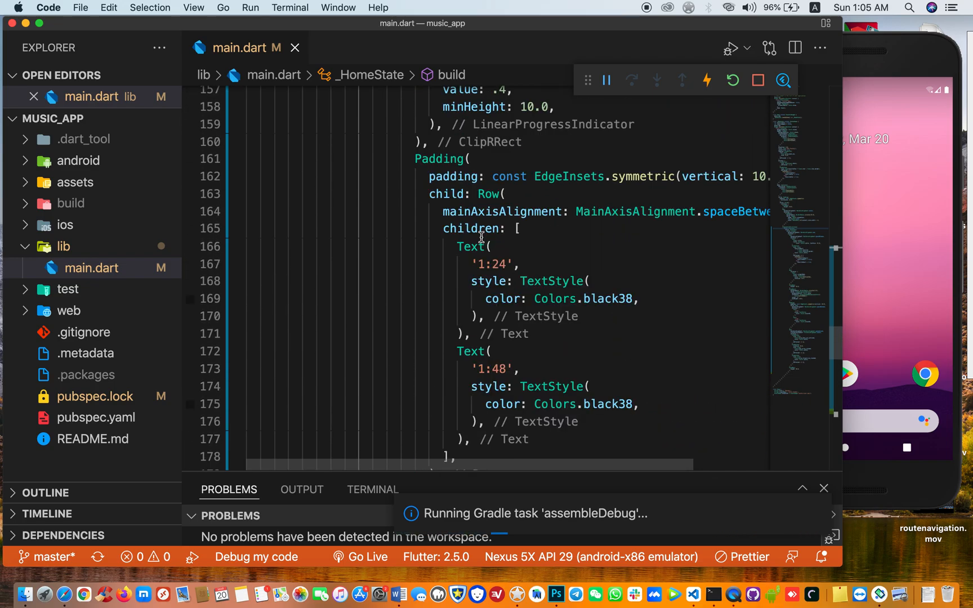
{"action": "scroll", "scroll_direction": "up", "scroll_amount": 3}
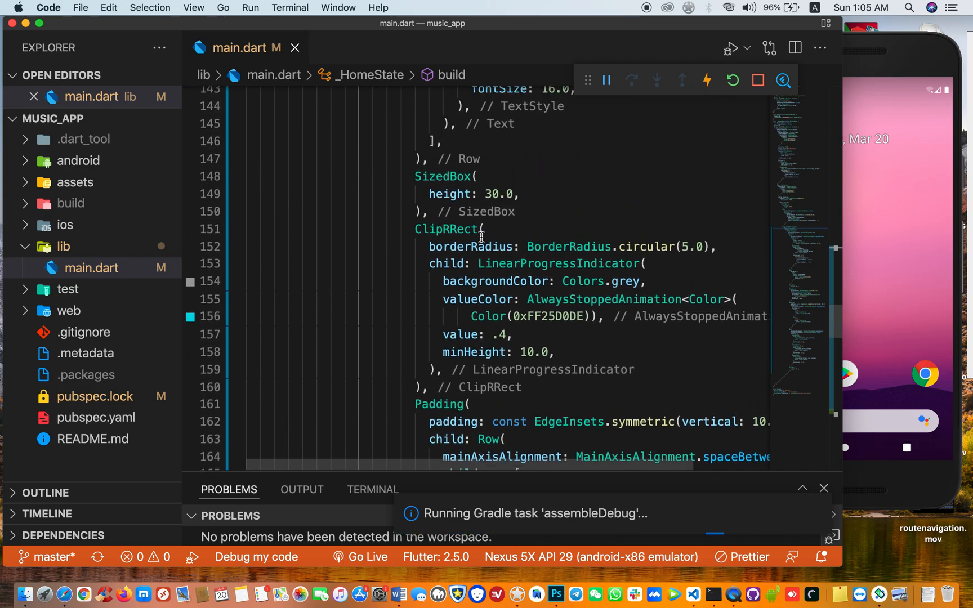
{"action": "scroll", "scroll_direction": "up", "scroll_amount": 3}
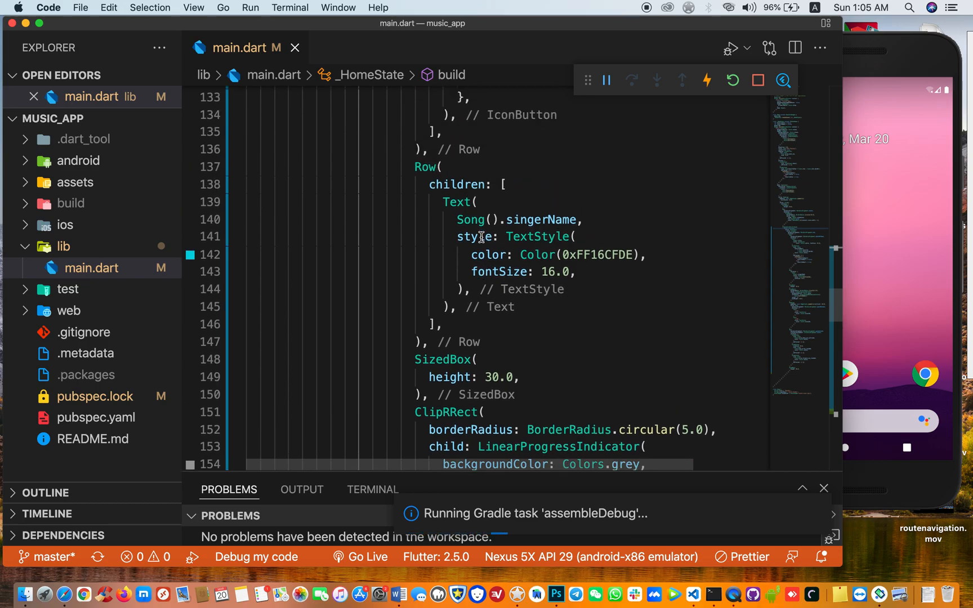
{"action": "scroll", "scroll_direction": "up", "scroll_amount": 3}
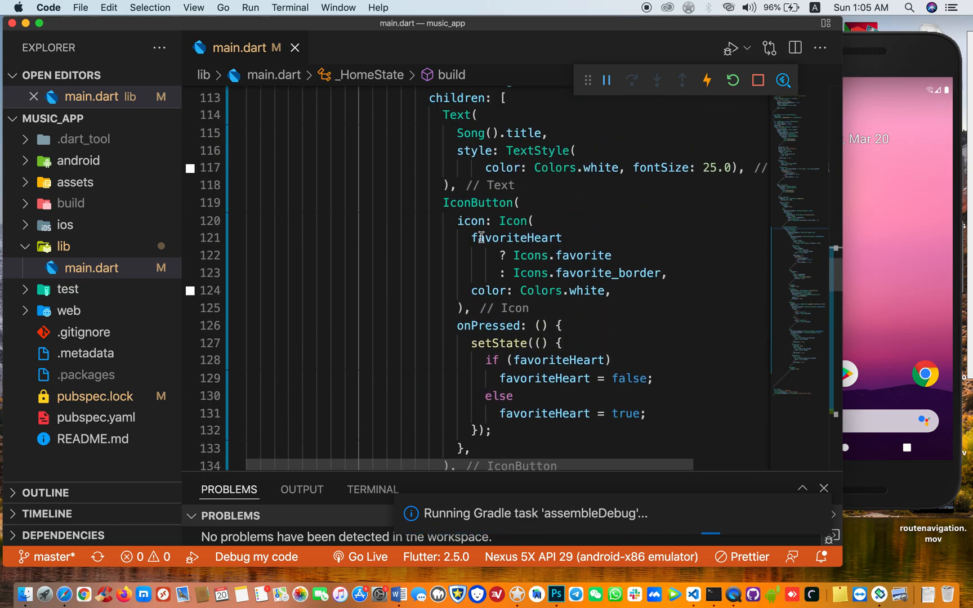
{"action": "scroll", "scroll_direction": "up", "scroll_amount": 3}
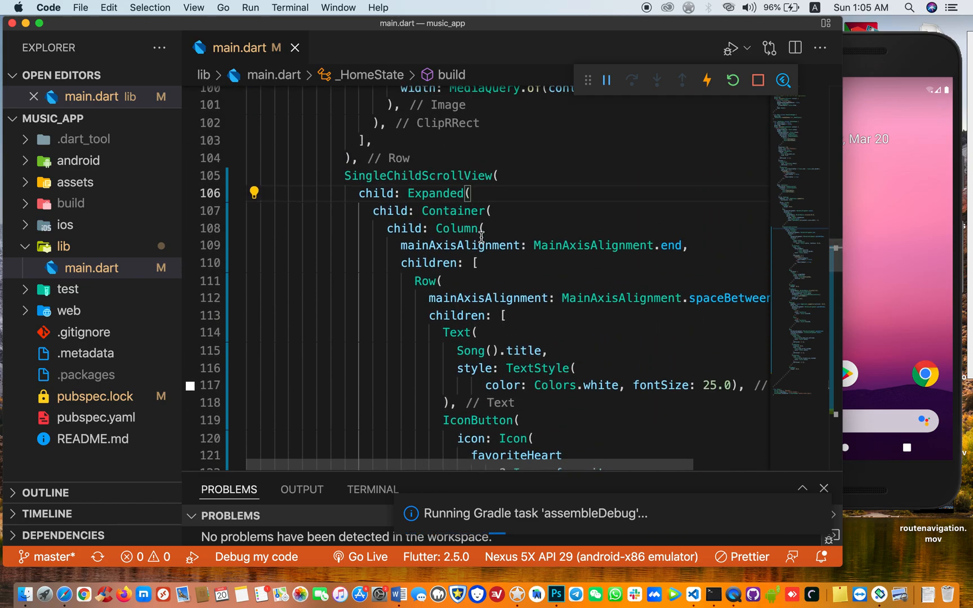
{"action": "scroll", "scroll_direction": "up", "scroll_amount": 3}
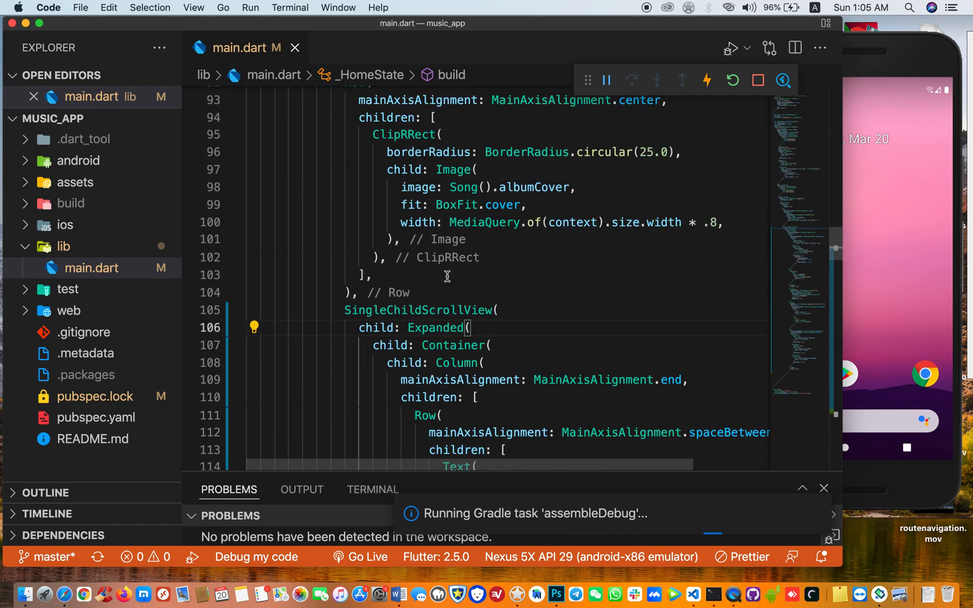
{"action": "scroll", "scroll_direction": "up", "scroll_amount": 3}
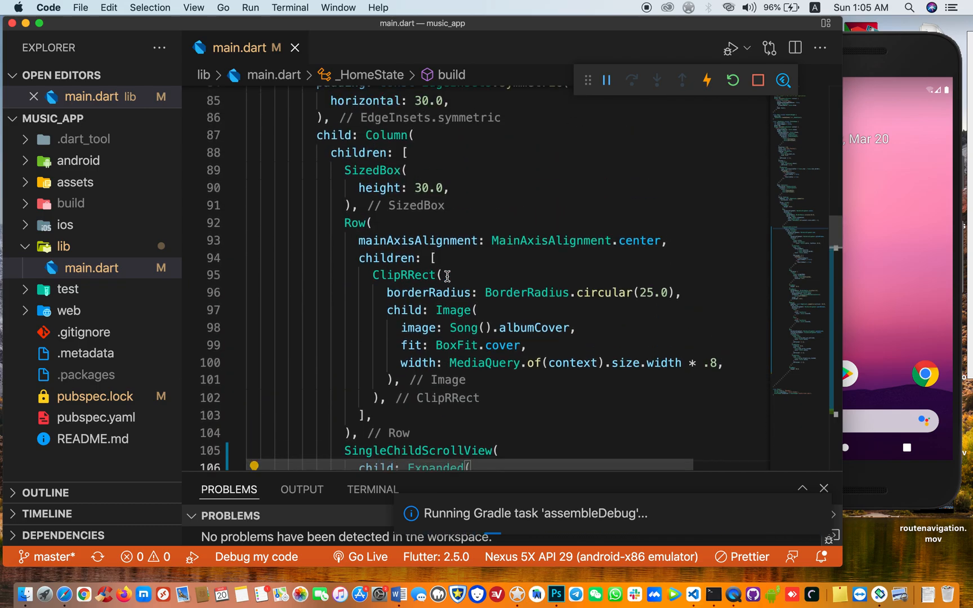
{"action": "scroll", "scroll_direction": "up", "scroll_amount": 3}
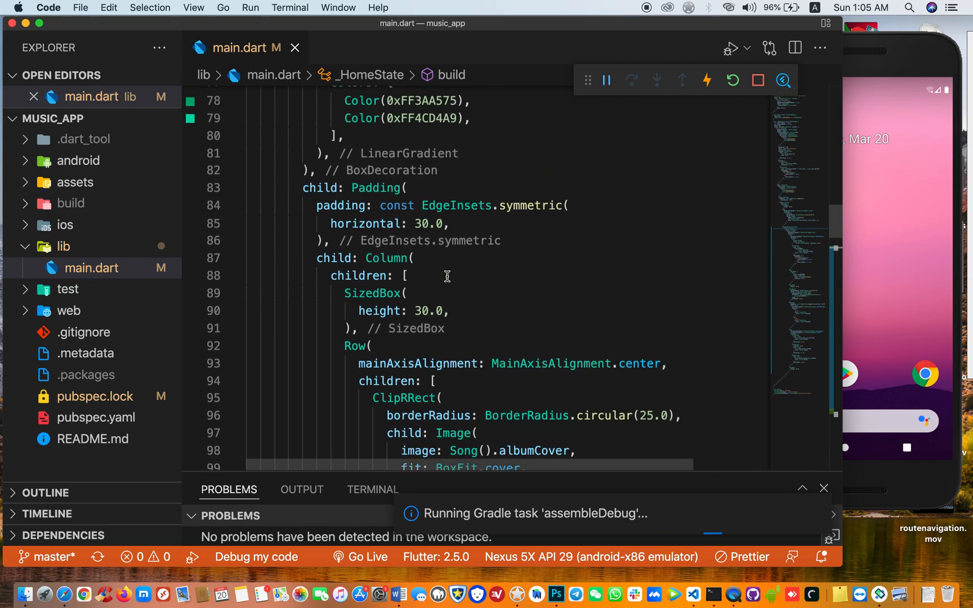
{"action": "scroll", "scroll_direction": "up", "scroll_amount": 3}
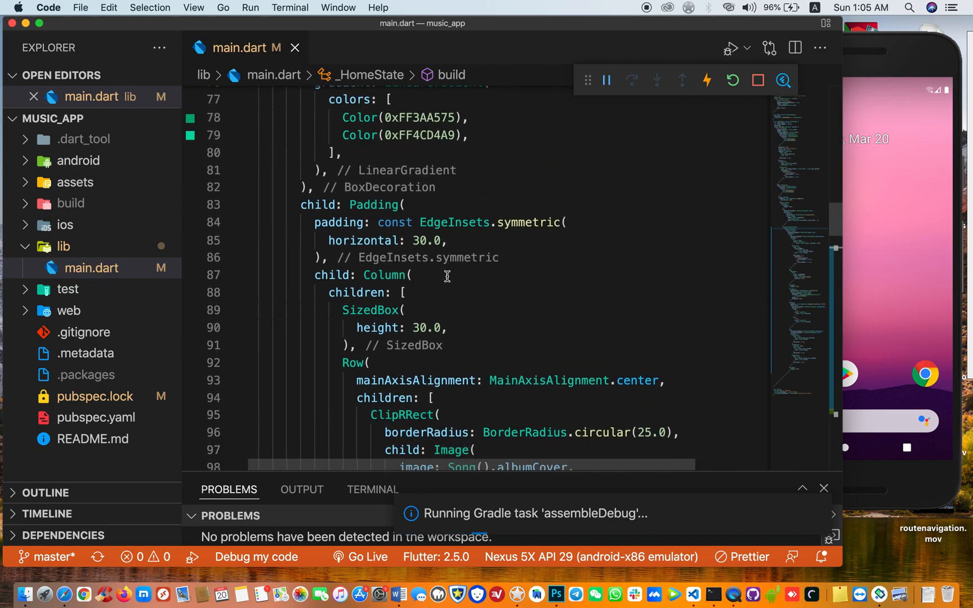
{"action": "scroll", "scroll_direction": "down", "scroll_amount": 3}
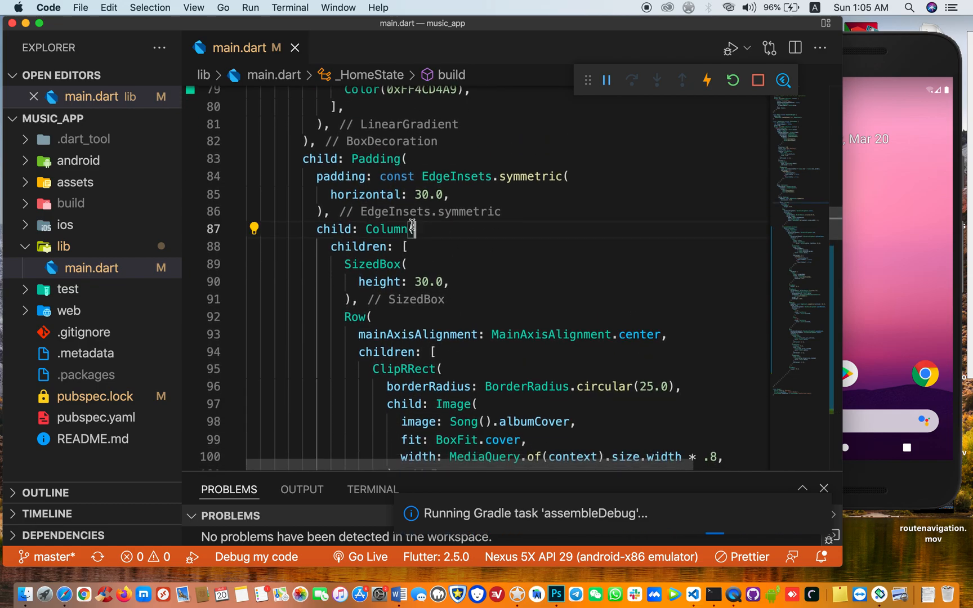
{"action": "scroll", "scroll_direction": "down", "scroll_amount": 3}
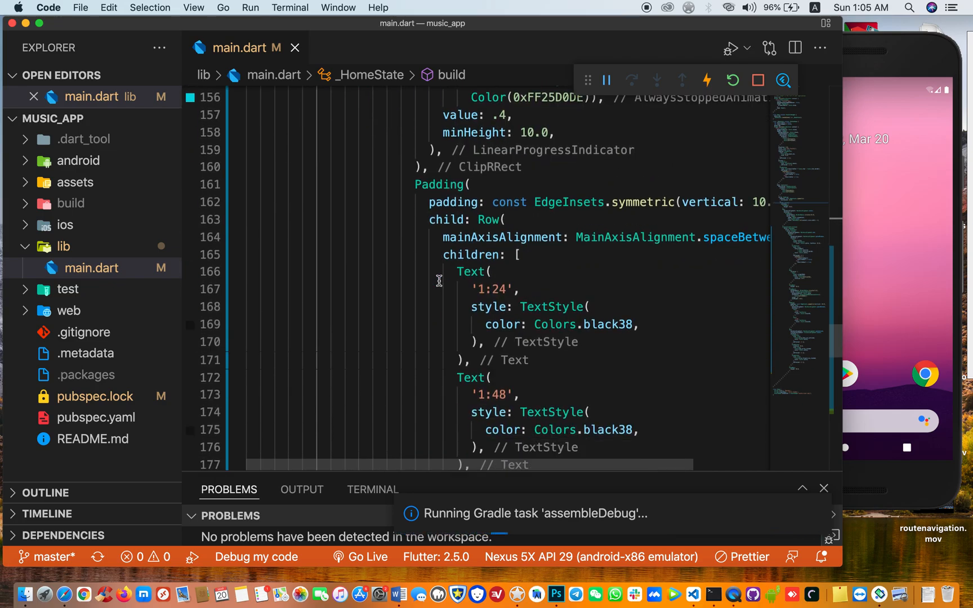
{"action": "scroll", "scroll_direction": "down", "scroll_amount": 3}
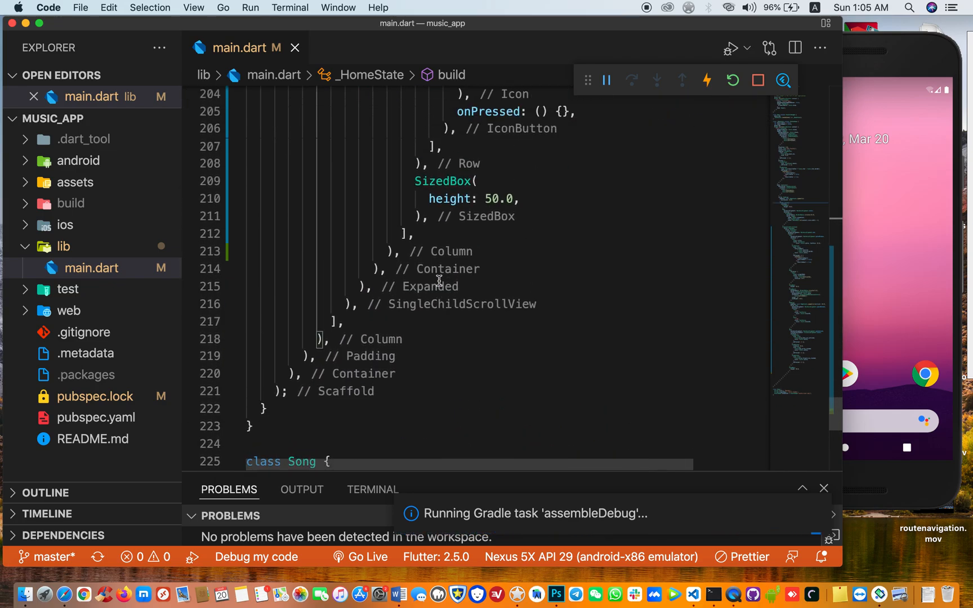
{"action": "scroll", "scroll_direction": "up", "scroll_amount": 3}
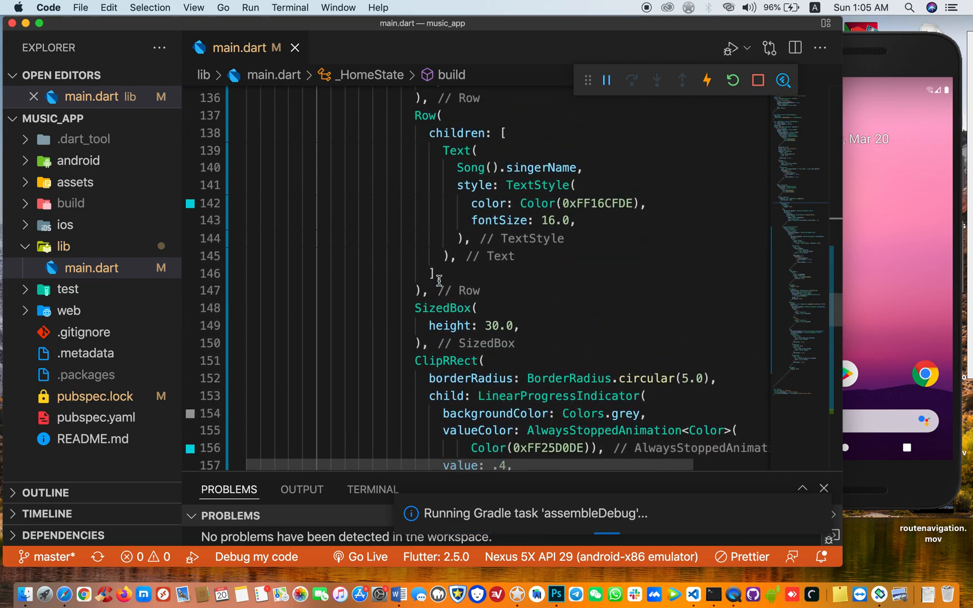
{"action": "scroll", "scroll_direction": "up", "scroll_amount": 3}
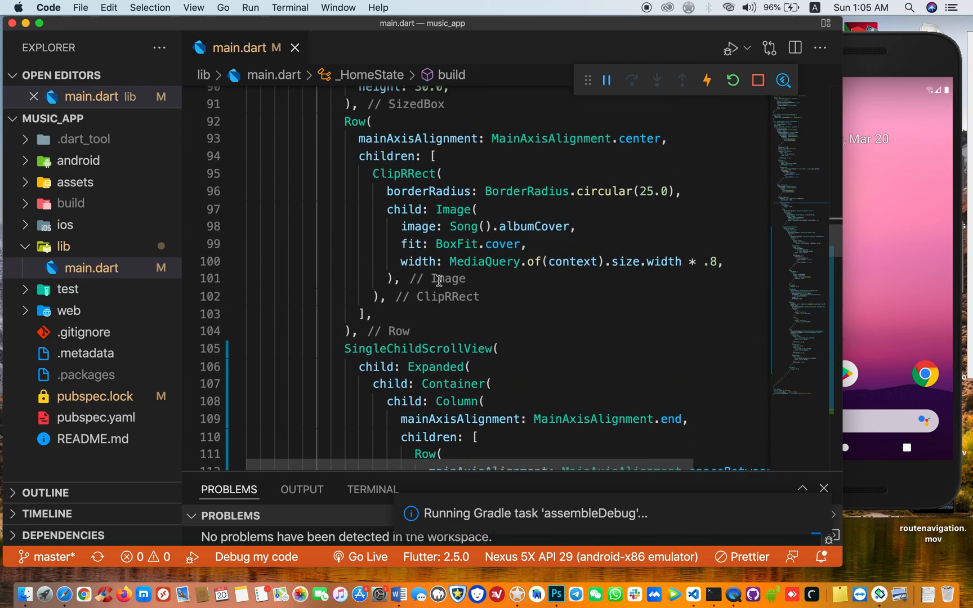
{"action": "scroll", "scroll_direction": "up", "scroll_amount": 3}
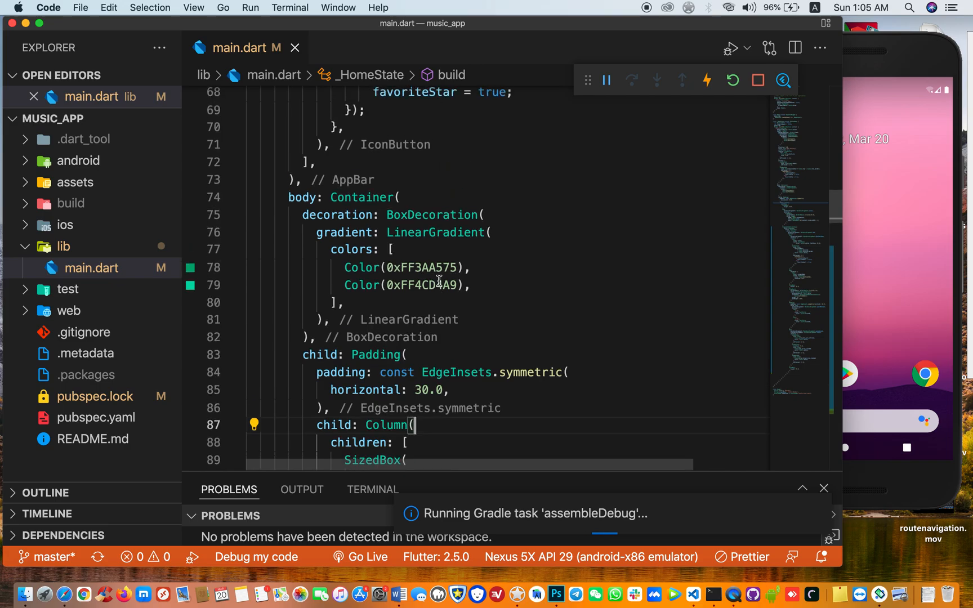
{"action": "scroll", "scroll_direction": "down", "scroll_amount": 3}
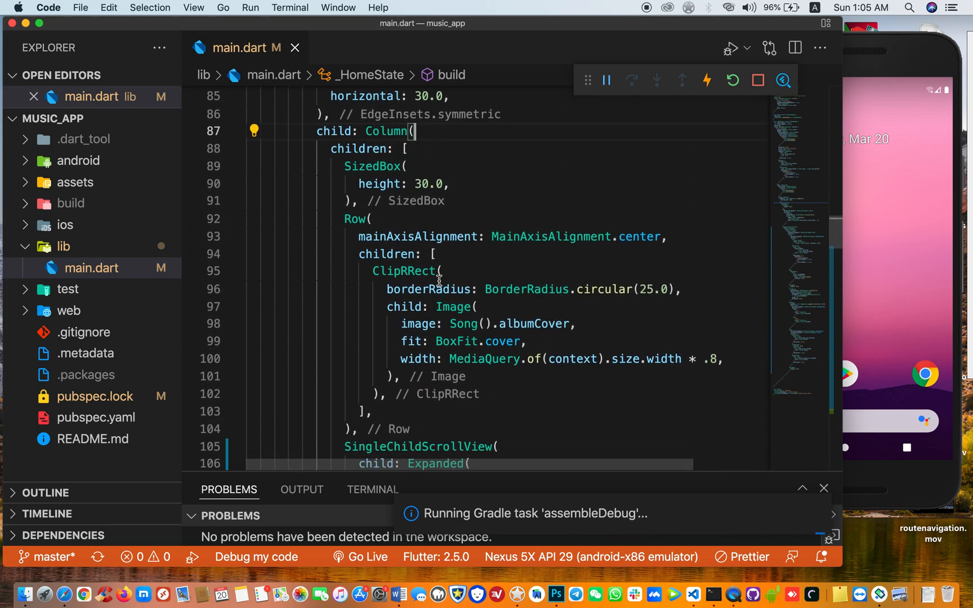
{"action": "scroll", "scroll_direction": "up", "scroll_amount": 3}
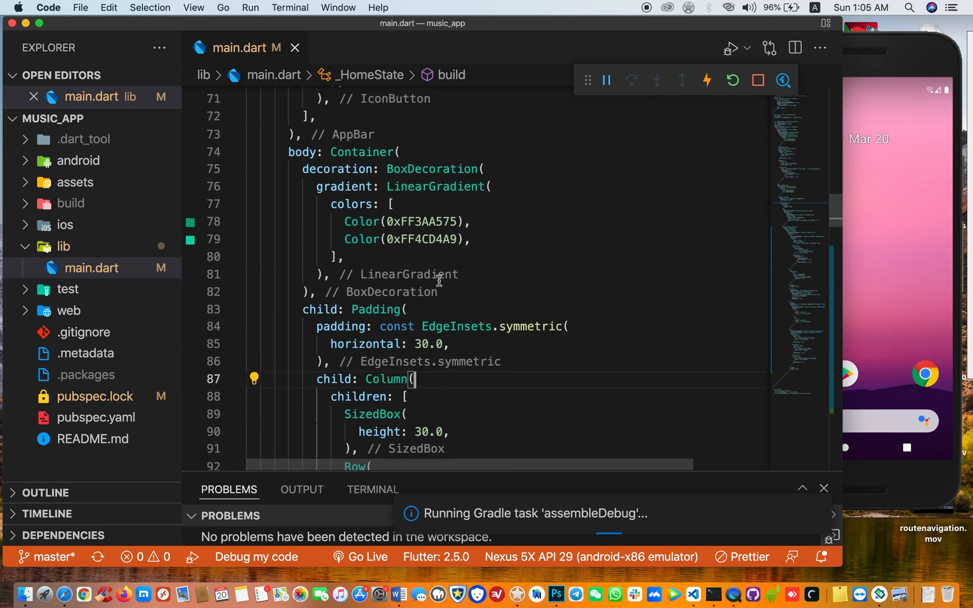
{"action": "scroll", "scroll_direction": "down", "scroll_amount": 3}
{"action": "type", "text": "SingleChildScrollView("}
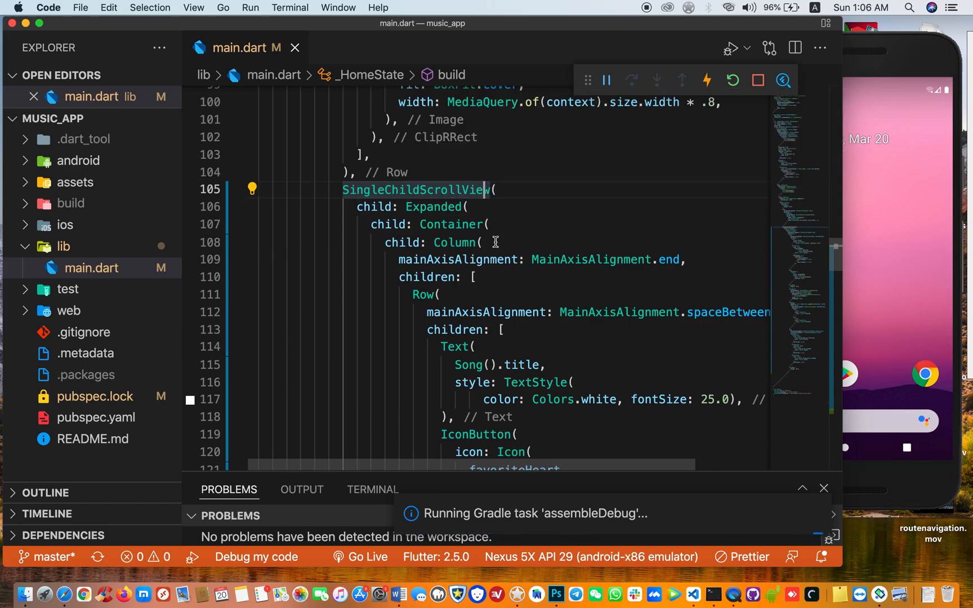
{"action": "mouse_move", "coordinate": [454, 242]}
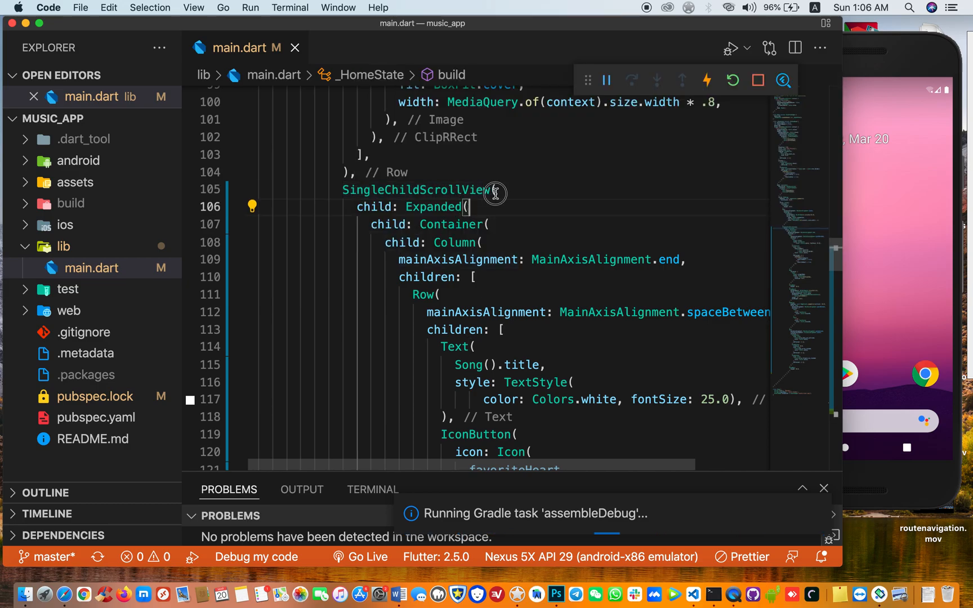
Scroll down through main.dart while the saved changes sync to the emulator
{"action": "scroll", "scroll_direction": "down", "scroll_amount": 3}
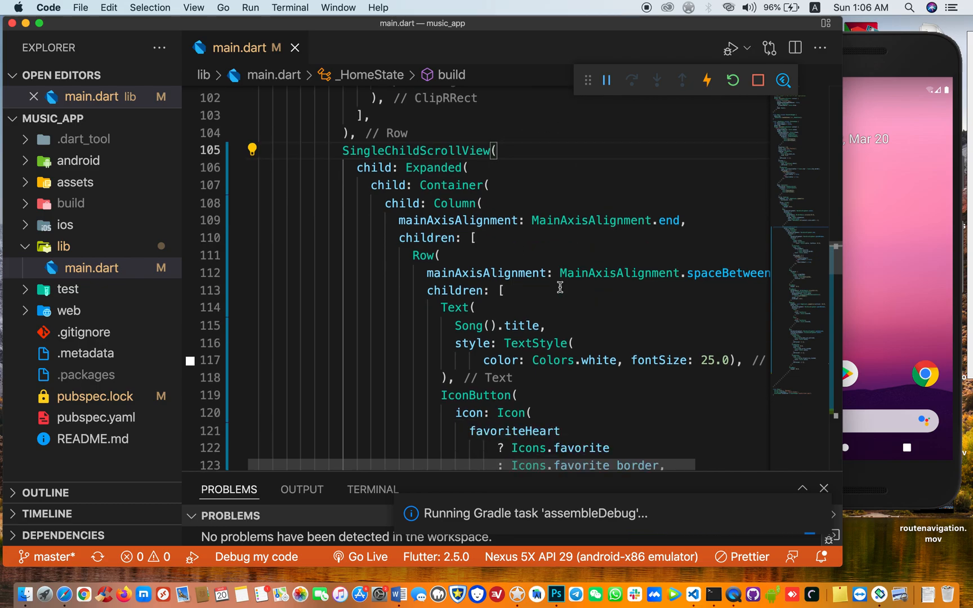
{"action": "scroll", "scroll_direction": "down", "scroll_amount": 3}
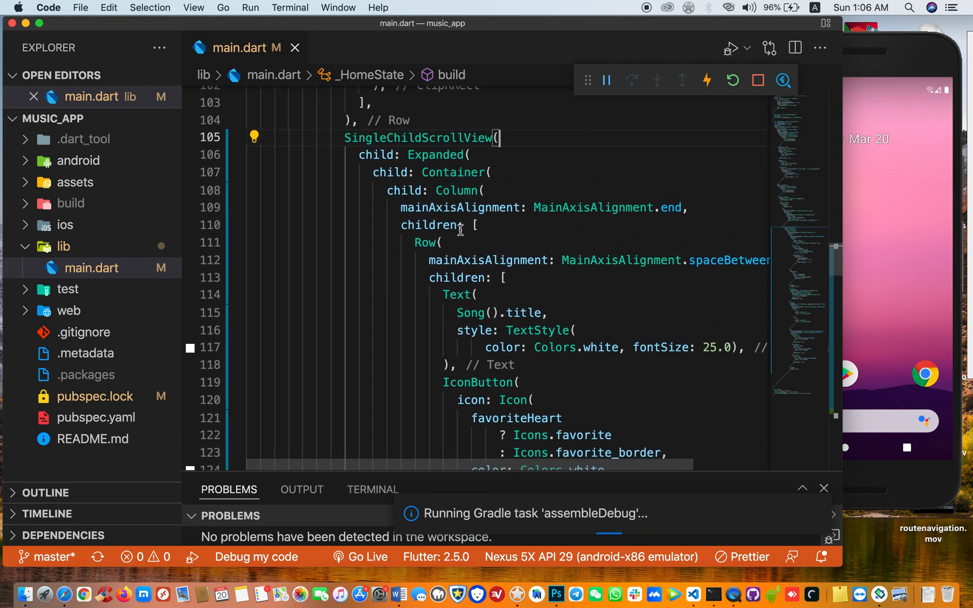
{"action": "scroll", "scroll_direction": "down", "scroll_amount": 3}
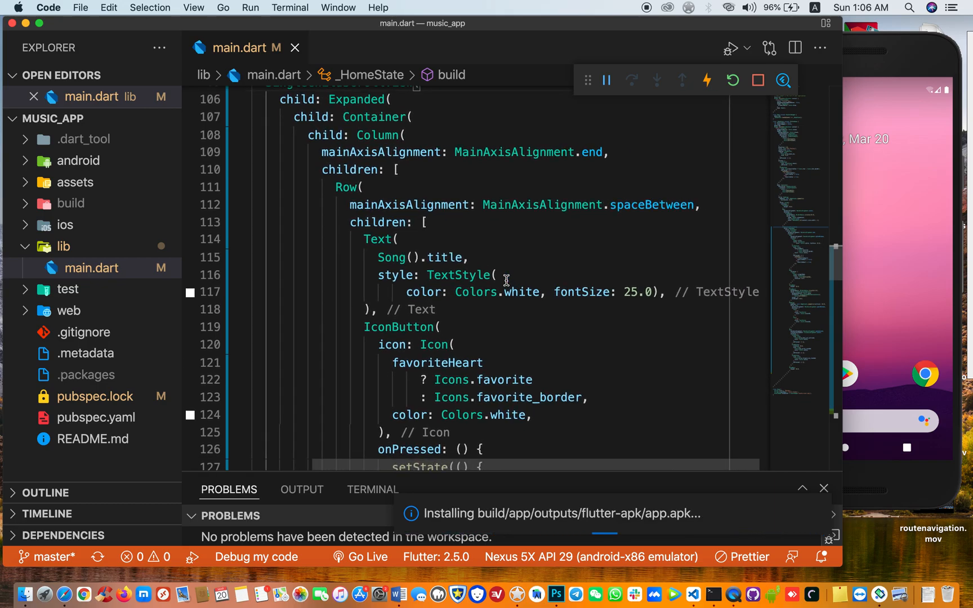
{"action": "scroll", "scroll_direction": "down", "scroll_amount": 3}
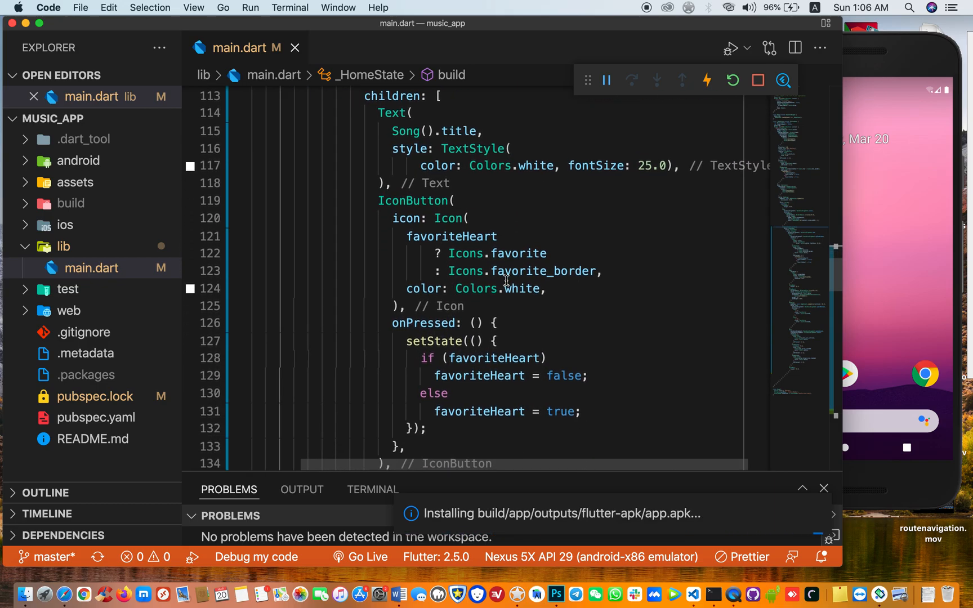
{"action": "scroll", "scroll_direction": "down", "scroll_amount": 3}
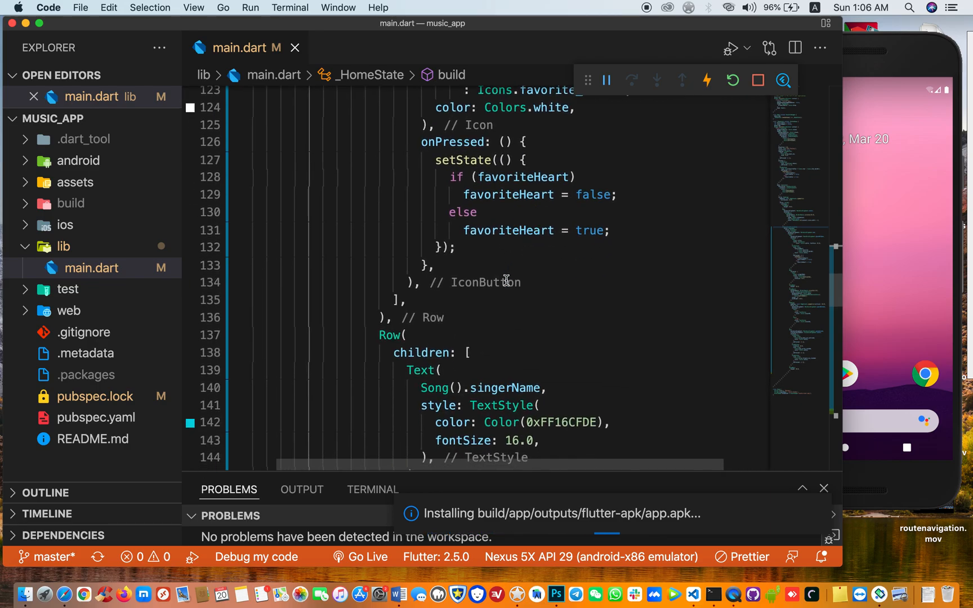
{"action": "scroll", "scroll_direction": "down", "scroll_amount": 3}
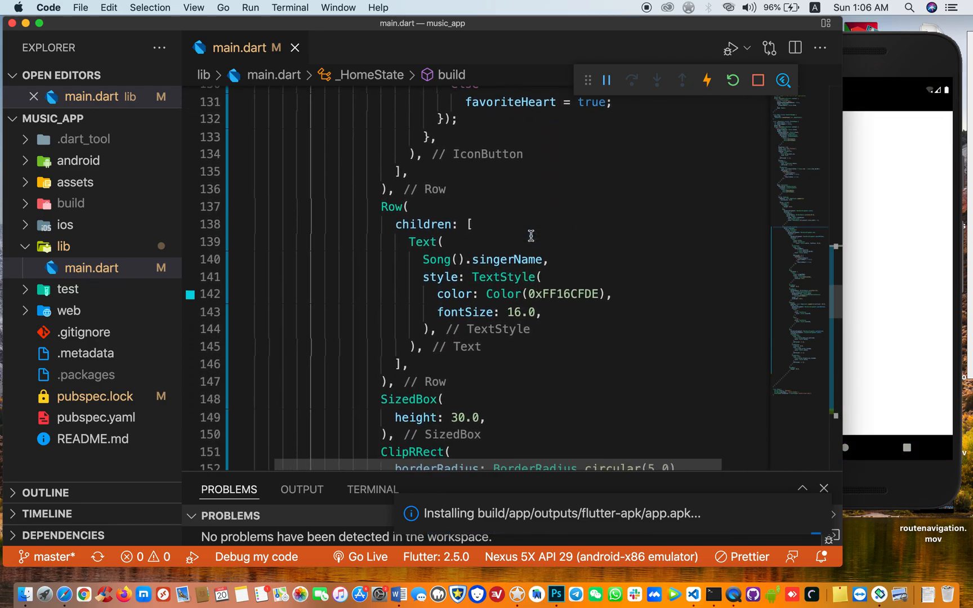
{"action": "scroll", "scroll_direction": "down", "scroll_amount": 3}
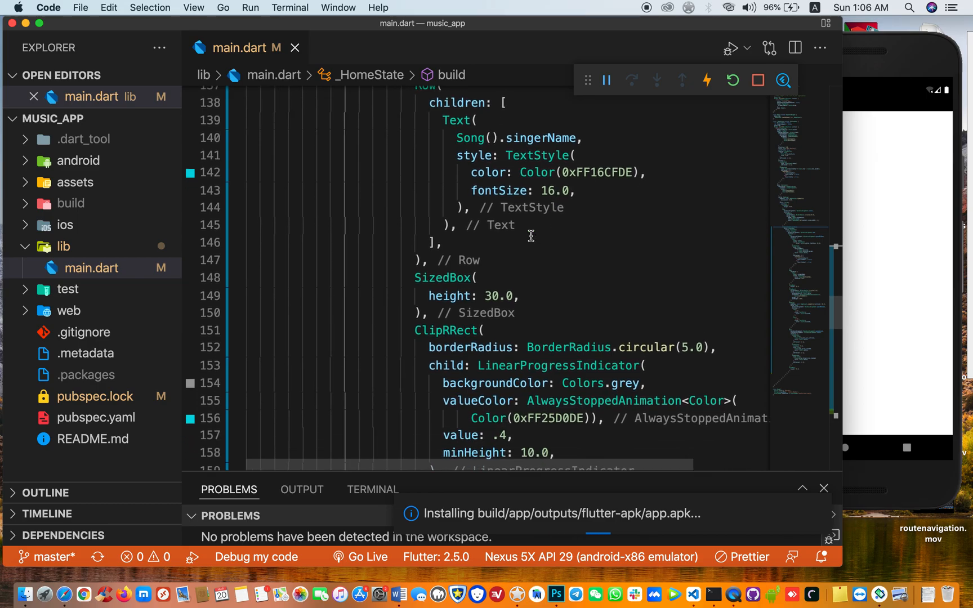
{"action": "scroll", "scroll_direction": "down", "scroll_amount": 3}
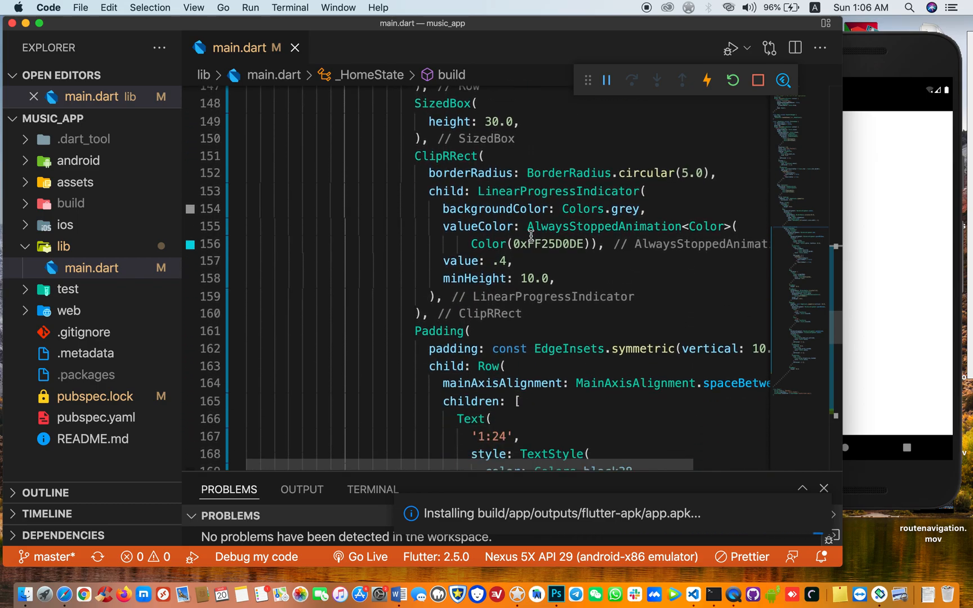
{"action": "scroll", "scroll_direction": "down", "scroll_amount": 3}
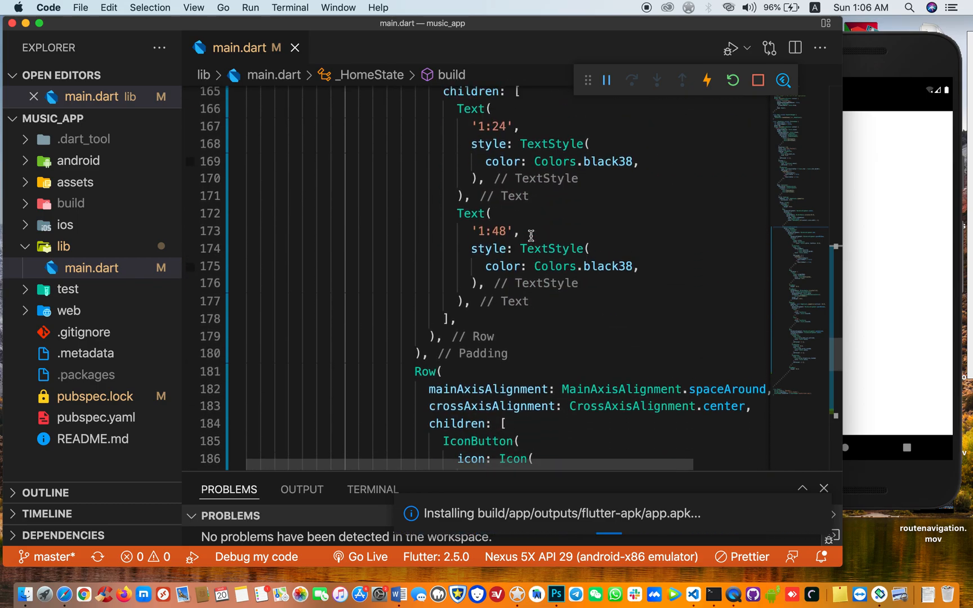
{"action": "scroll", "scroll_direction": "up", "scroll_amount": 3}
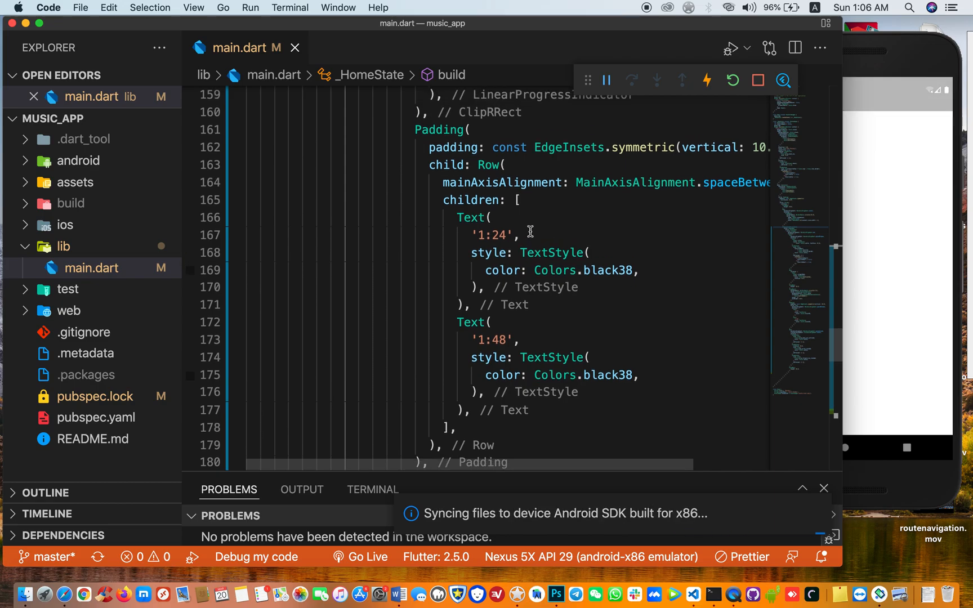
Show the Flutter Widget Inspector in a split editor beside main.dart
{"action": "left_click", "coordinate": [783, 82]}
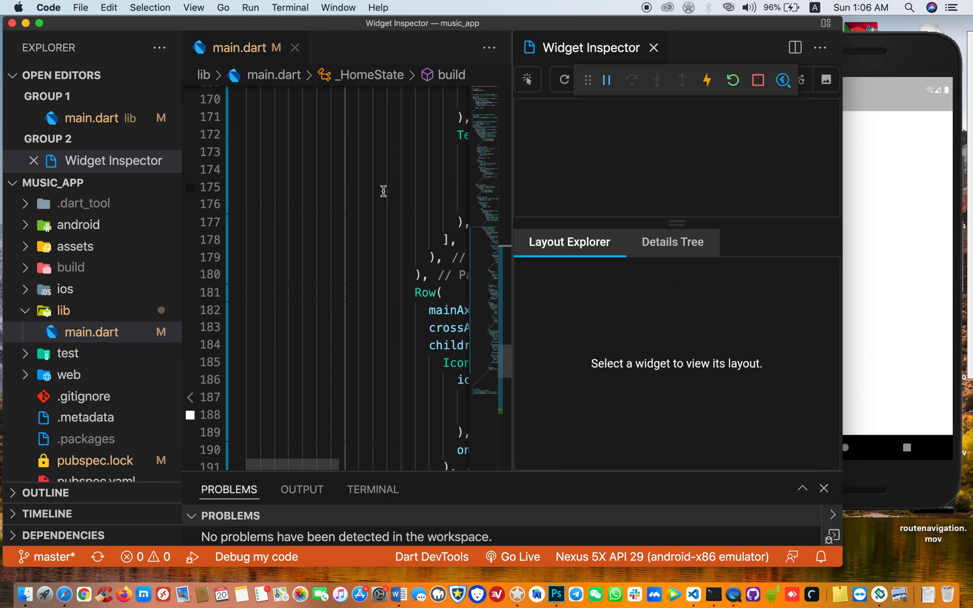
{"action": "mouse_move", "coordinate": [653, 47]}
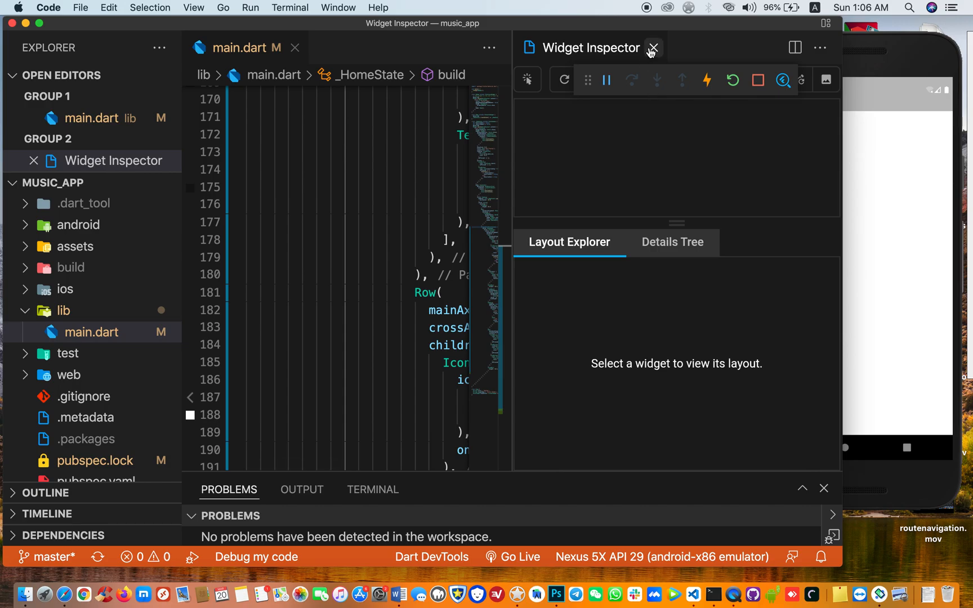
{"action": "mouse_move", "coordinate": [654, 48]}
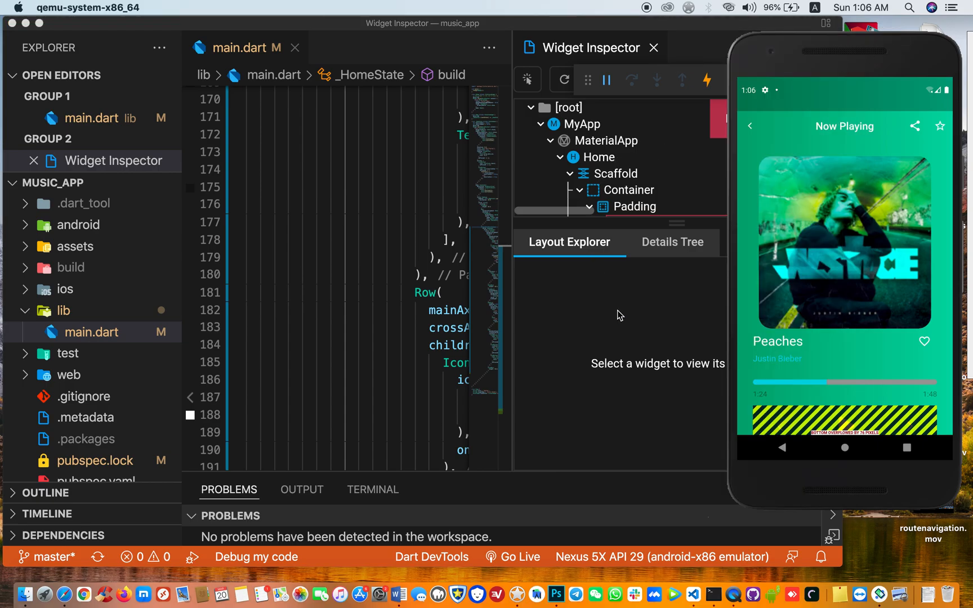
{"action": "mouse_move", "coordinate": [898, 367]}
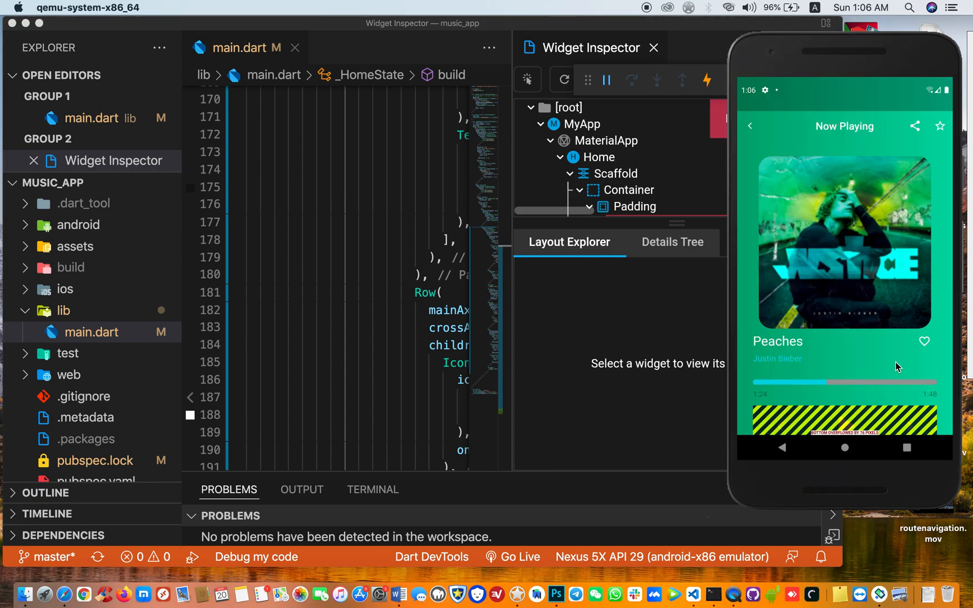
{"action": "mouse_move", "coordinate": [365, 298]}
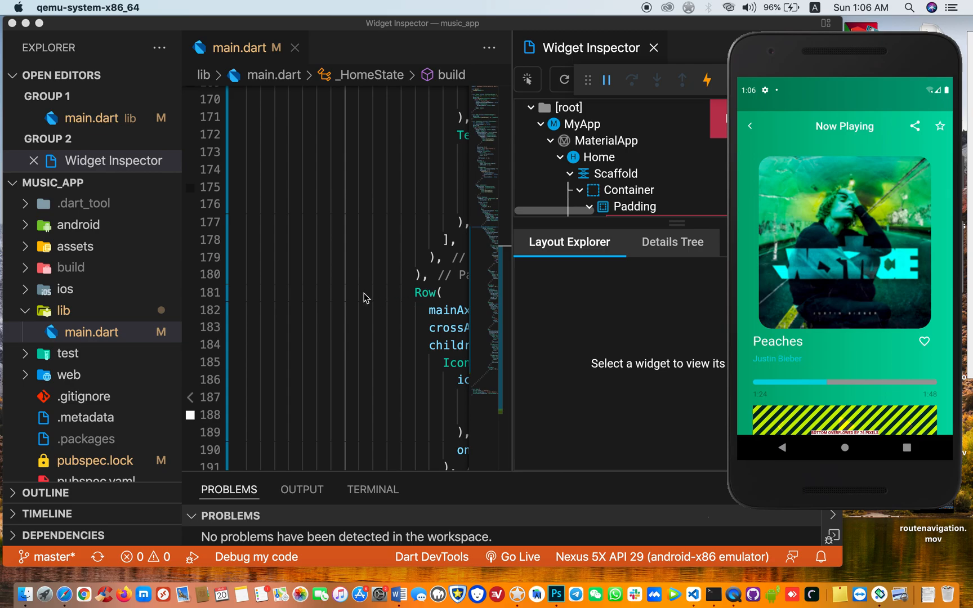
{"action": "mouse_move", "coordinate": [840, 261]}
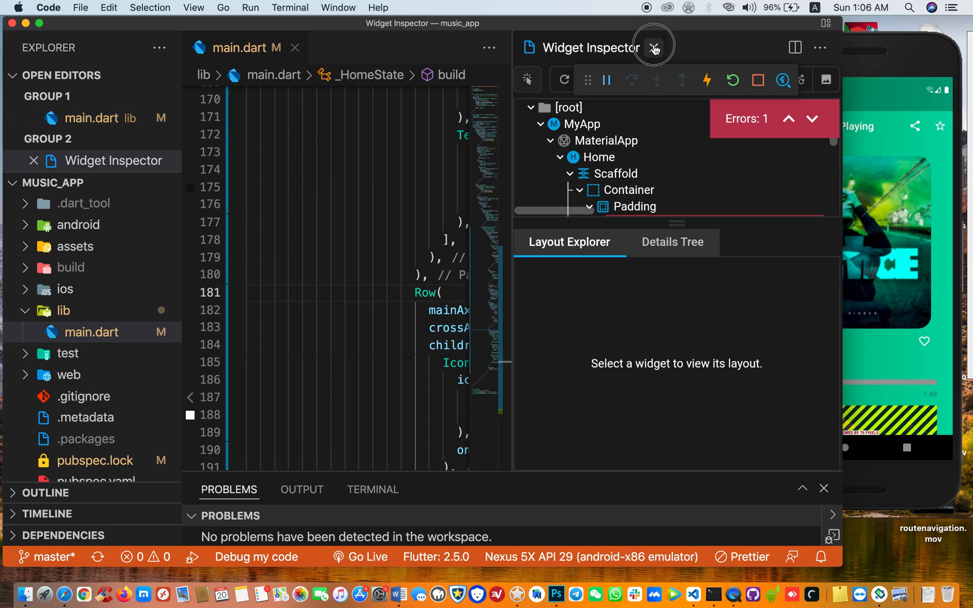
Close the Widget Inspector and scroll to the SizedBox(height: 50.0) after the controls Row
{"action": "left_click", "coordinate": [655, 48]}
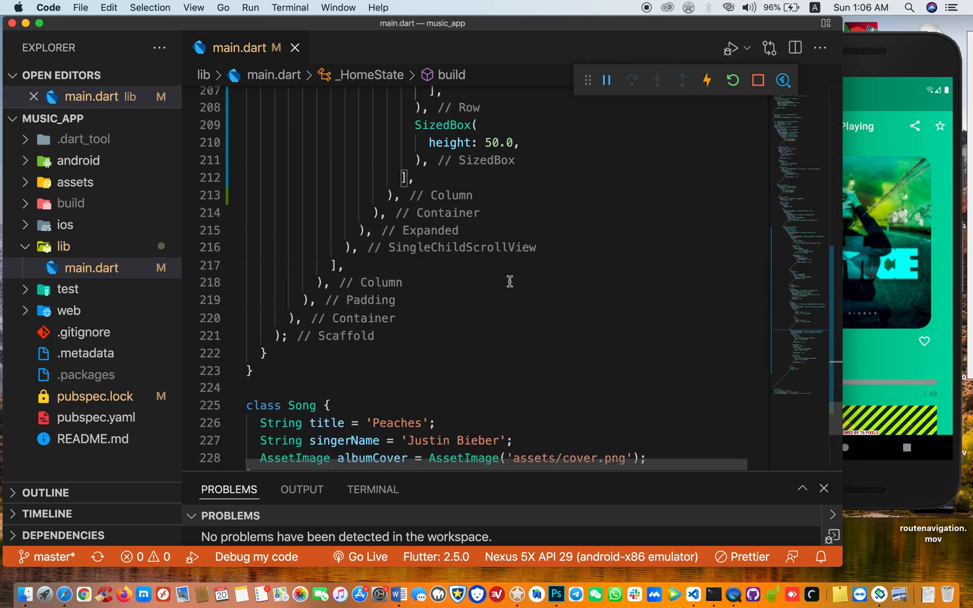
{"action": "scroll", "scroll_direction": "up", "scroll_amount": 3}
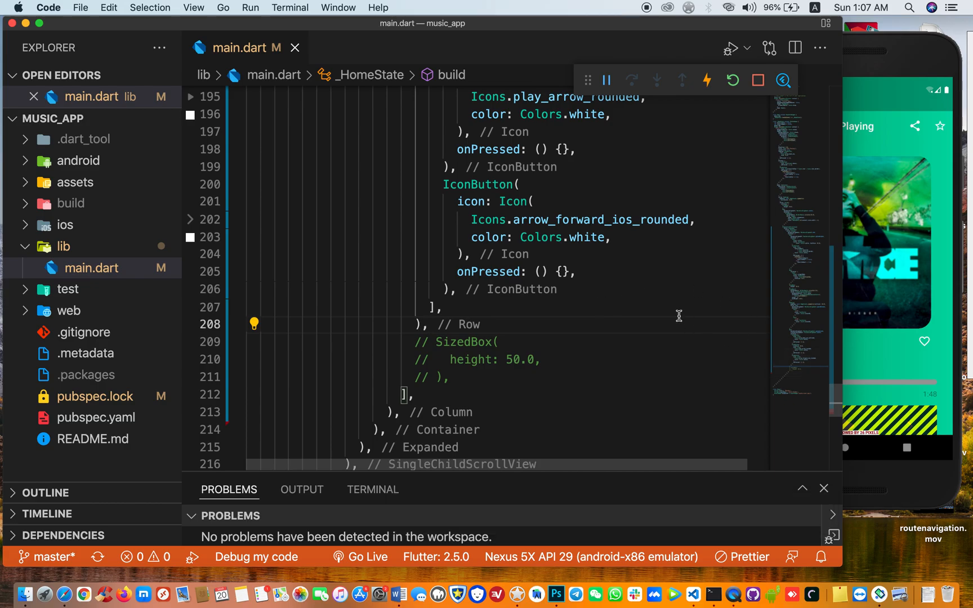
{"action": "scroll", "scroll_direction": "up", "scroll_amount": 3}
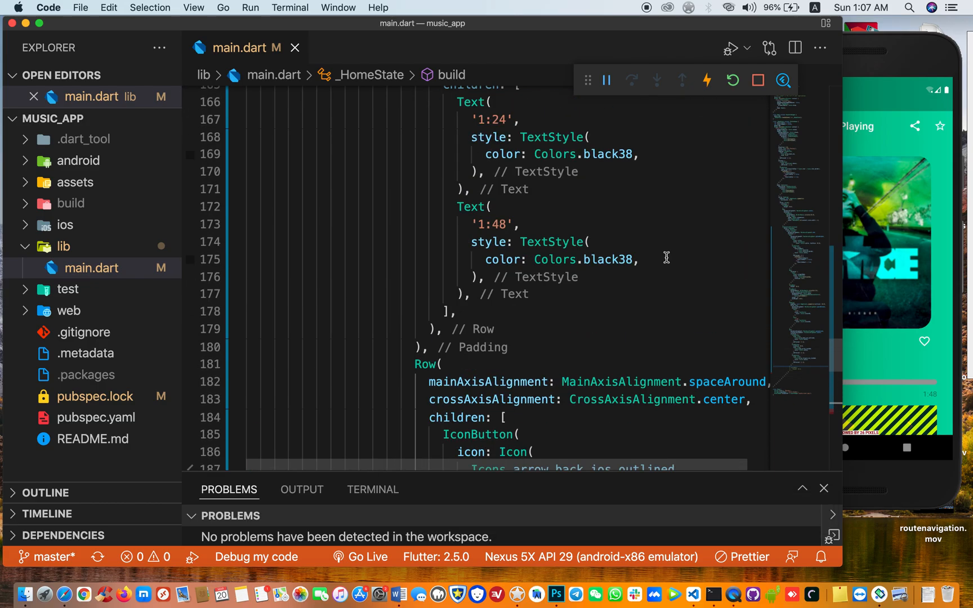
{"action": "scroll", "scroll_direction": "up", "scroll_amount": 3}
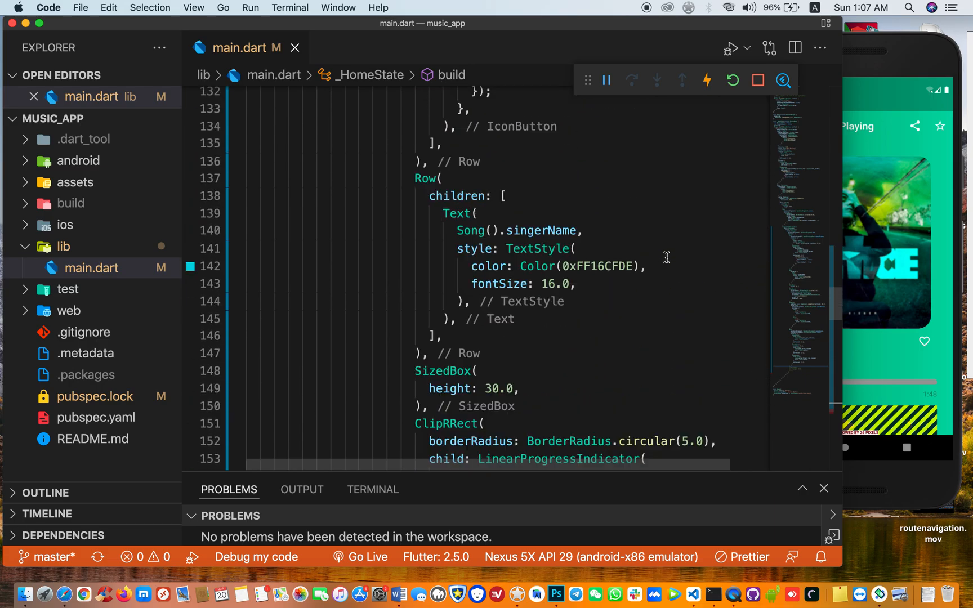
{"action": "scroll", "scroll_direction": "up", "scroll_amount": 3}
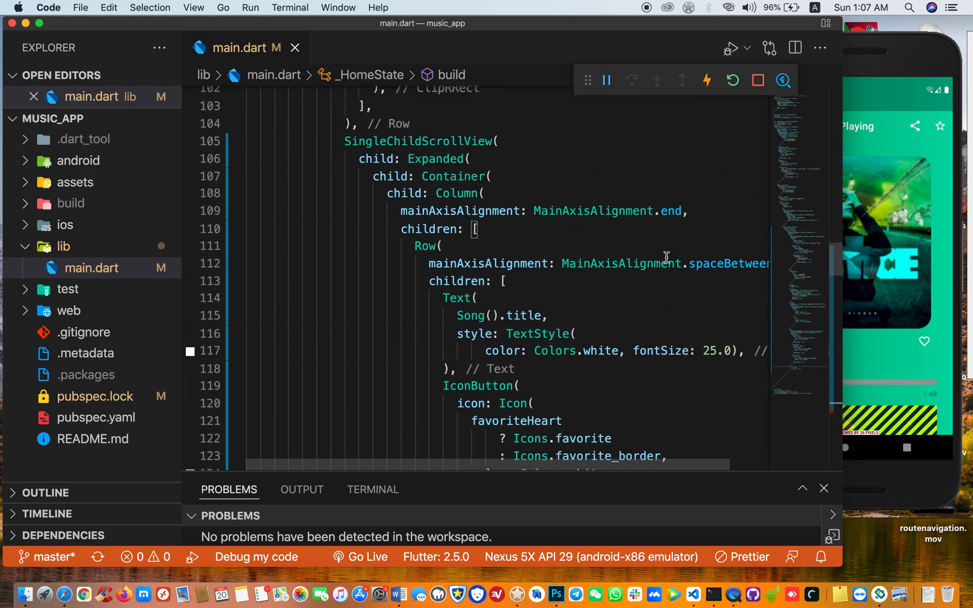
{"action": "scroll", "scroll_direction": "up", "scroll_amount": 3}
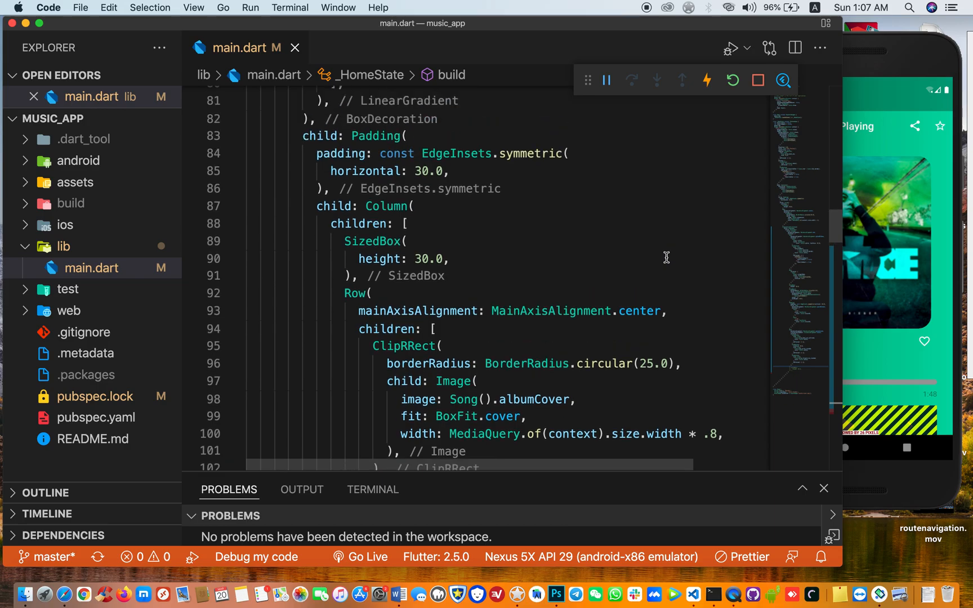
{"action": "scroll", "scroll_direction": "up", "scroll_amount": 3}
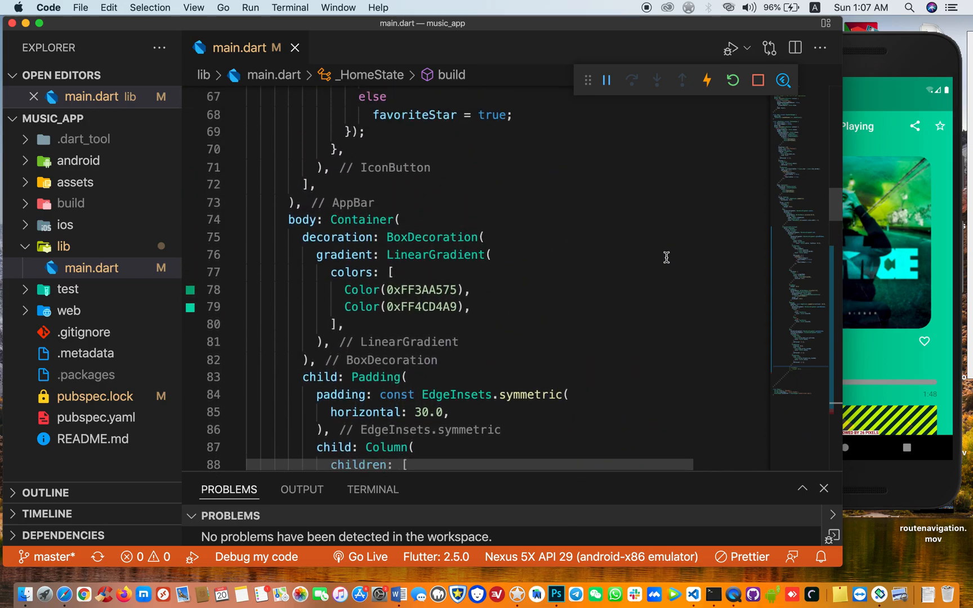
Scroll to the SizedBox(height: 30.0) above the ClipRRect to comment it out
{"action": "scroll", "scroll_direction": "up", "scroll_amount": 3}
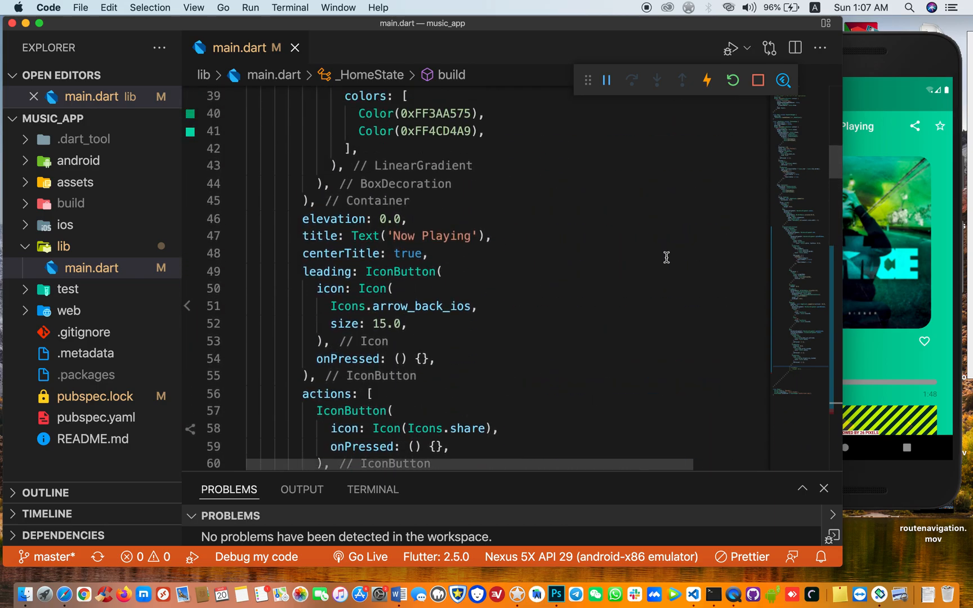
{"action": "scroll", "scroll_direction": "up", "scroll_amount": 3}
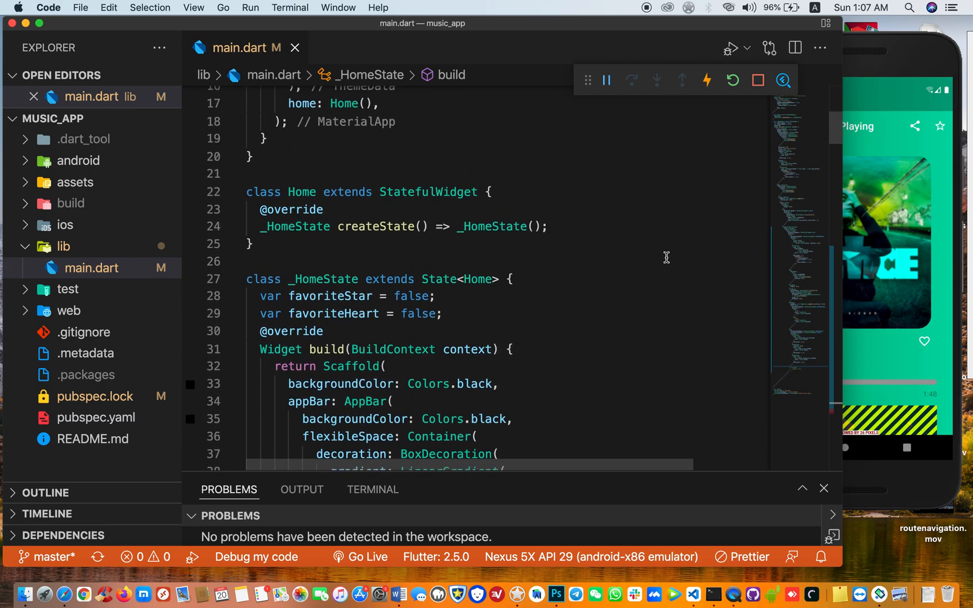
{"action": "scroll", "scroll_direction": "down", "scroll_amount": 3}
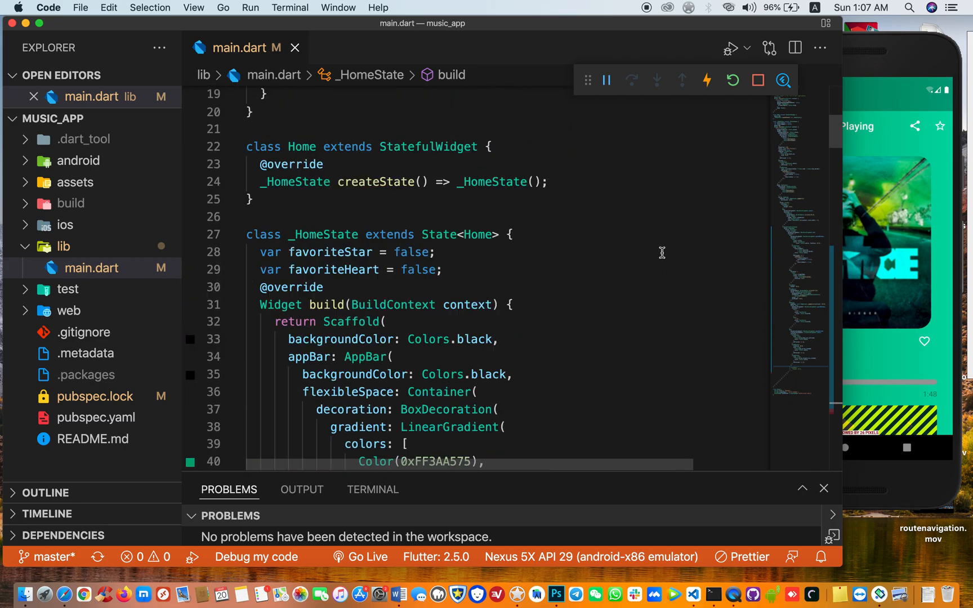
{"action": "scroll", "scroll_direction": "down", "scroll_amount": 3}
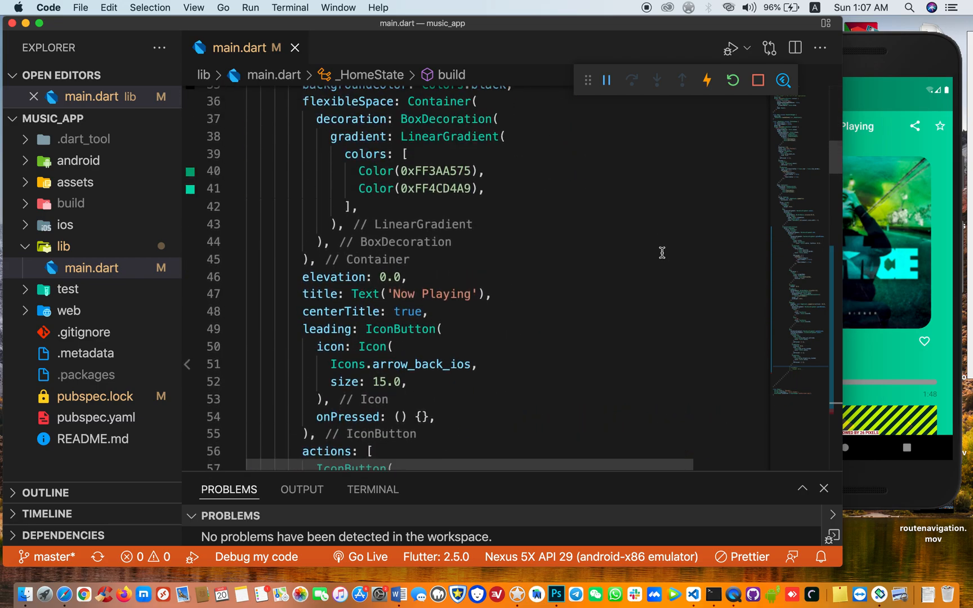
{"action": "scroll", "scroll_direction": "down", "scroll_amount": 3}
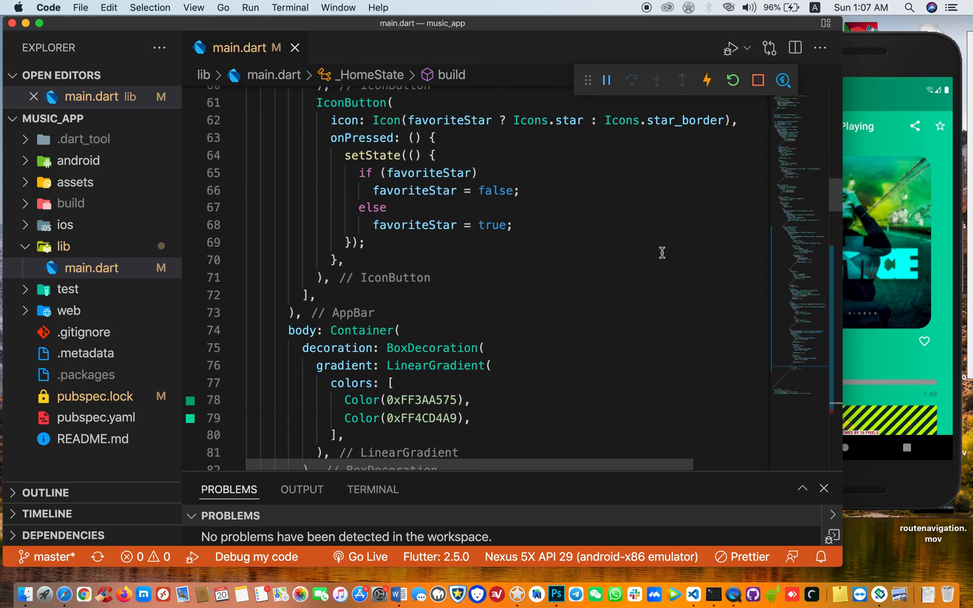
{"action": "scroll", "scroll_direction": "down", "scroll_amount": 3}
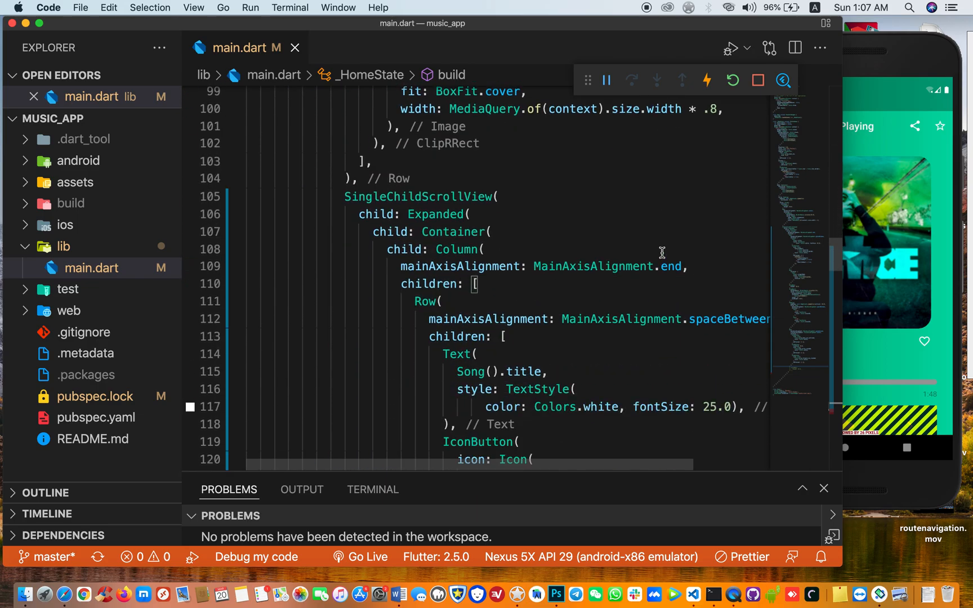
{"action": "scroll", "scroll_direction": "down", "scroll_amount": 3}
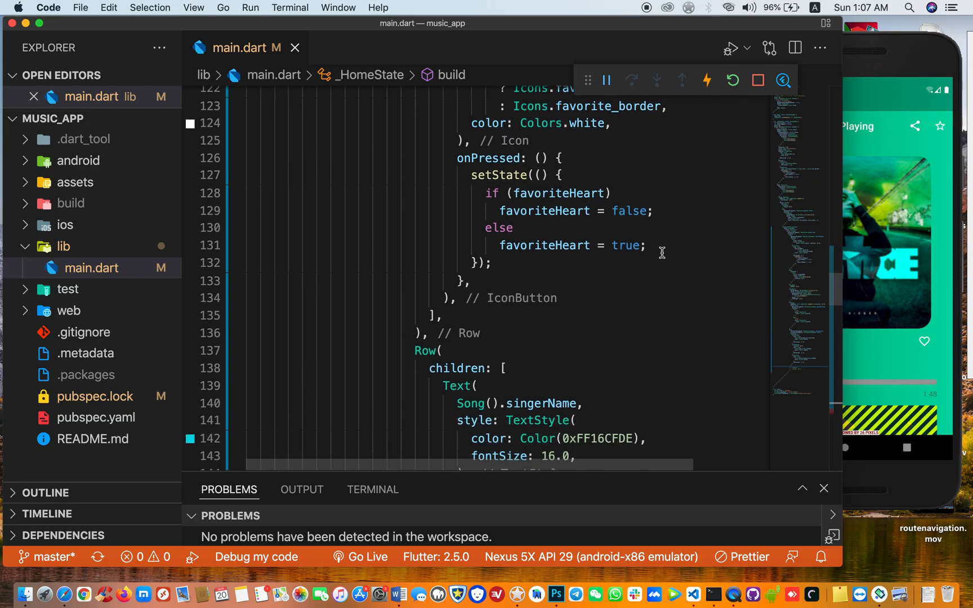
{"action": "scroll", "scroll_direction": "down", "scroll_amount": 3}
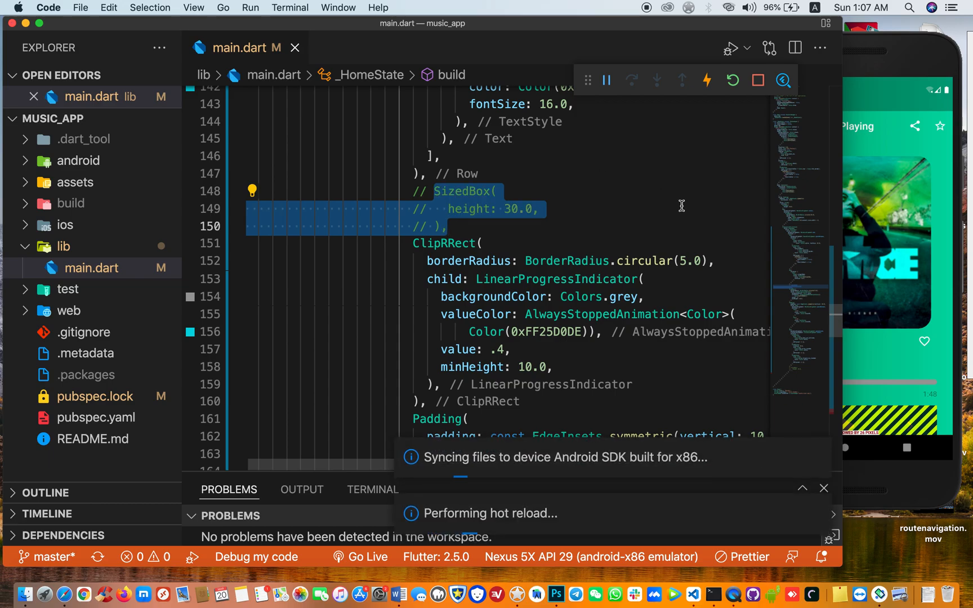
{"action": "scroll", "scroll_direction": "down", "scroll_amount": 3}
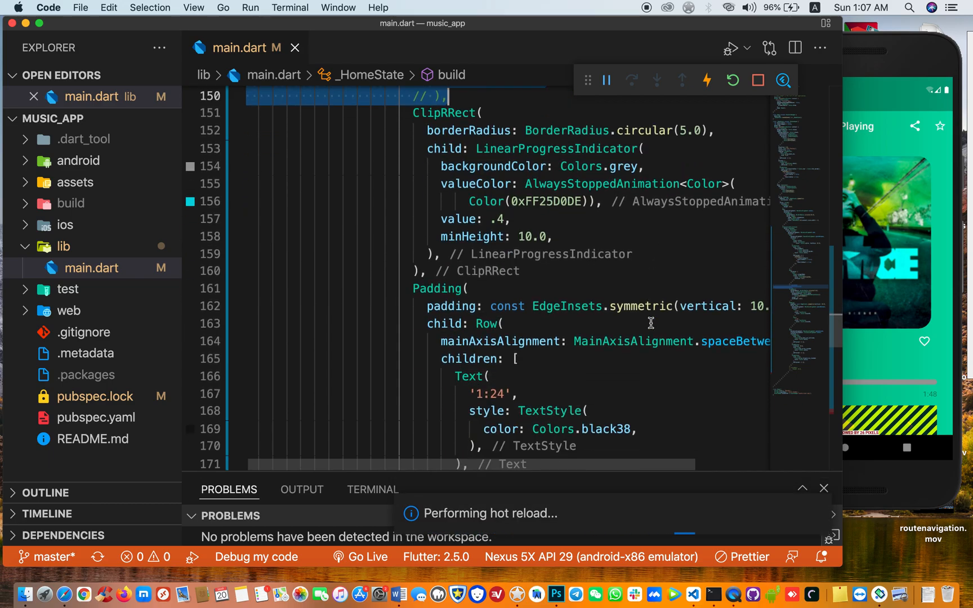
{"action": "scroll", "scroll_direction": "down", "scroll_amount": 3}
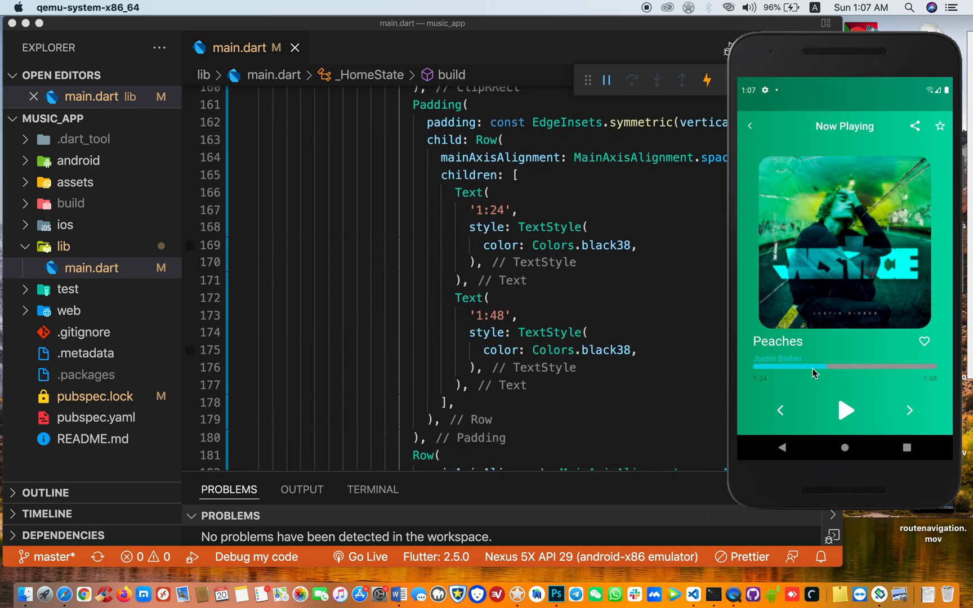
{"action": "mouse_move", "coordinate": [561, 311]}
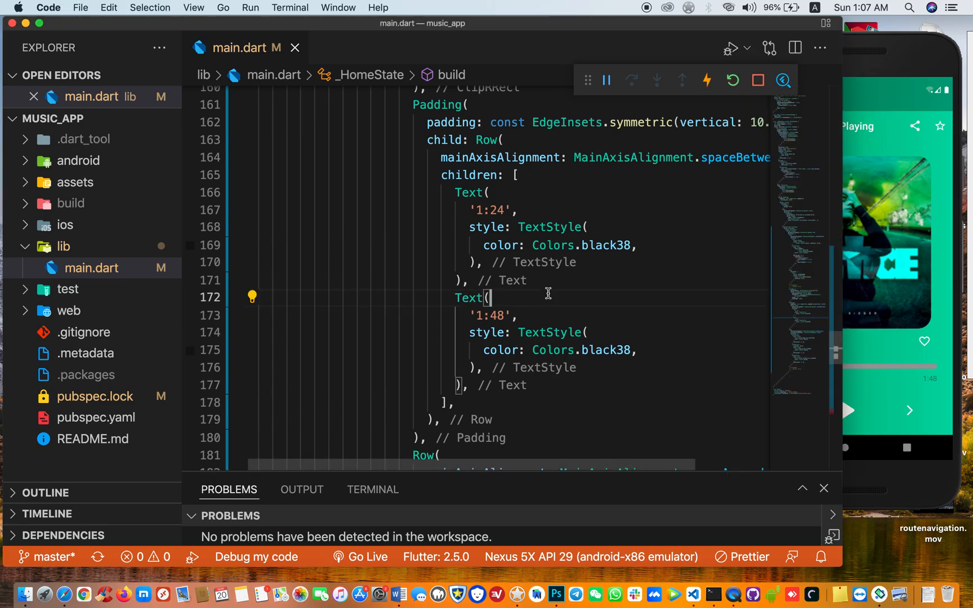
{"action": "scroll", "scroll_direction": "down", "scroll_amount": 3}
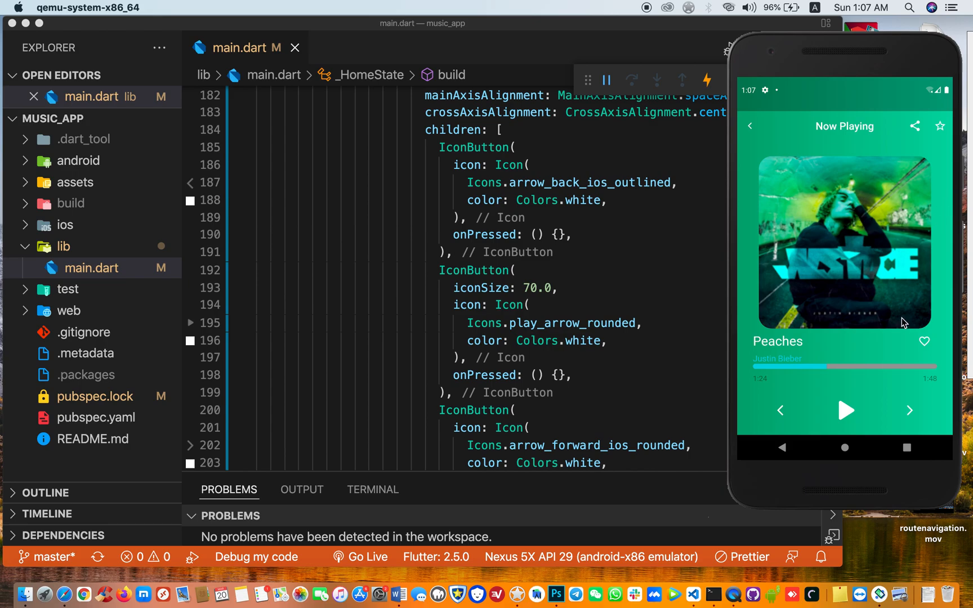
{"action": "mouse_move", "coordinate": [810, 333]}
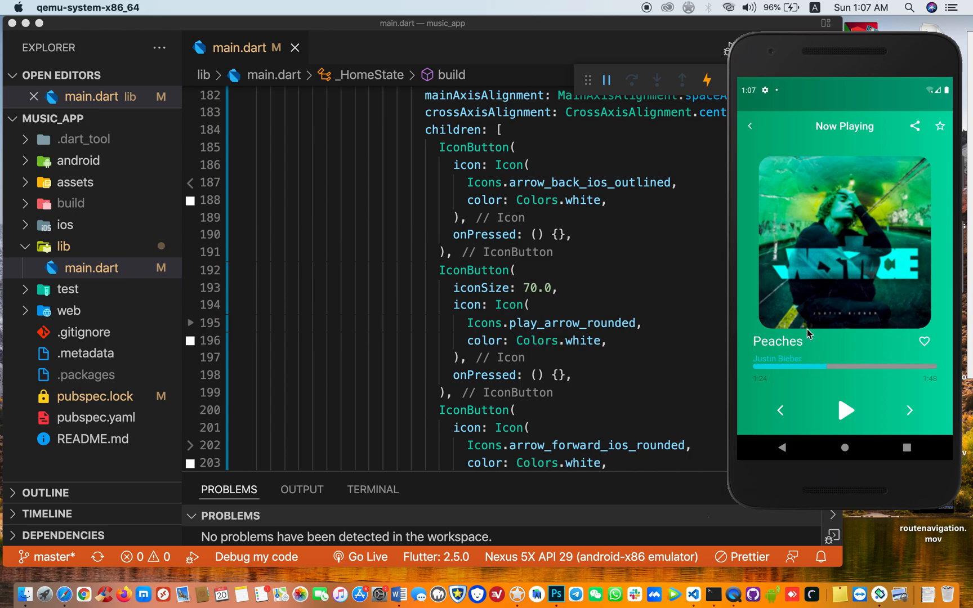
{"action": "mouse_move", "coordinate": [607, 298]}
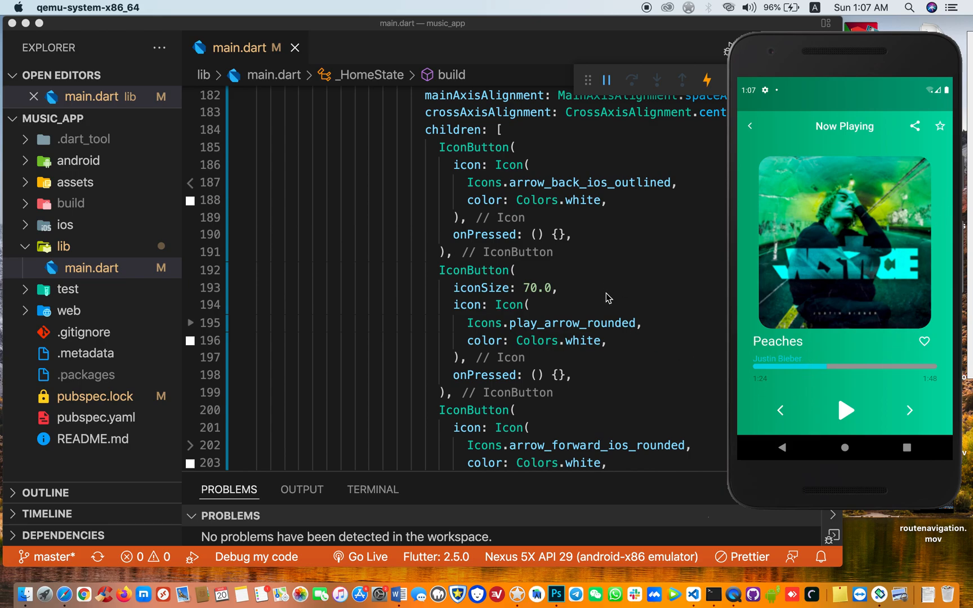
{"action": "scroll", "scroll_direction": "down", "scroll_amount": 3}
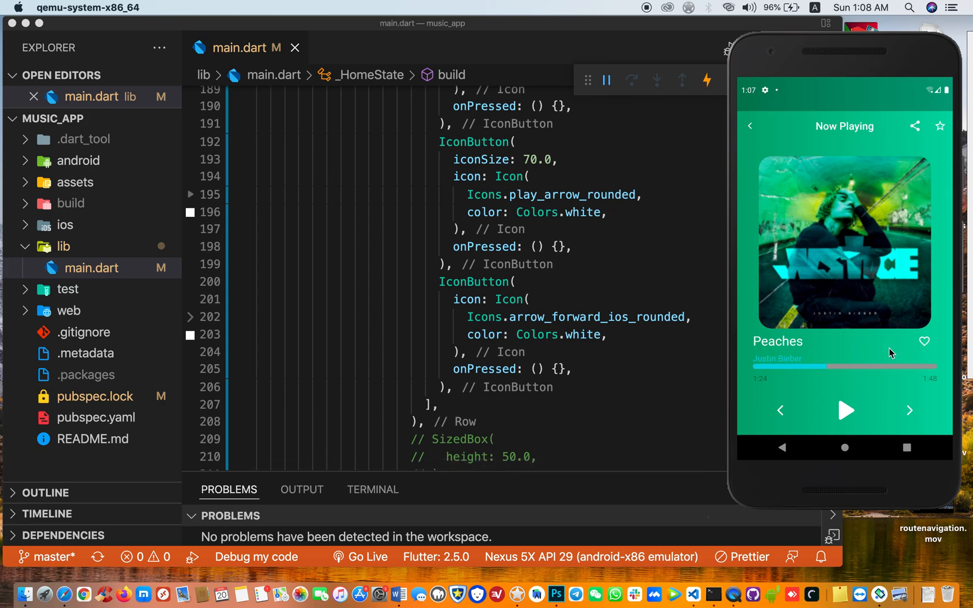
{"action": "mouse_move", "coordinate": [850, 204]}
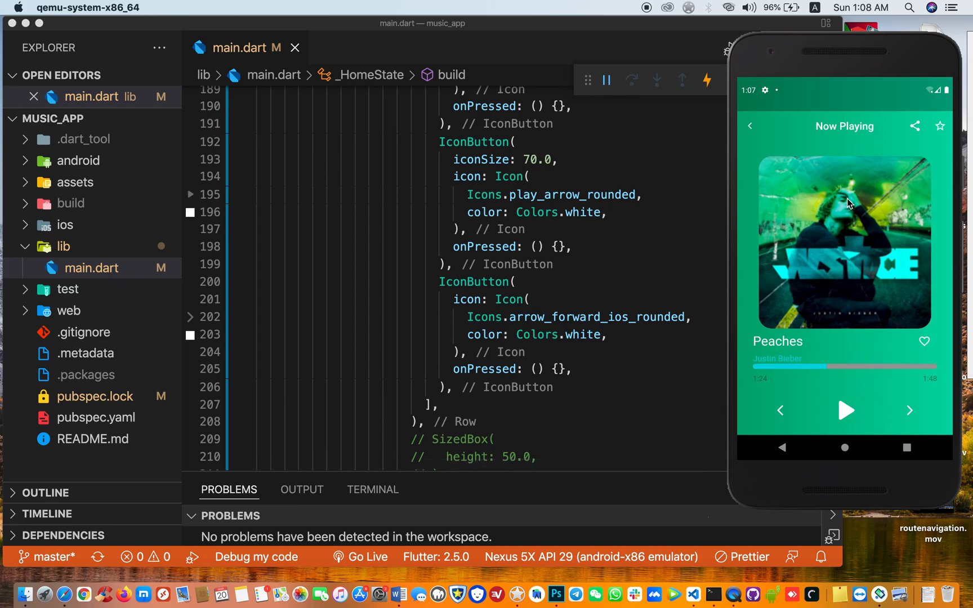
{"action": "scroll", "scroll_direction": "down", "scroll_amount": 3}
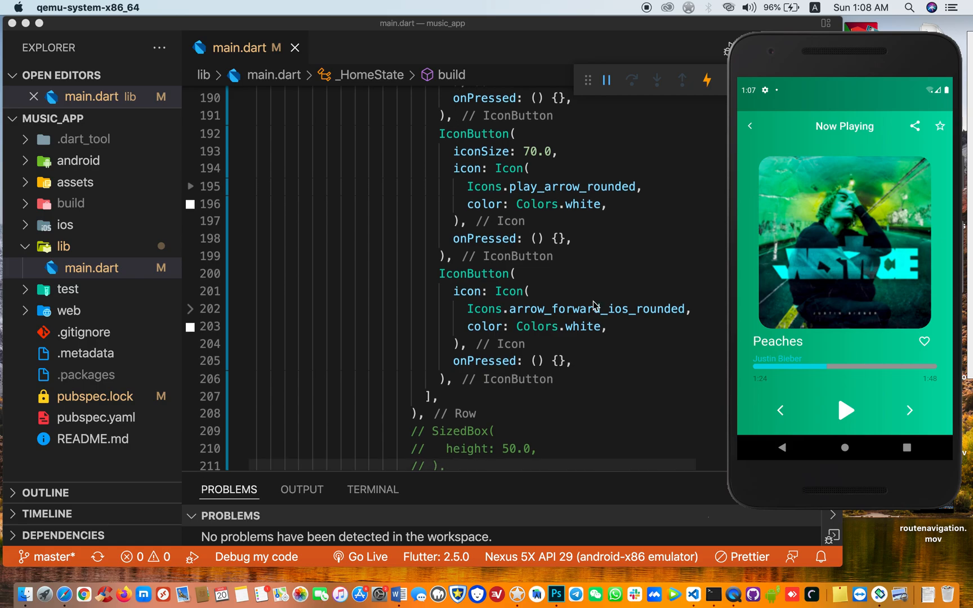
{"action": "scroll", "scroll_direction": "down", "scroll_amount": 3}
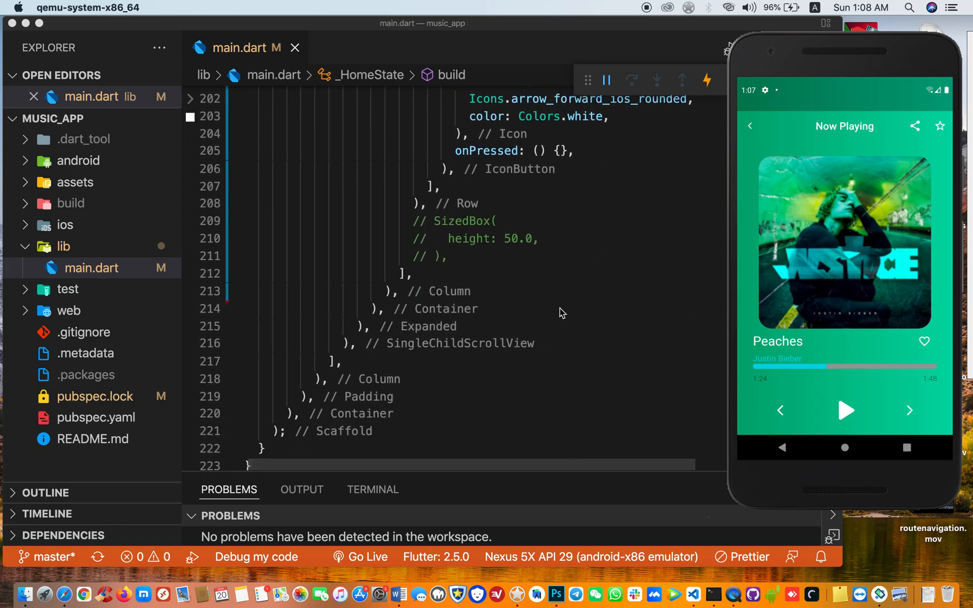
{"action": "mouse_move", "coordinate": [463, 291]}
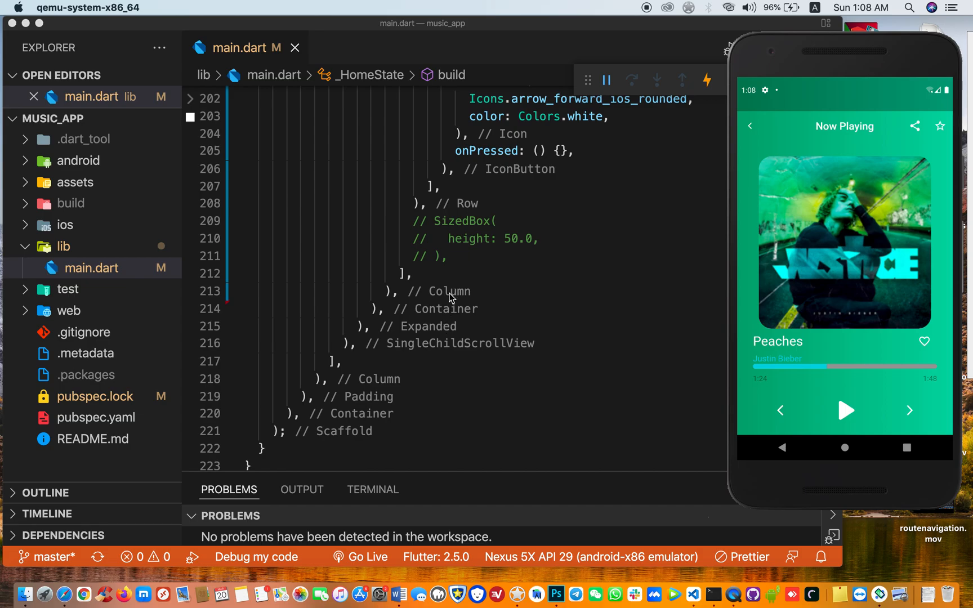
{"action": "mouse_move", "coordinate": [427, 355]}
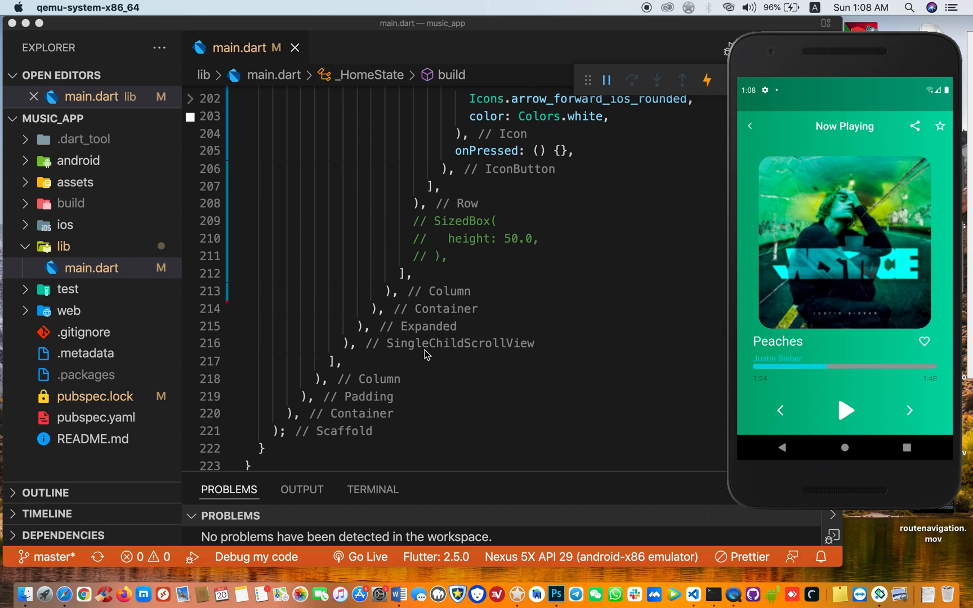
{"action": "mouse_move", "coordinate": [521, 358]}
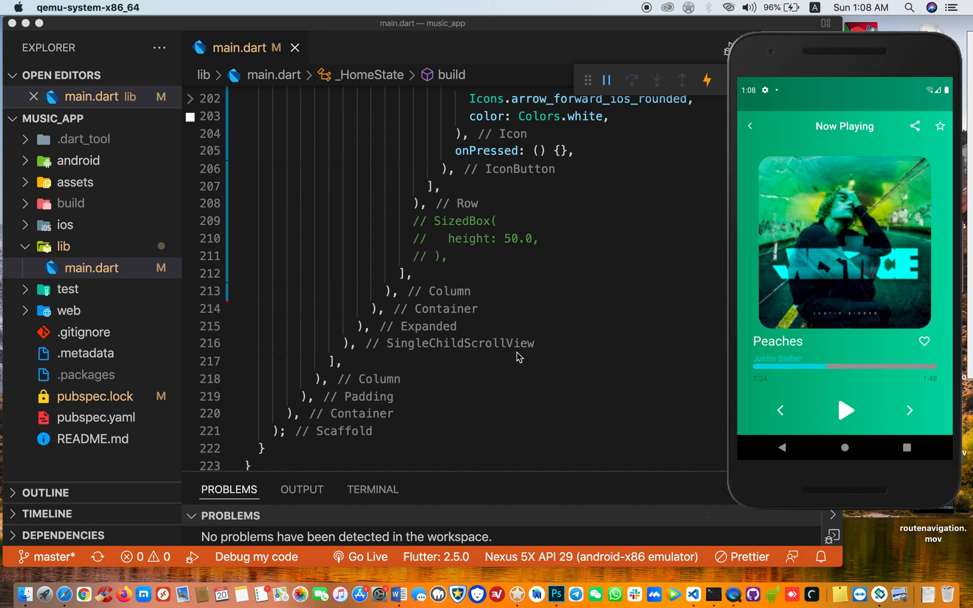
{"action": "mouse_move", "coordinate": [801, 300]}
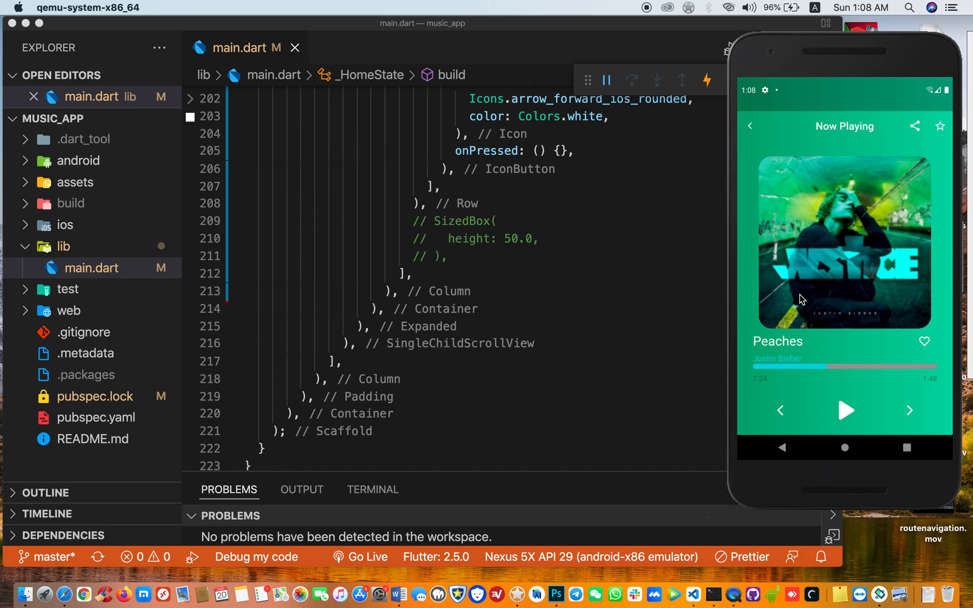
{"action": "mouse_move", "coordinate": [788, 232]}
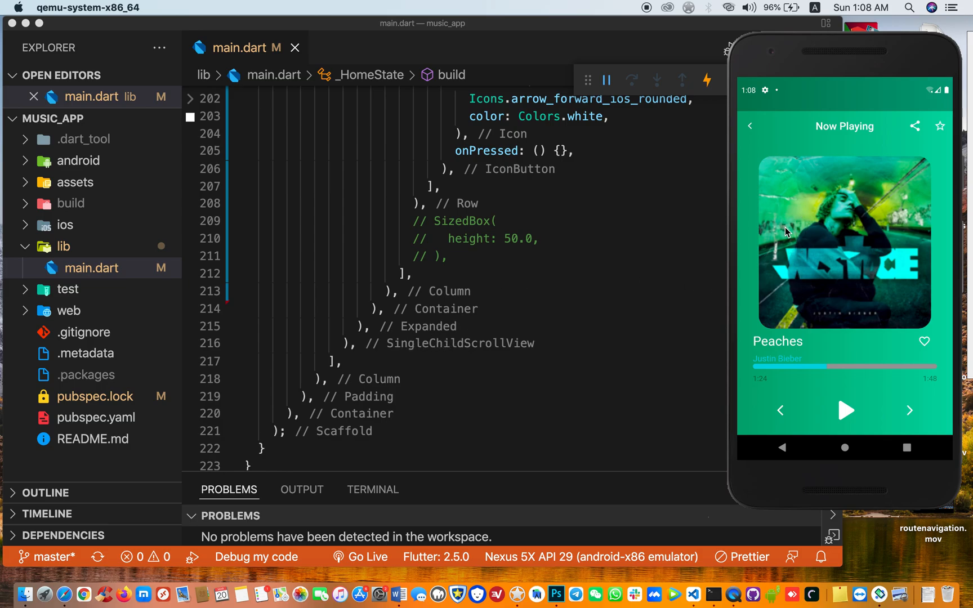
{"action": "mouse_move", "coordinate": [831, 320]}
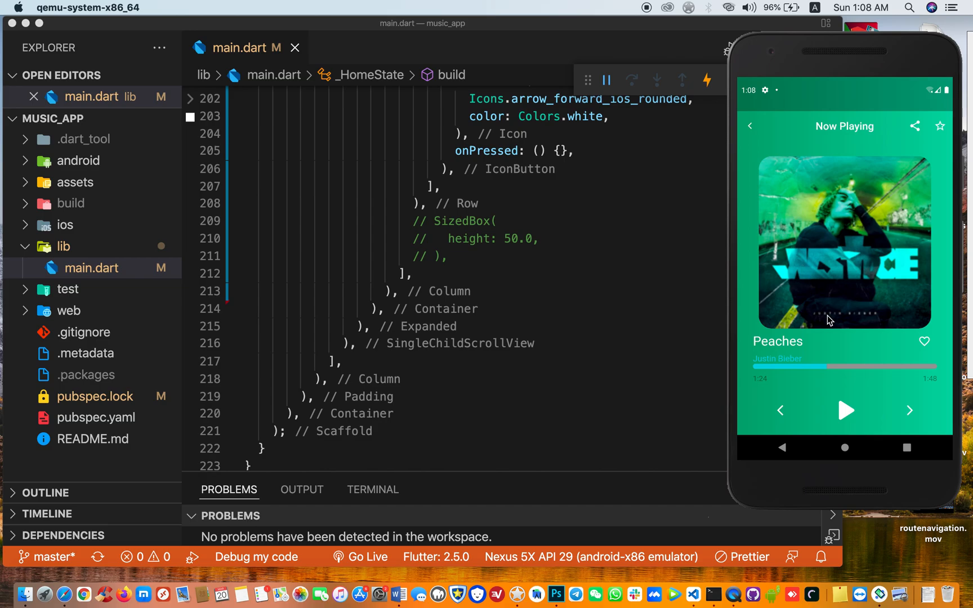
{"action": "mouse_move", "coordinate": [866, 418]}
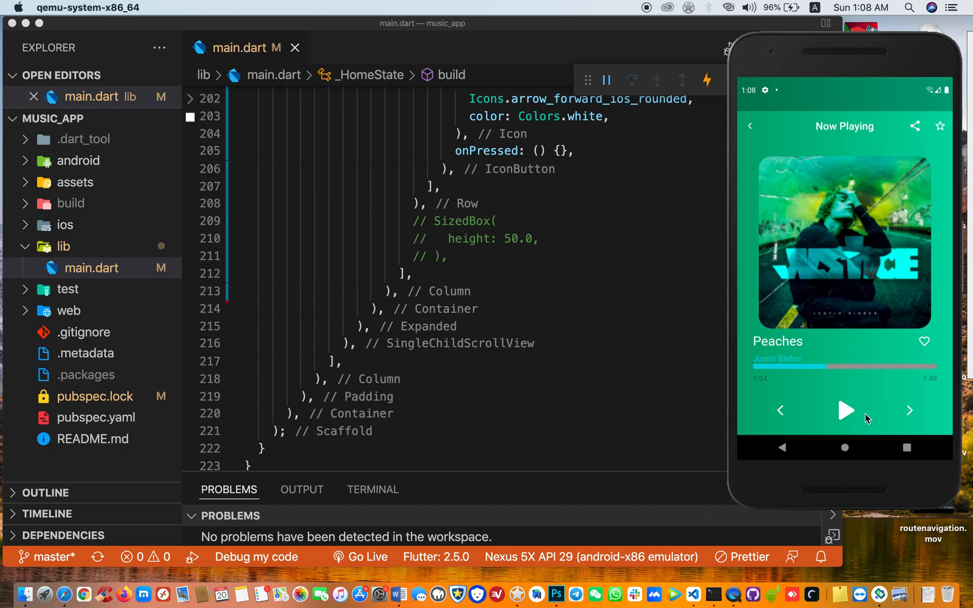
{"action": "mouse_move", "coordinate": [496, 271]}
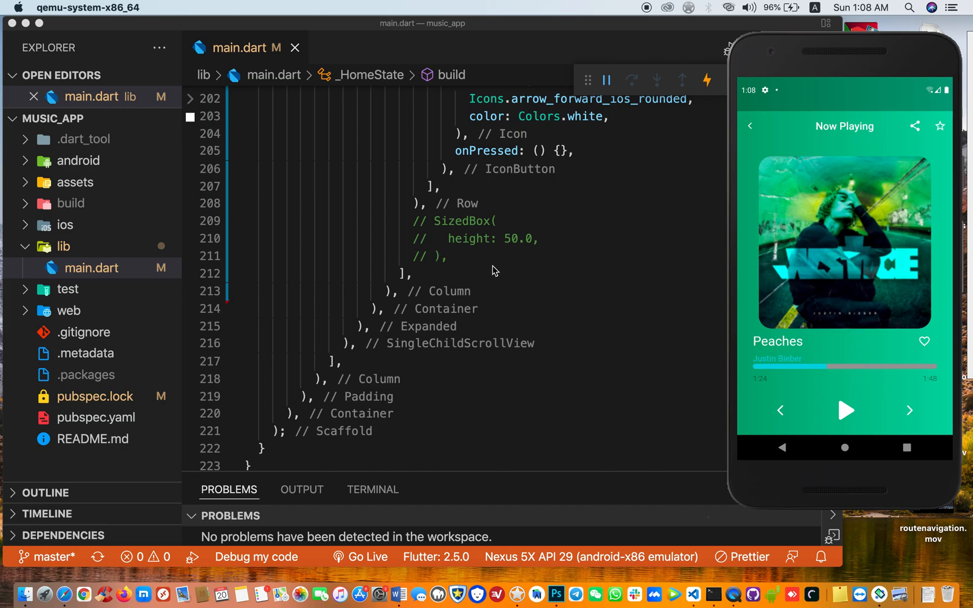
{"action": "scroll", "scroll_direction": "up", "scroll_amount": 3}
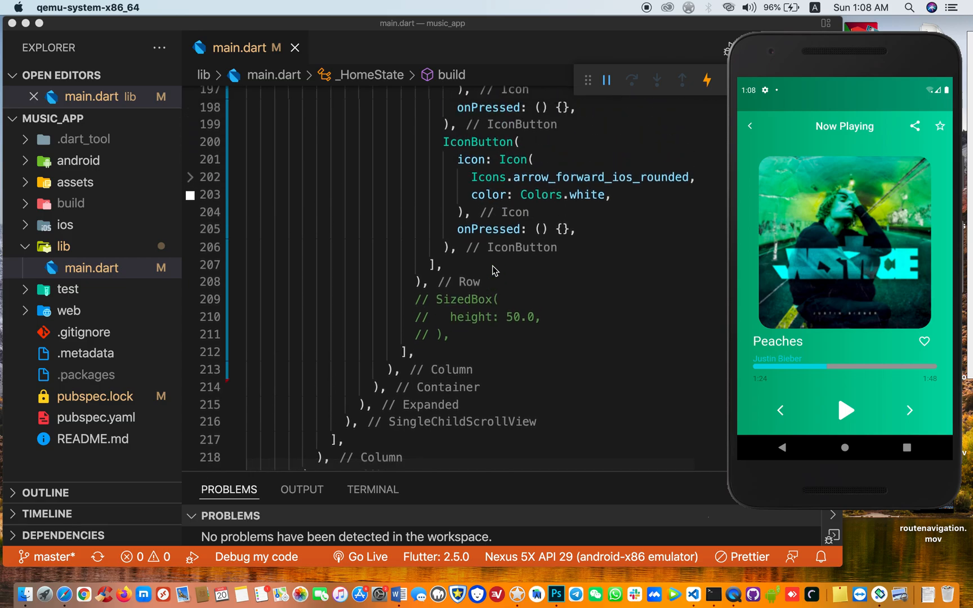
{"action": "mouse_move", "coordinate": [512, 336]}
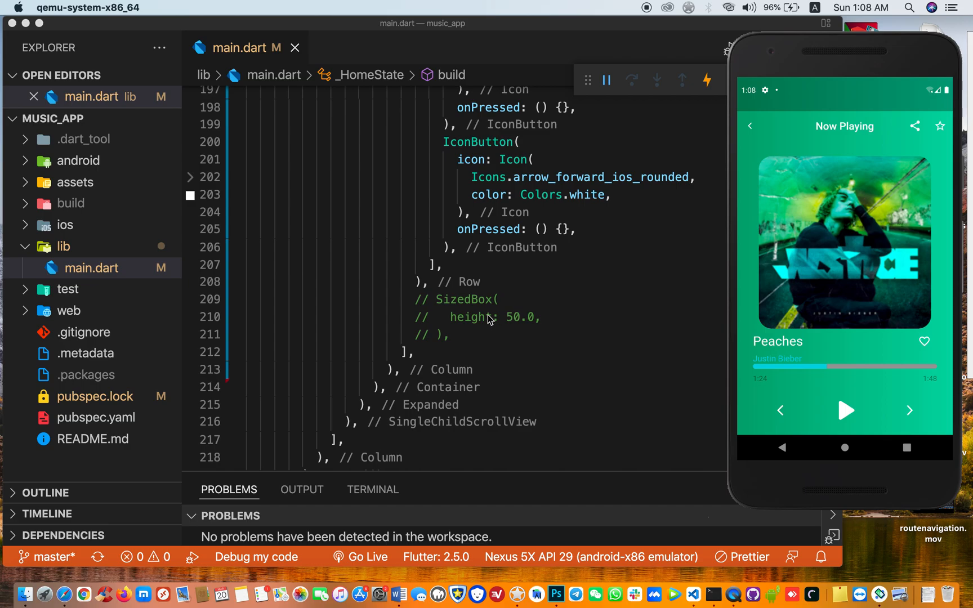
{"action": "mouse_move", "coordinate": [527, 323]}
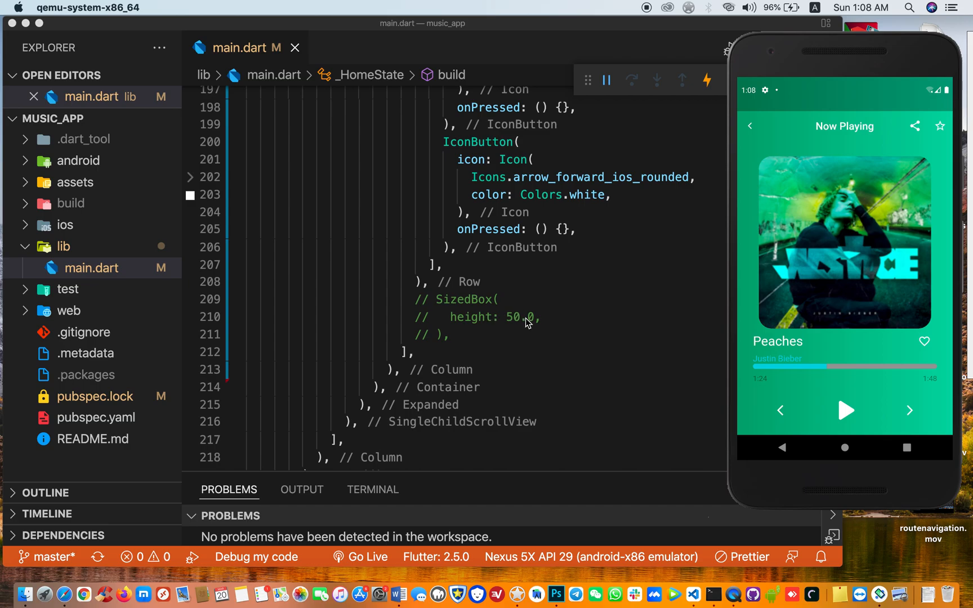
{"action": "mouse_move", "coordinate": [479, 331]}
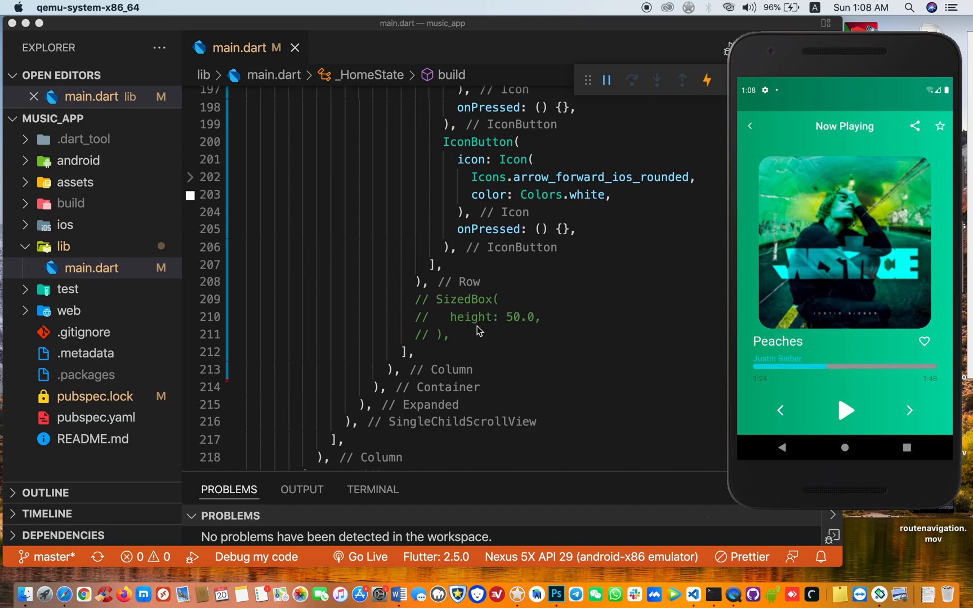
{"action": "scroll", "scroll_direction": "up", "scroll_amount": 3}
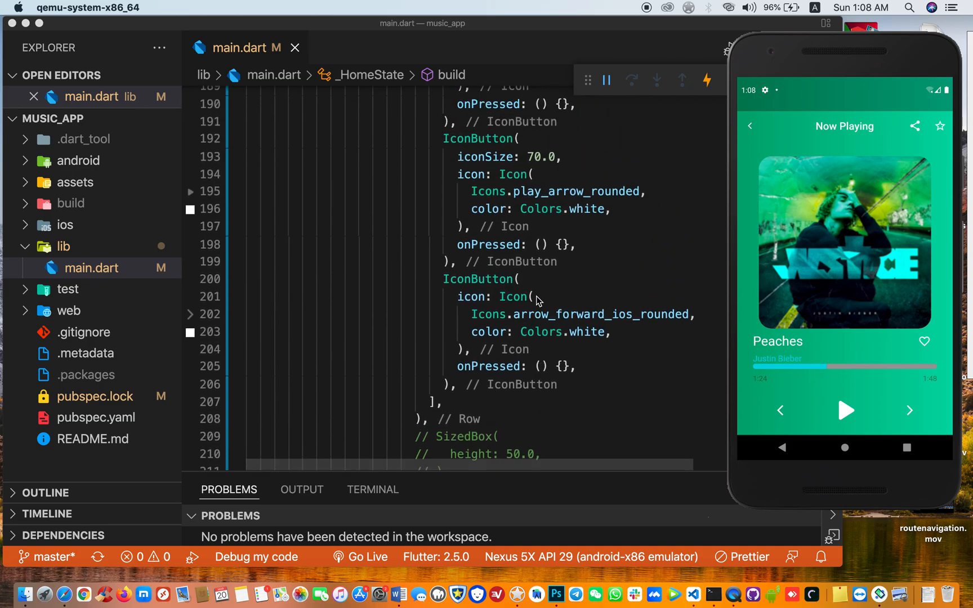
{"action": "scroll", "scroll_direction": "up", "scroll_amount": 3}
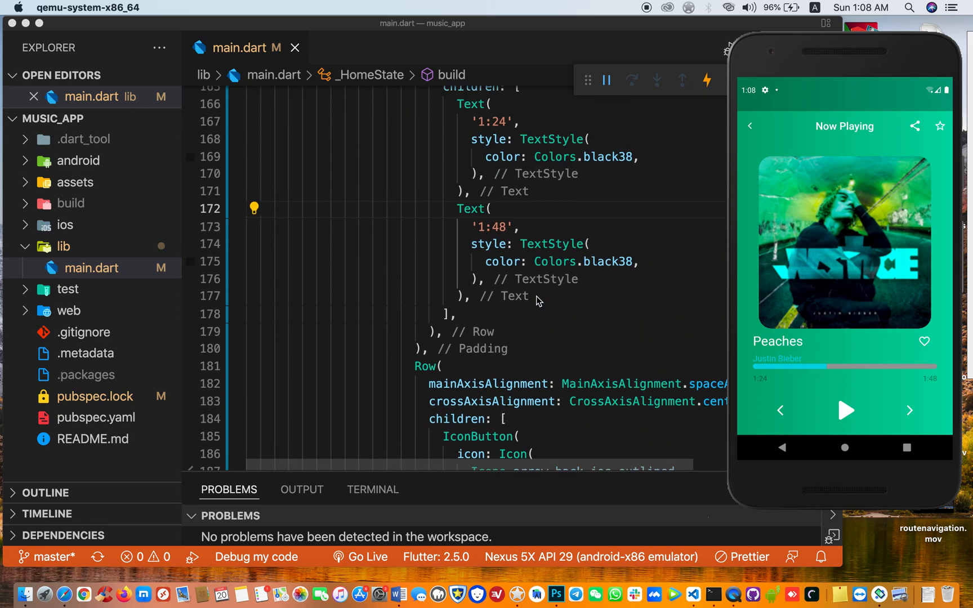
{"action": "scroll", "scroll_direction": "up", "scroll_amount": 3}
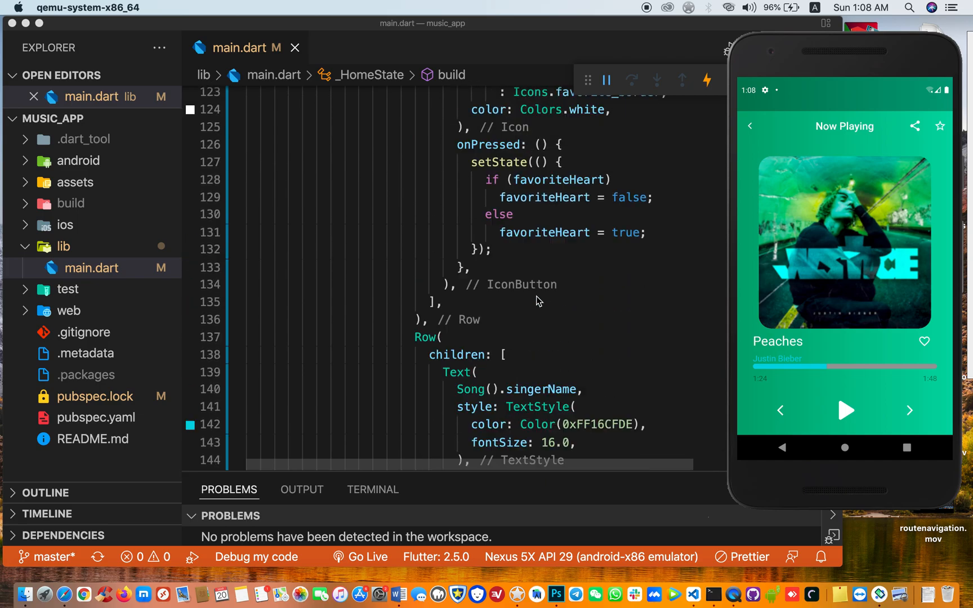
{"action": "scroll", "scroll_direction": "up", "scroll_amount": 3}
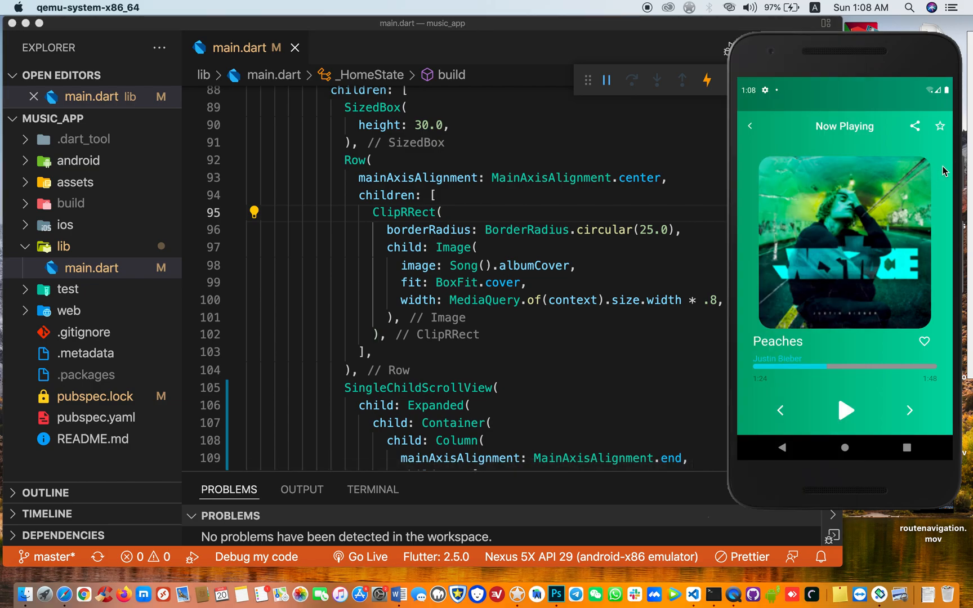
{"action": "mouse_move", "coordinate": [449, 225]}
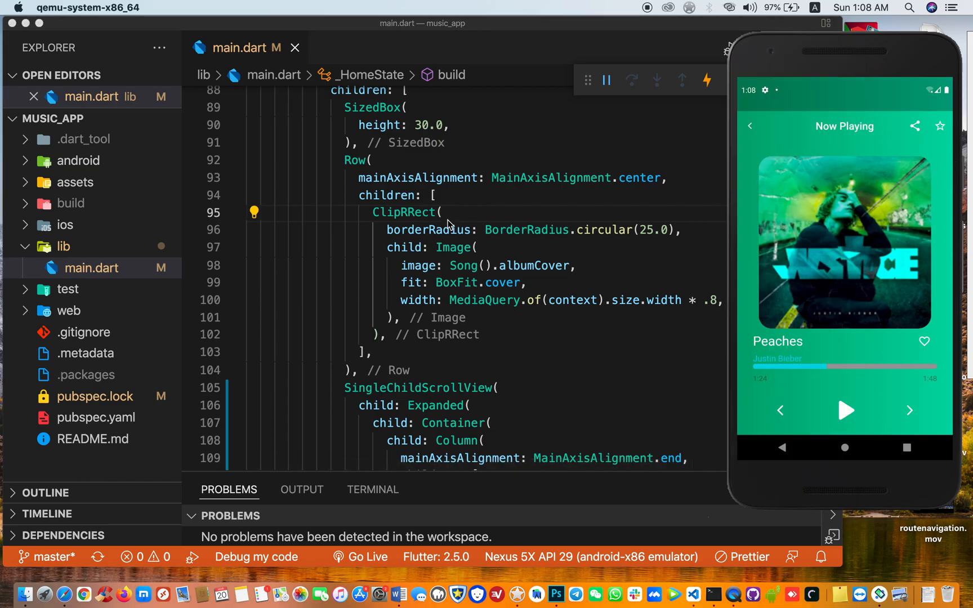
{"action": "scroll", "scroll_direction": "up", "scroll_amount": 3}
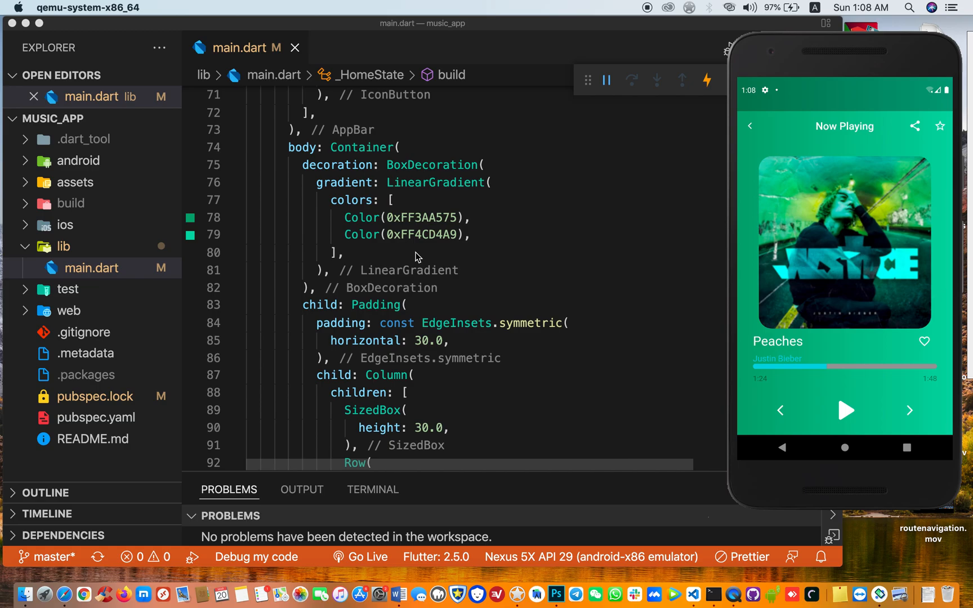
{"action": "scroll", "scroll_direction": "up", "scroll_amount": 3}
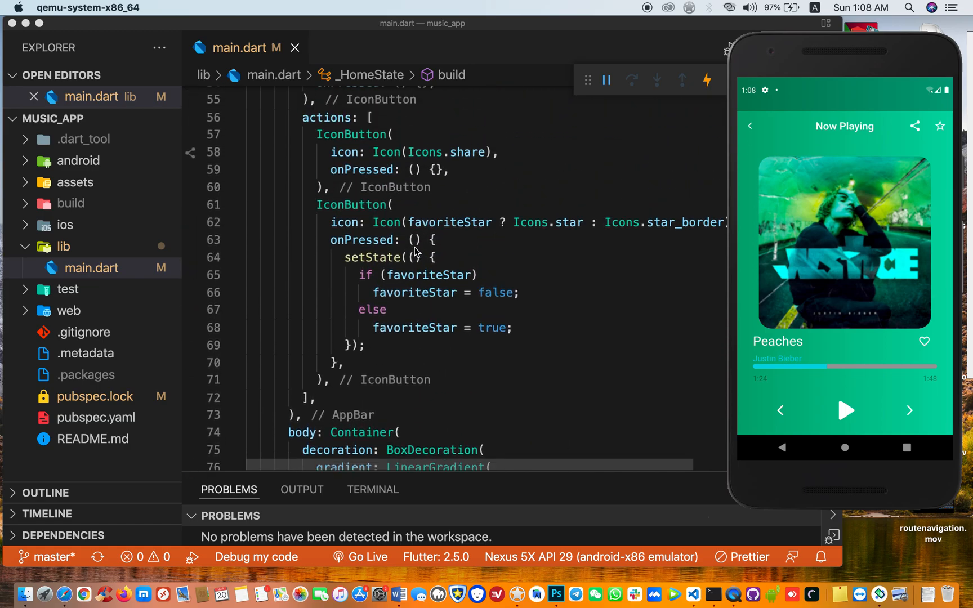
{"action": "scroll", "scroll_direction": "down", "scroll_amount": 3}
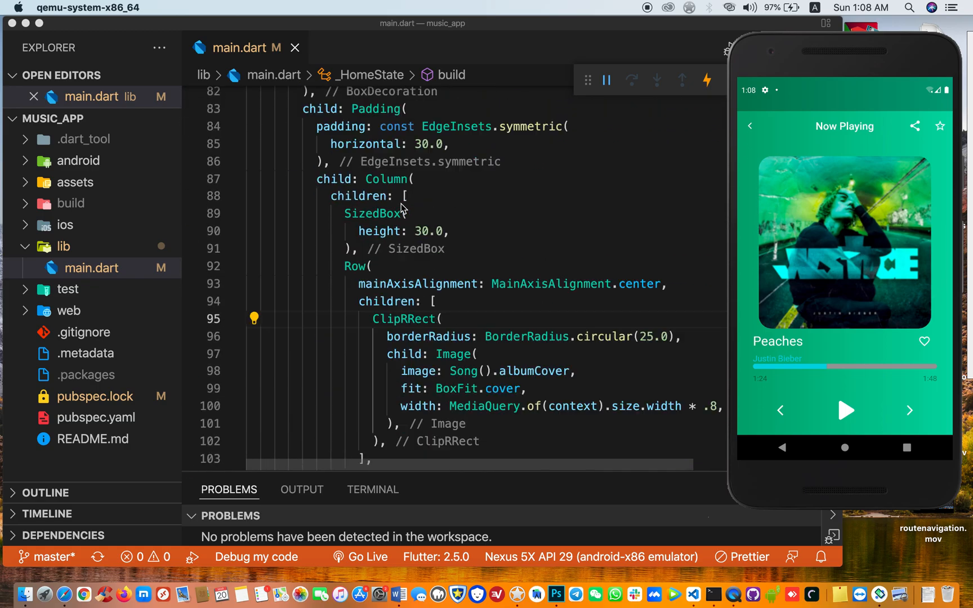
{"action": "scroll", "scroll_direction": "down", "scroll_amount": 3}
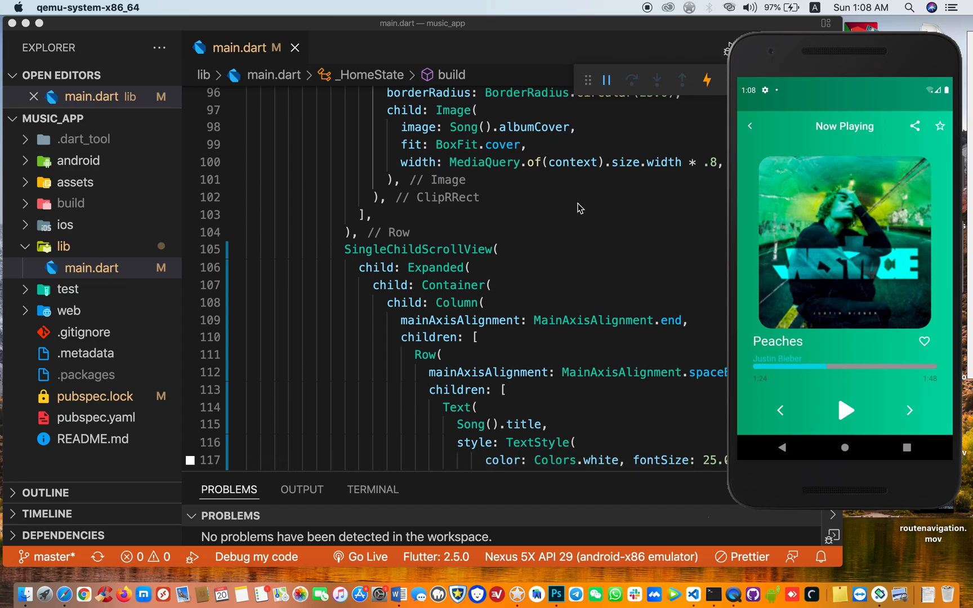
{"action": "mouse_move", "coordinate": [610, 38]}
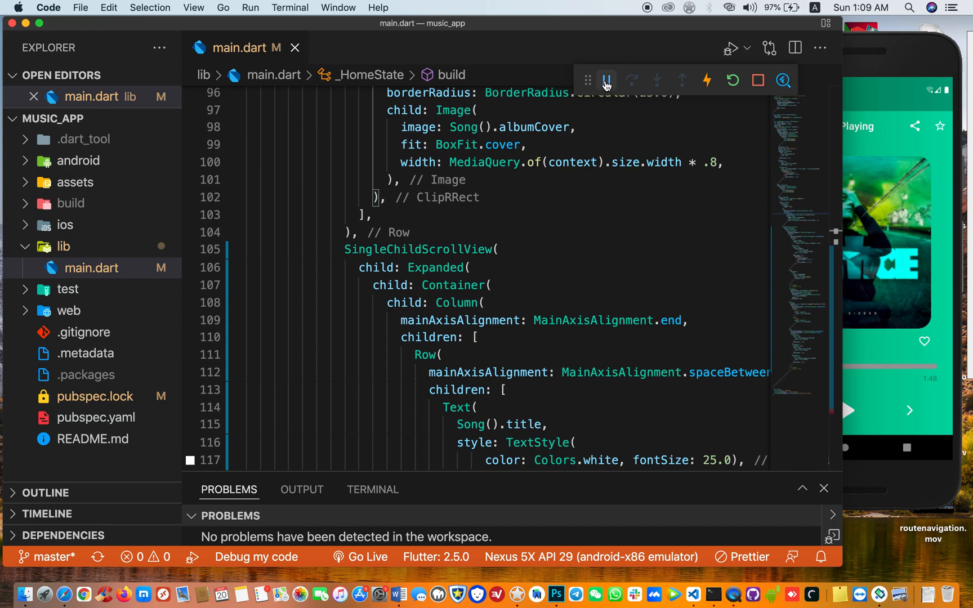
{"action": "mouse_move", "coordinate": [605, 81]}
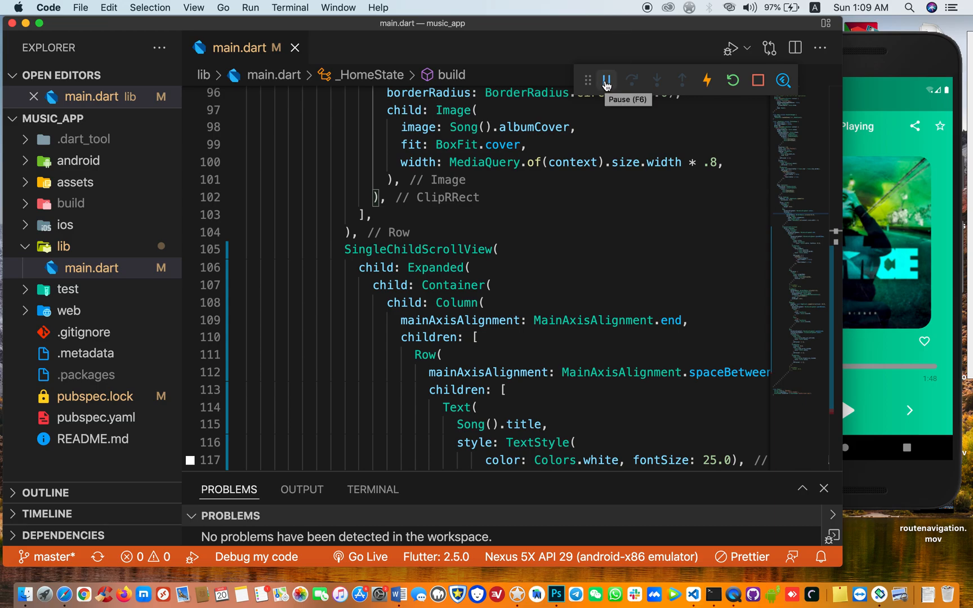